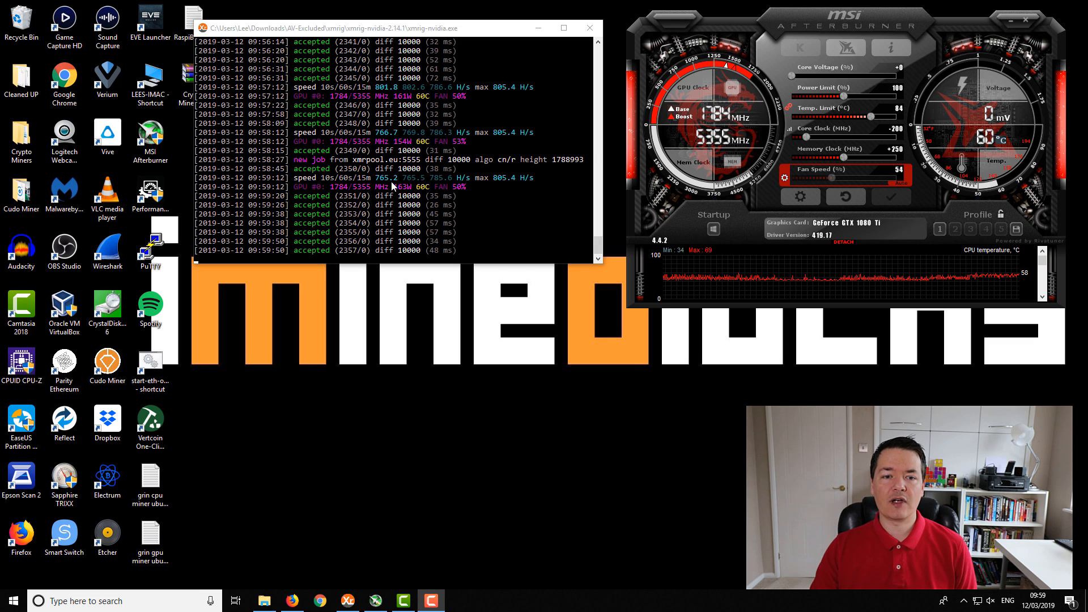
pyautogui.moveTo(477, 281)
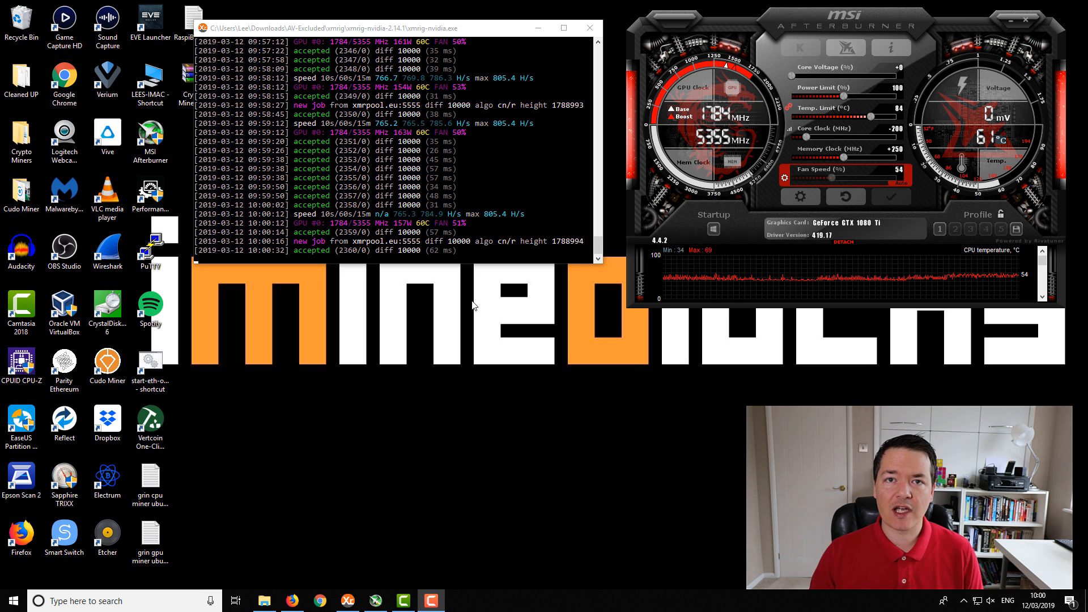
pyautogui.moveTo(478, 294)
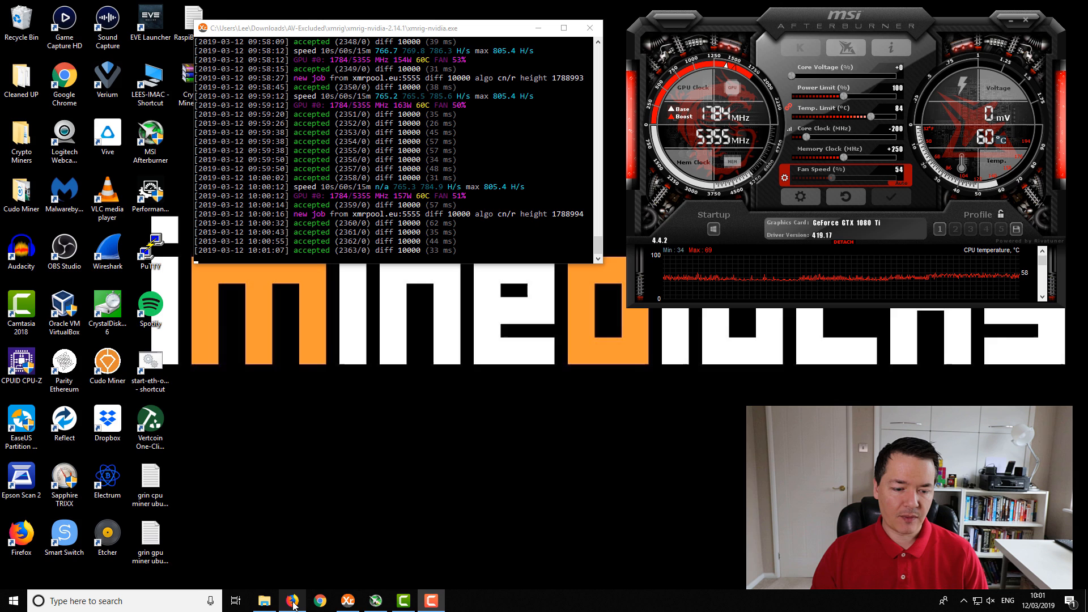
# Step: Bring Firefox forward to the xmrig/xmrig GitHub page with its NVIDIA and AMD GPU links
pyautogui.click(291, 601)
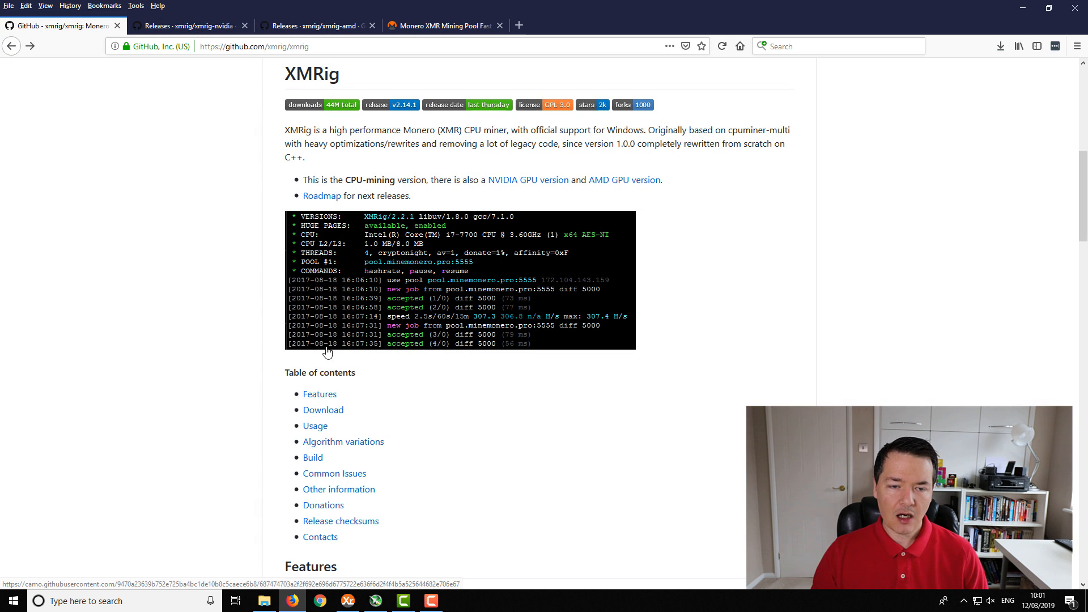
pyautogui.moveTo(354, 327)
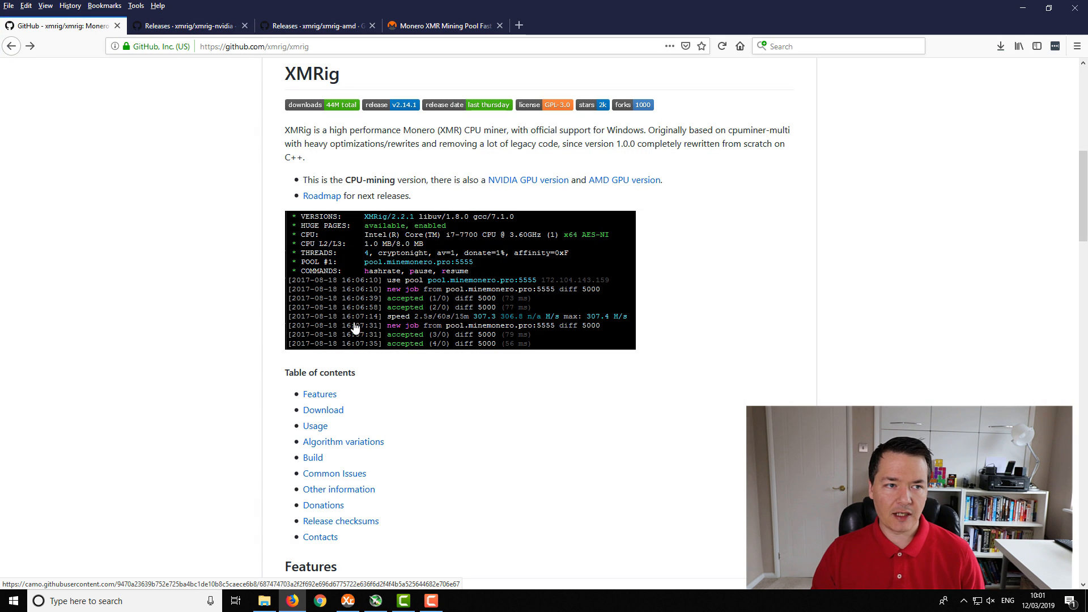
pyautogui.click(278, 46)
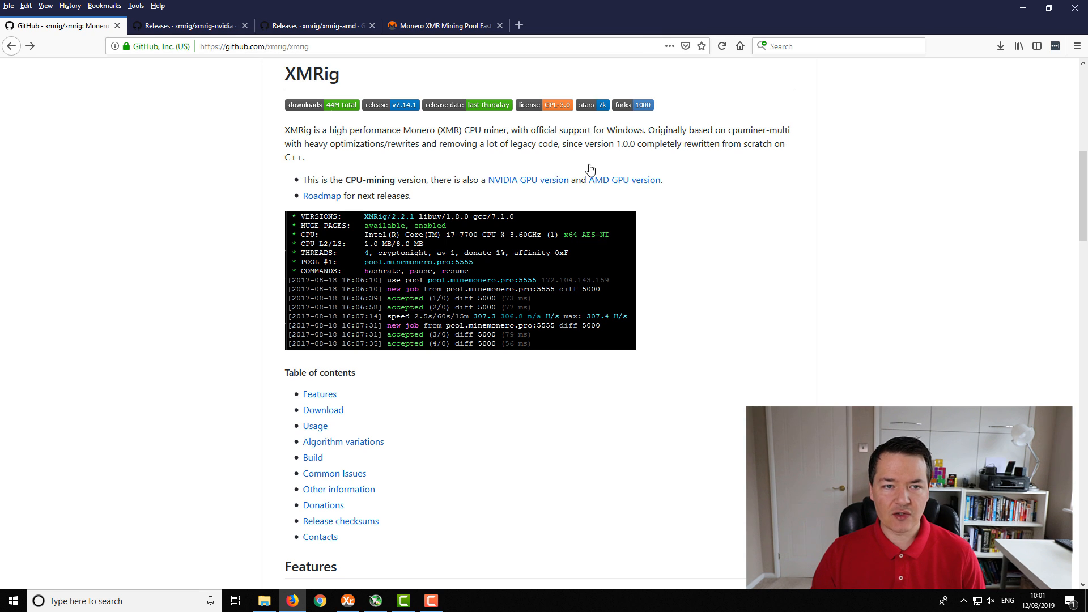
pyautogui.moveTo(565, 164)
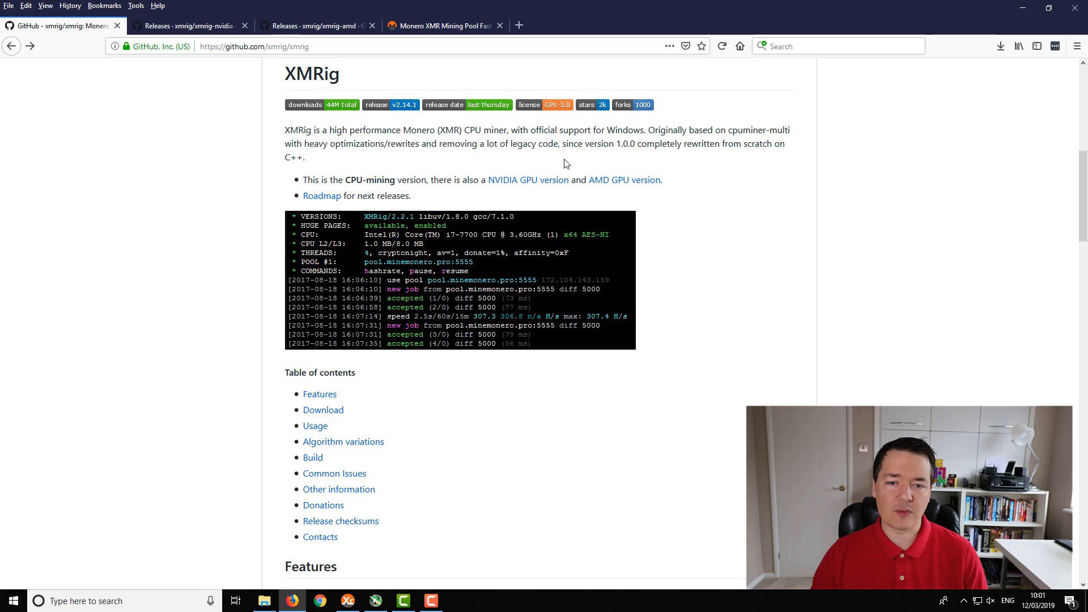
pyautogui.moveTo(528, 180)
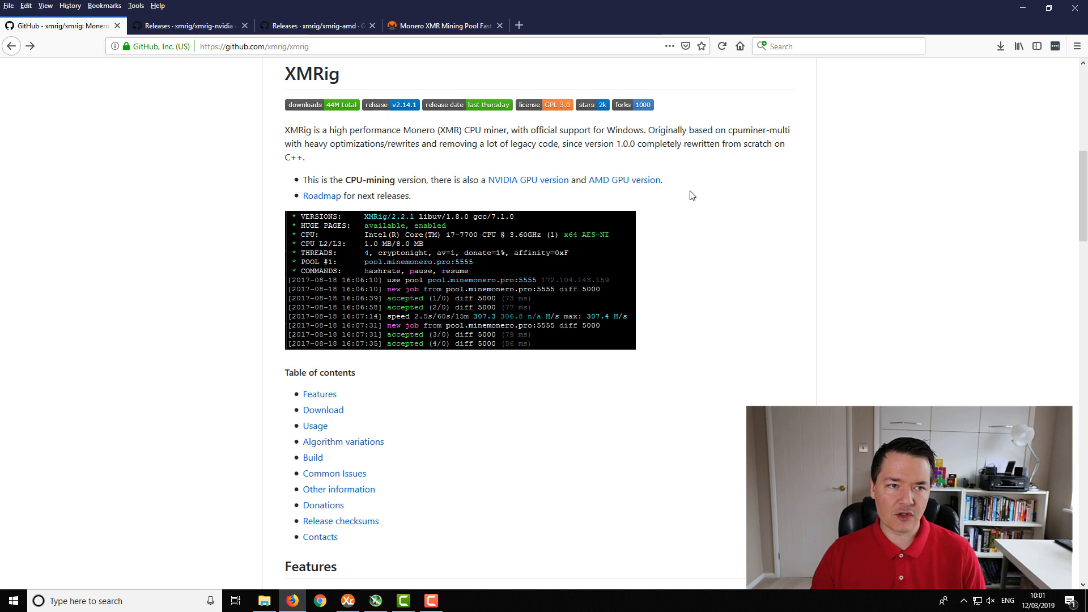
pyautogui.moveTo(186, 26)
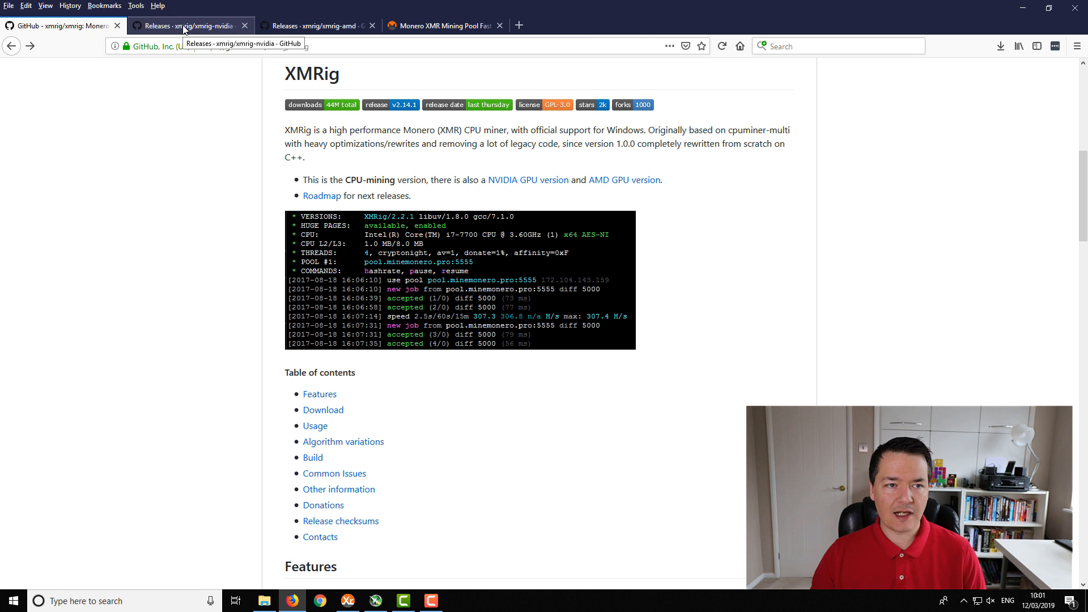
# Step: Open xmrig-nvidia Releases, briefly search its name, return and scroll to the v2.14.1 assets
pyautogui.click(187, 25)
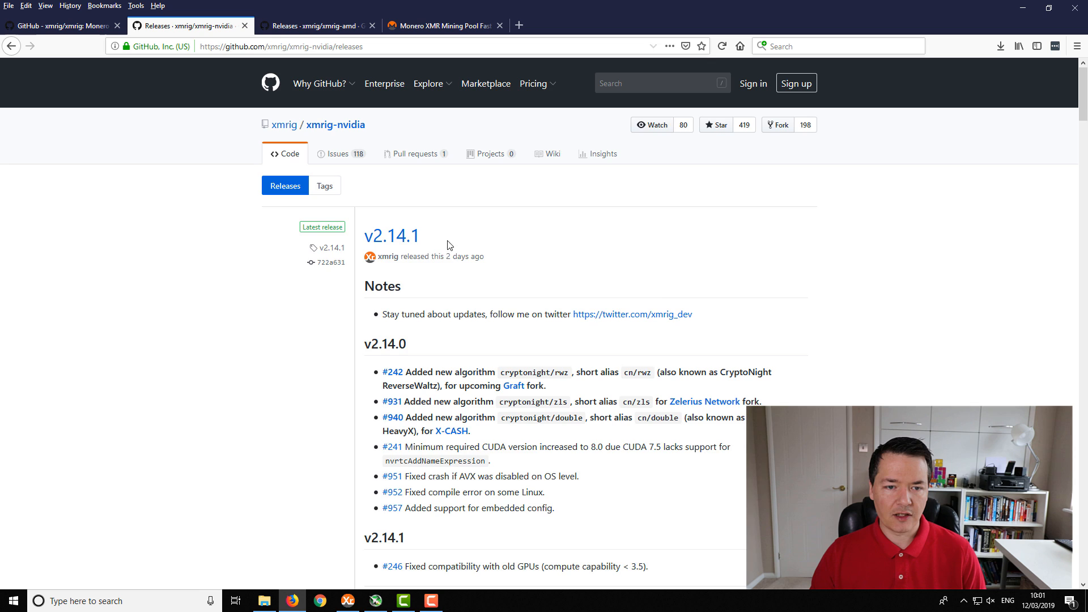
pyautogui.moveTo(331, 138)
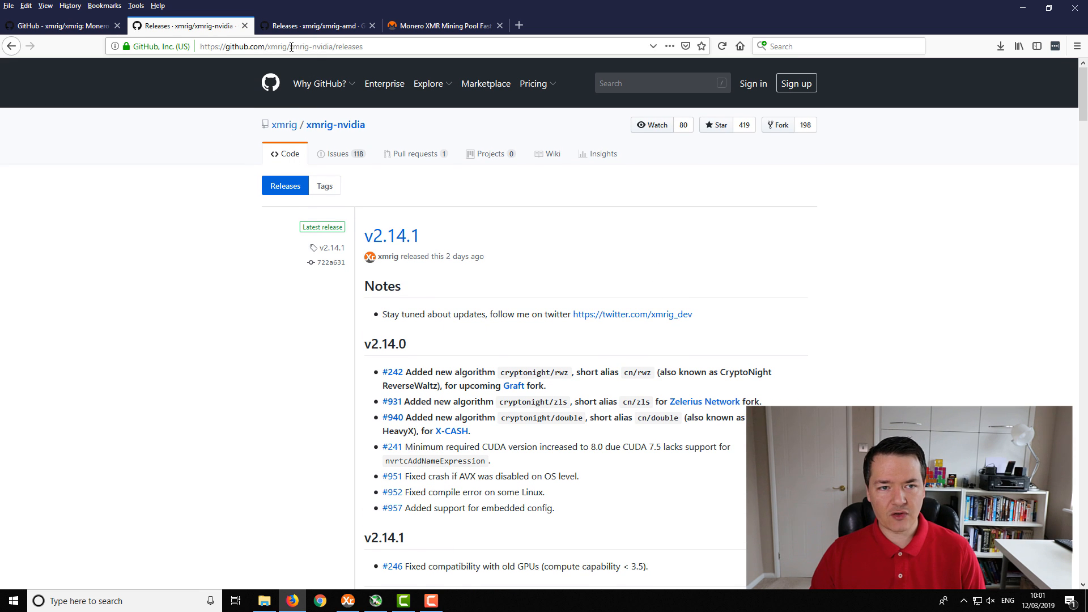
pyautogui.doubleClick(314, 47)
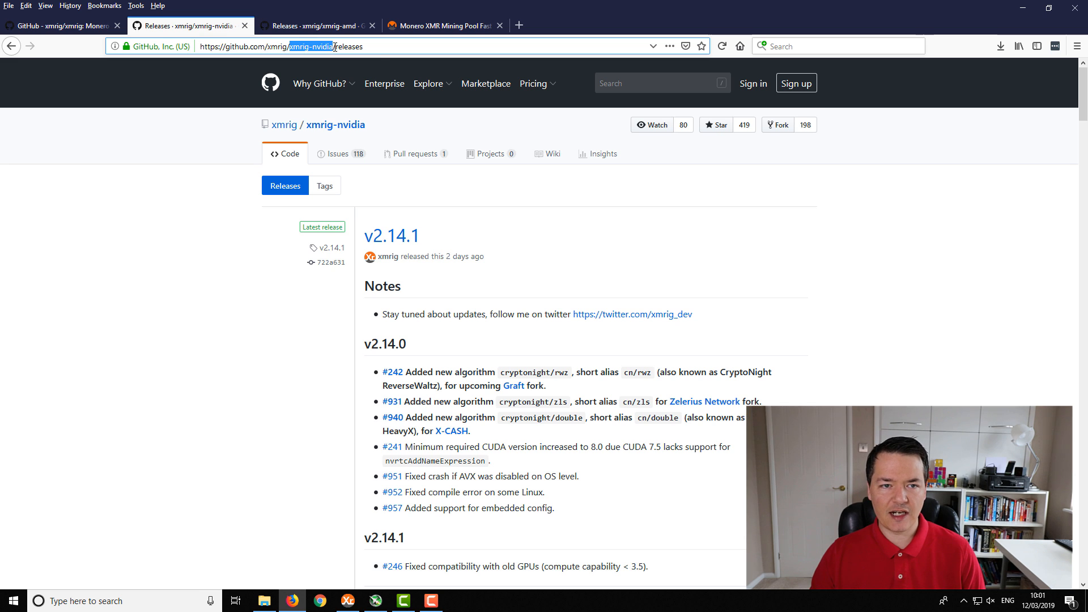
pyautogui.click(11, 46)
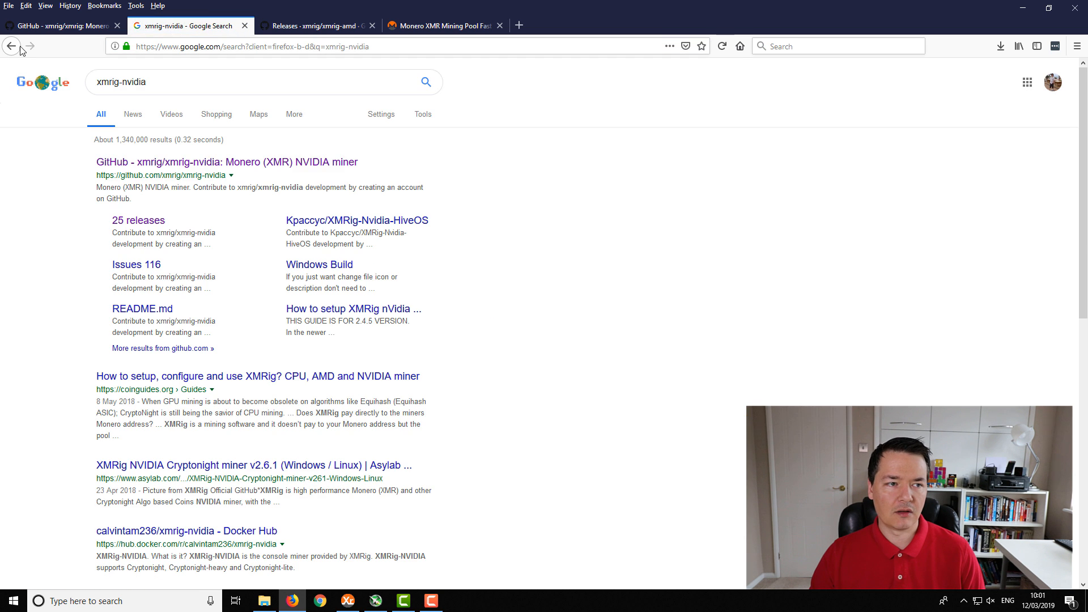
pyautogui.click(138, 219)
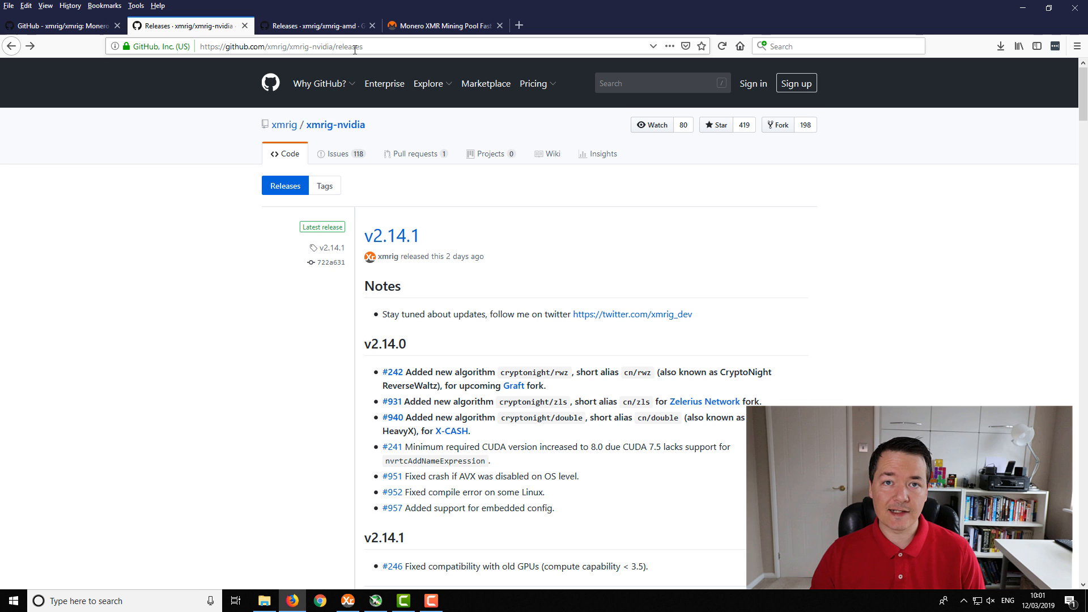
pyautogui.scroll(-3)
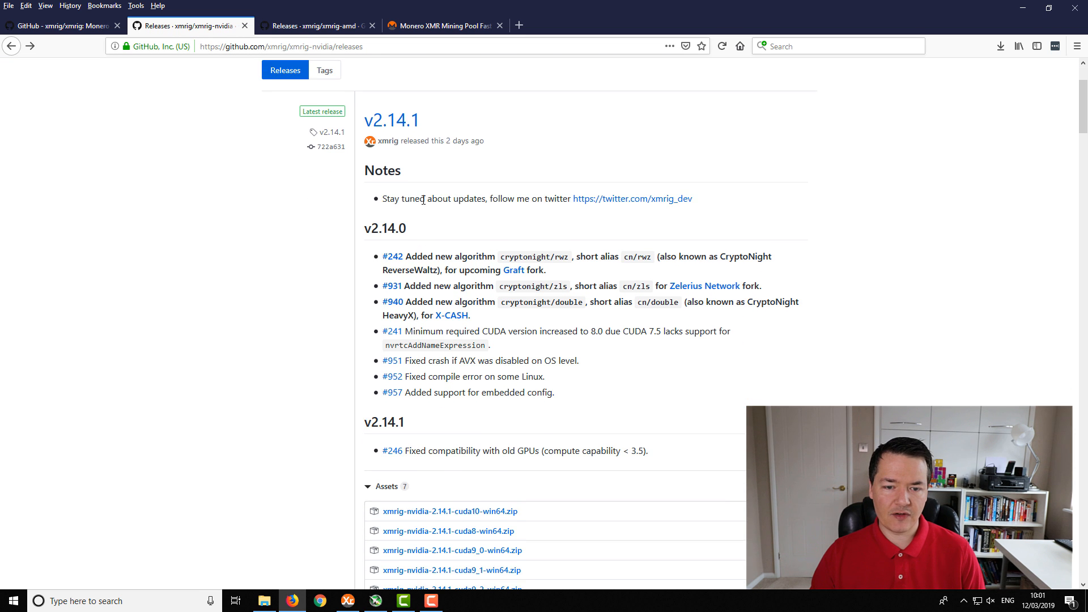
pyautogui.scroll(-3)
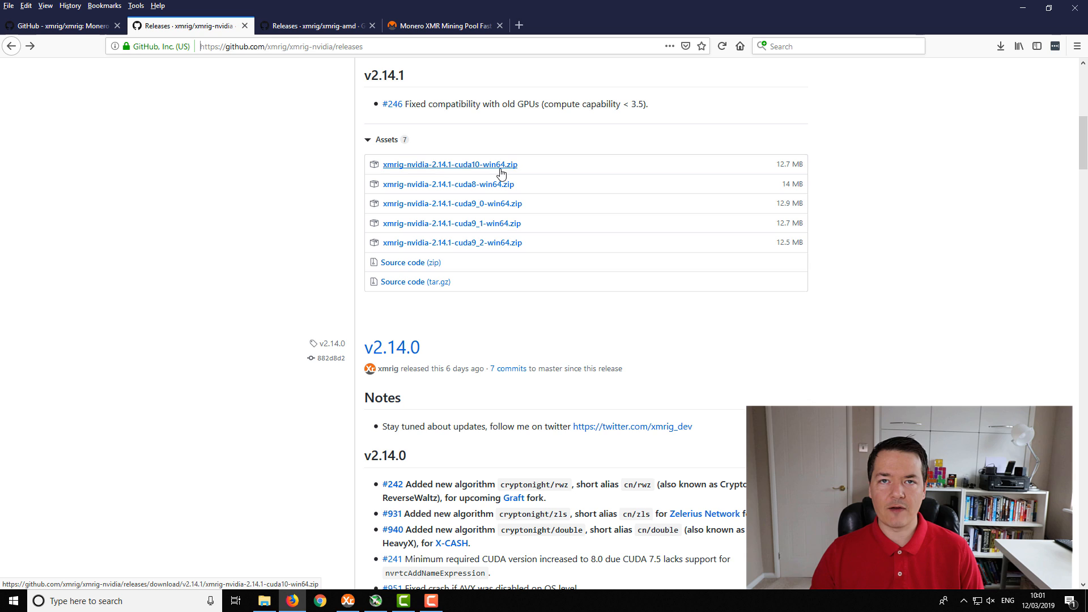
pyautogui.moveTo(715, 165)
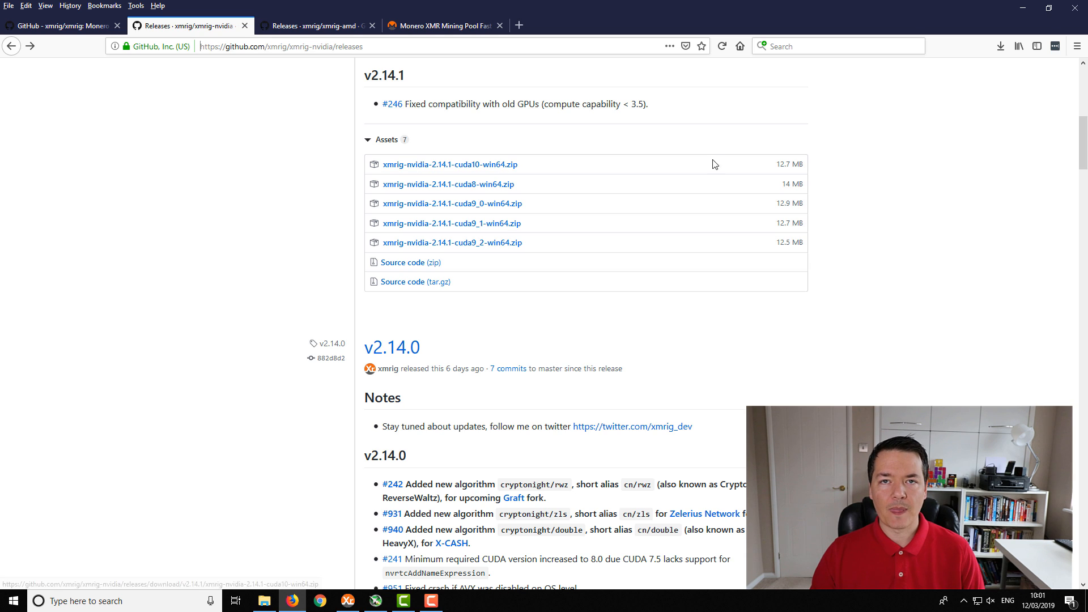
pyautogui.moveTo(450, 164)
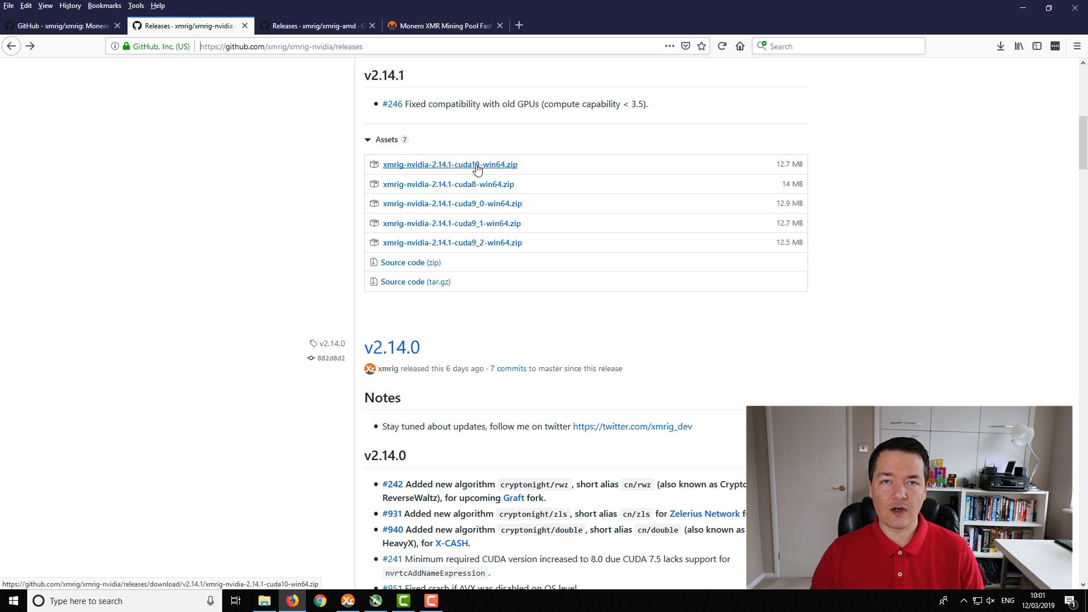
pyautogui.moveTo(403, 171)
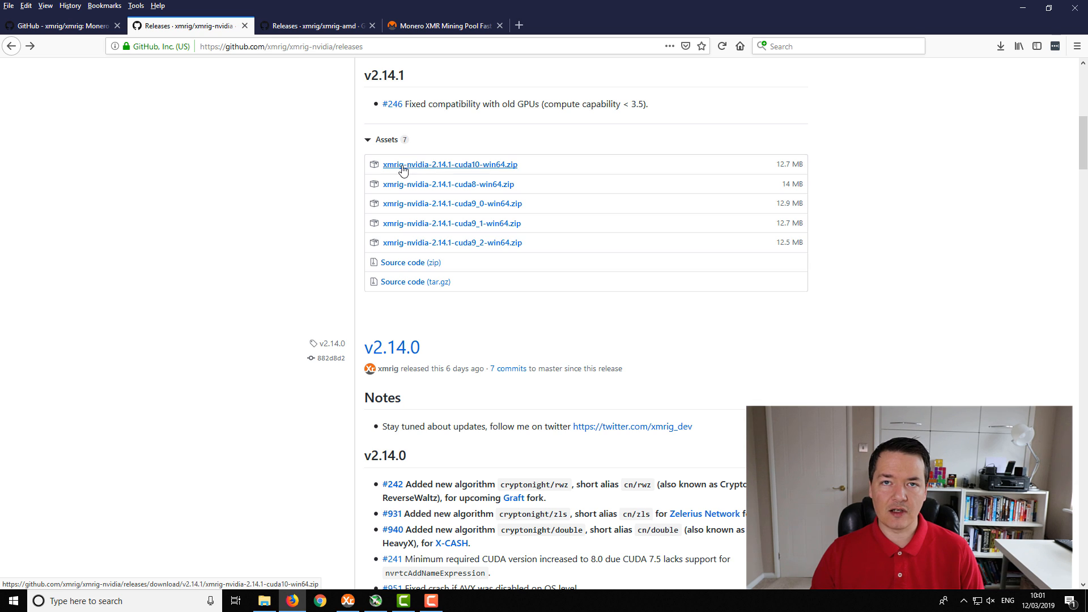
pyautogui.moveTo(506, 161)
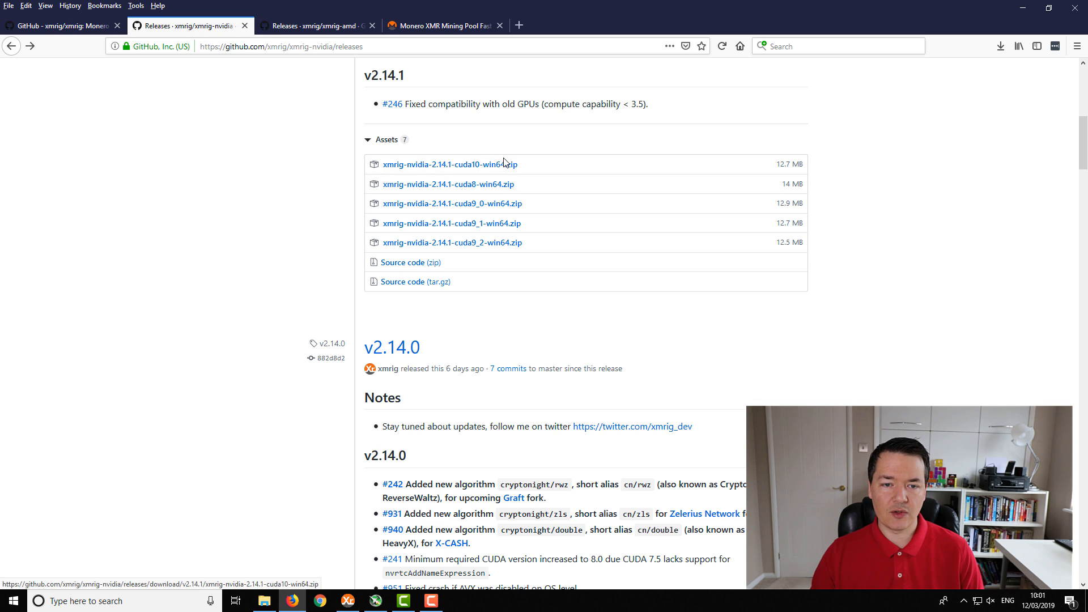
pyautogui.moveTo(493, 174)
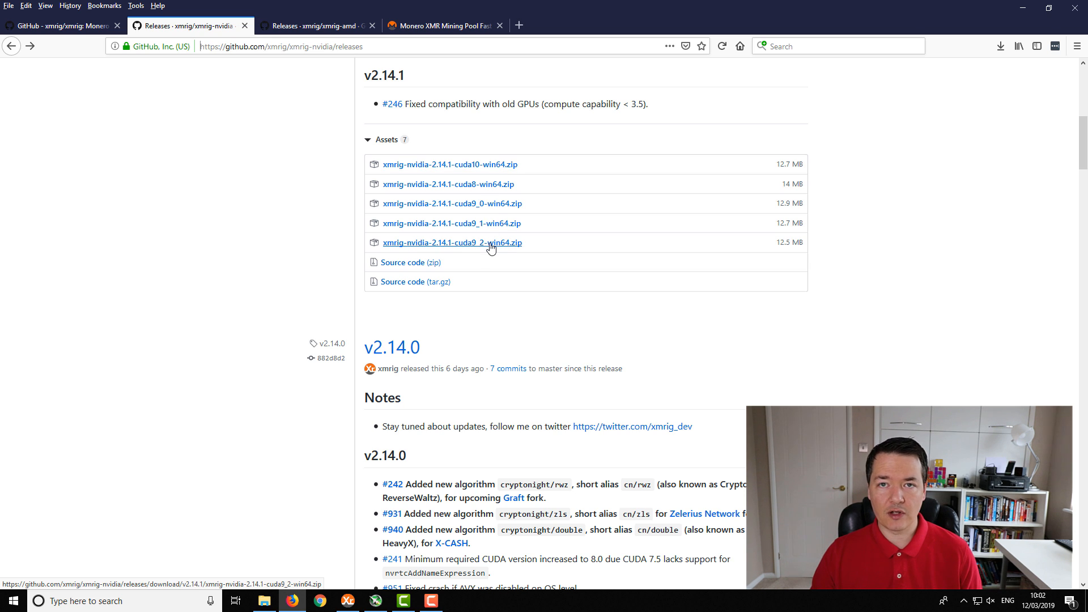
pyautogui.moveTo(449, 165)
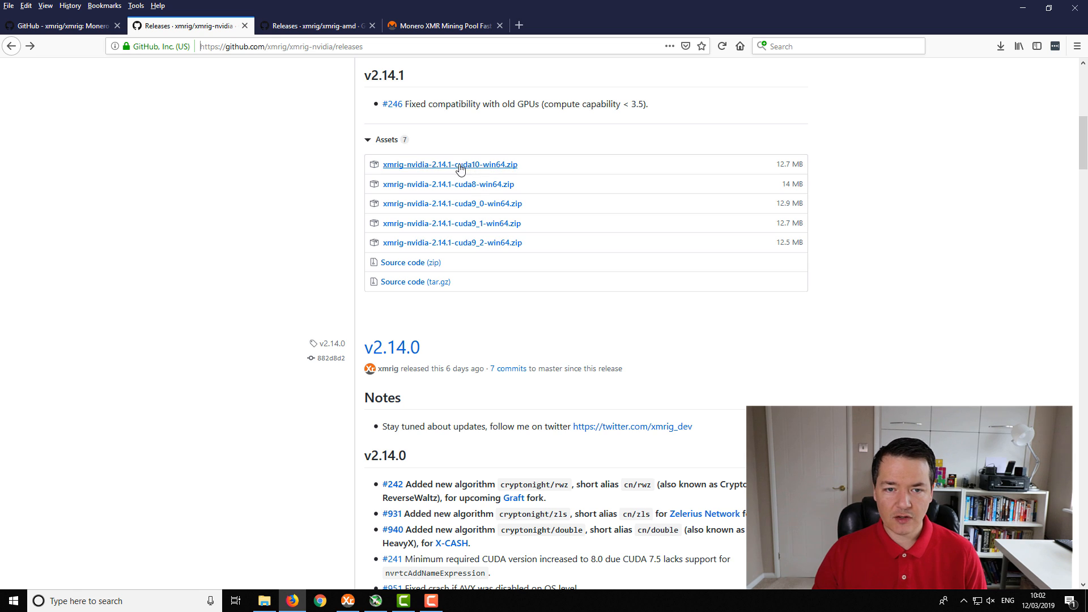
pyautogui.moveTo(424, 168)
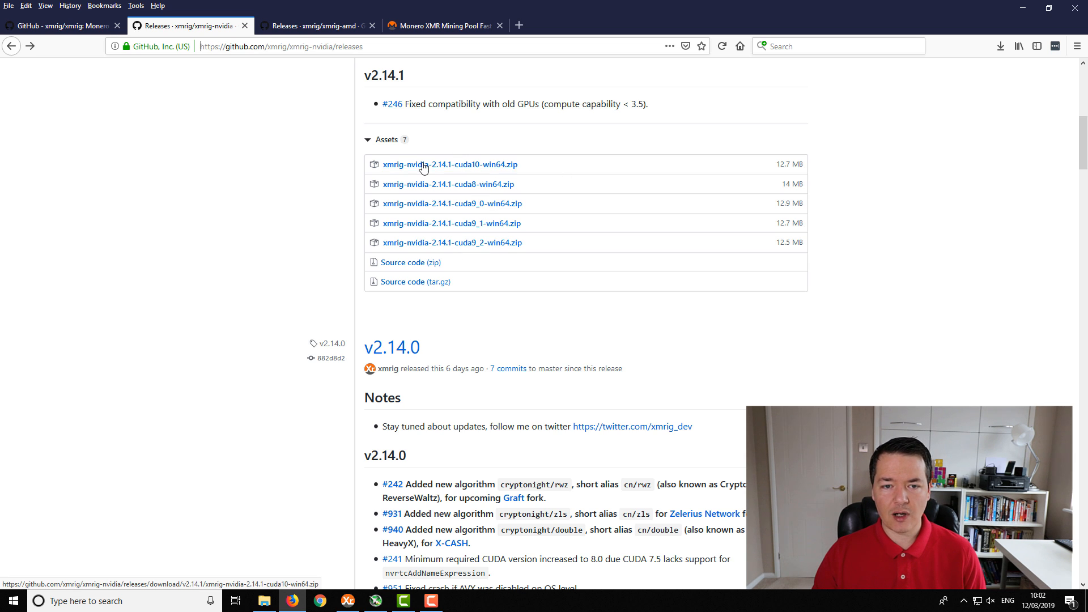
pyautogui.moveTo(449, 183)
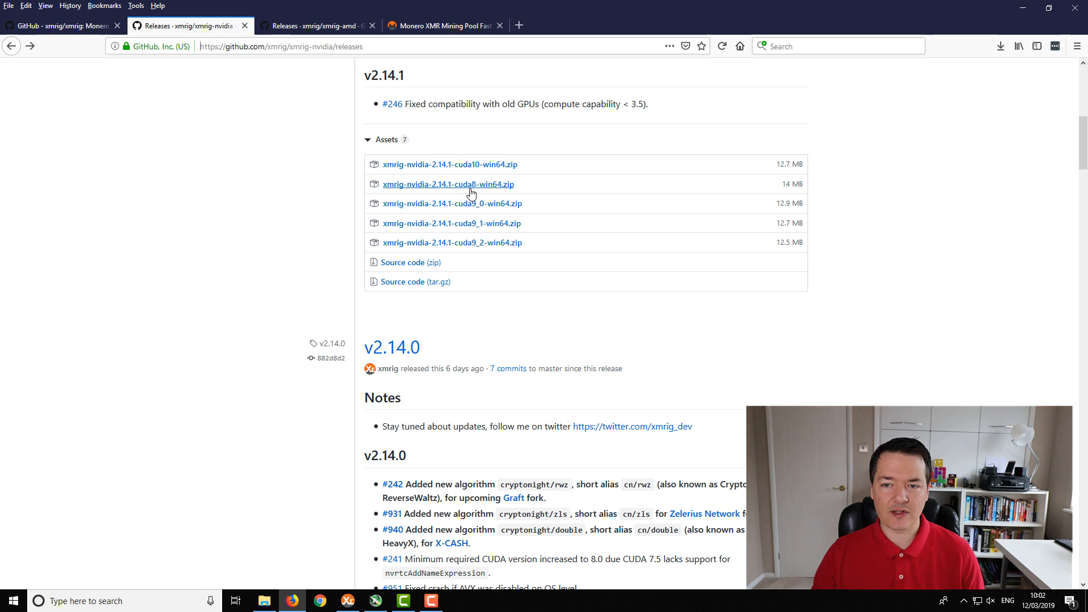
pyautogui.moveTo(497, 164)
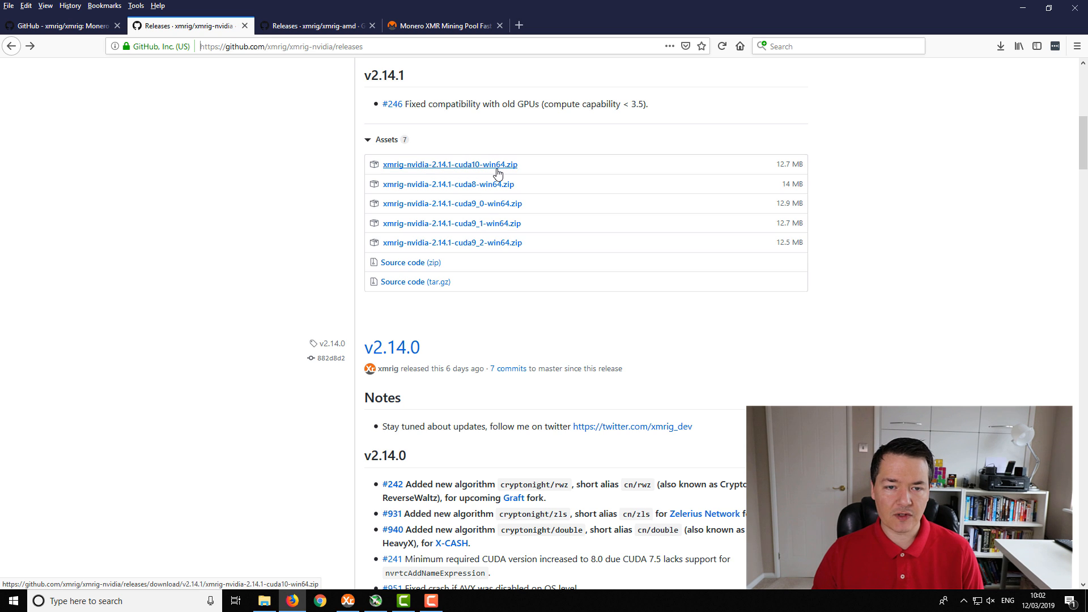
pyautogui.moveTo(468, 174)
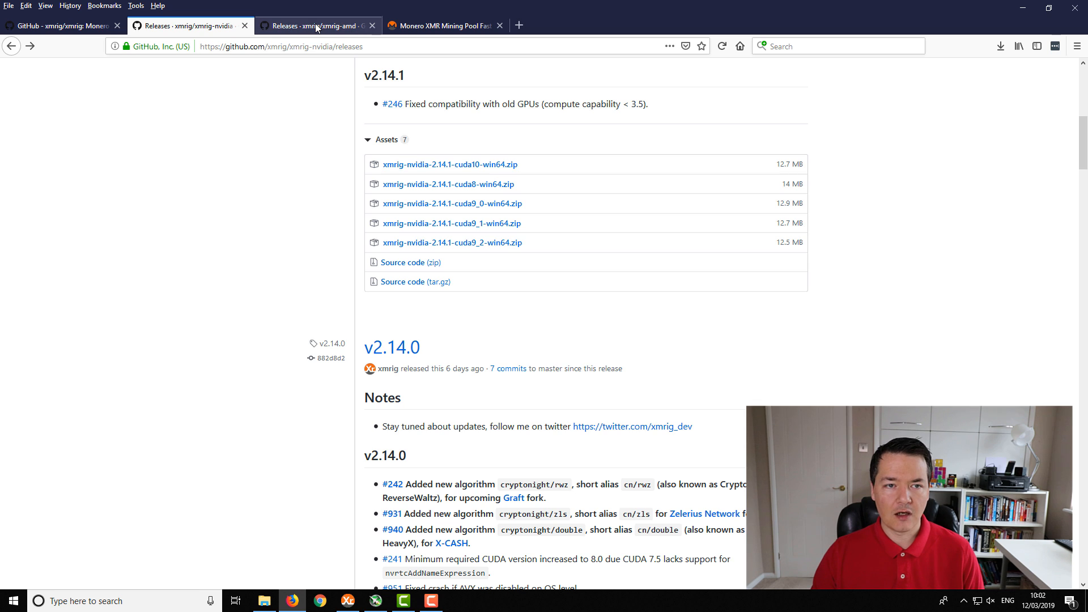
pyautogui.moveTo(316, 26)
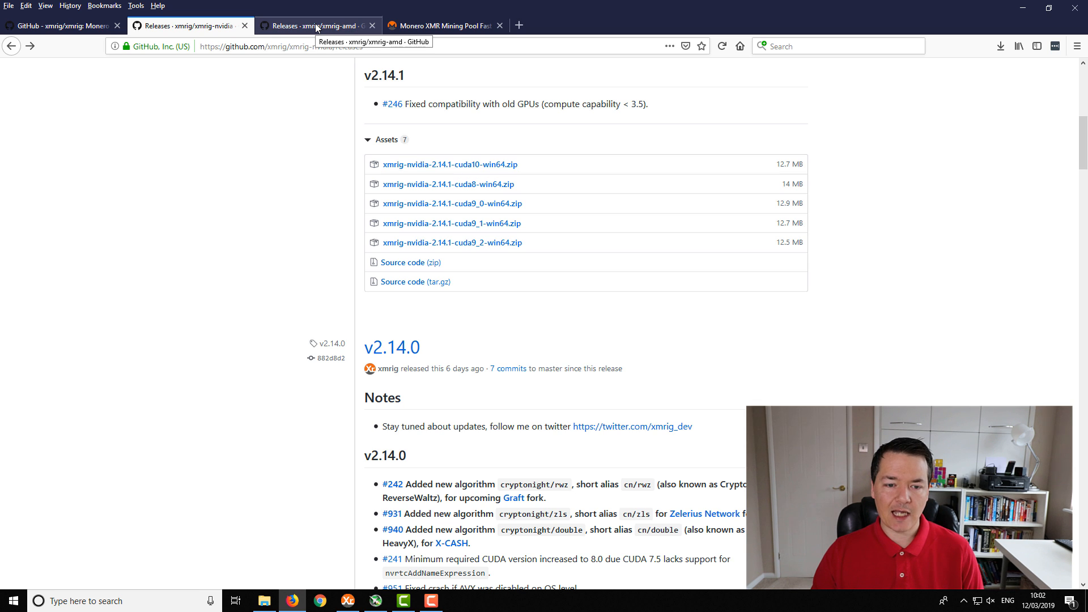
# Step: Scroll the xmrig-amd releases to v2.14.0 assets and select the msvc-win64.zip file name
pyautogui.click(316, 26)
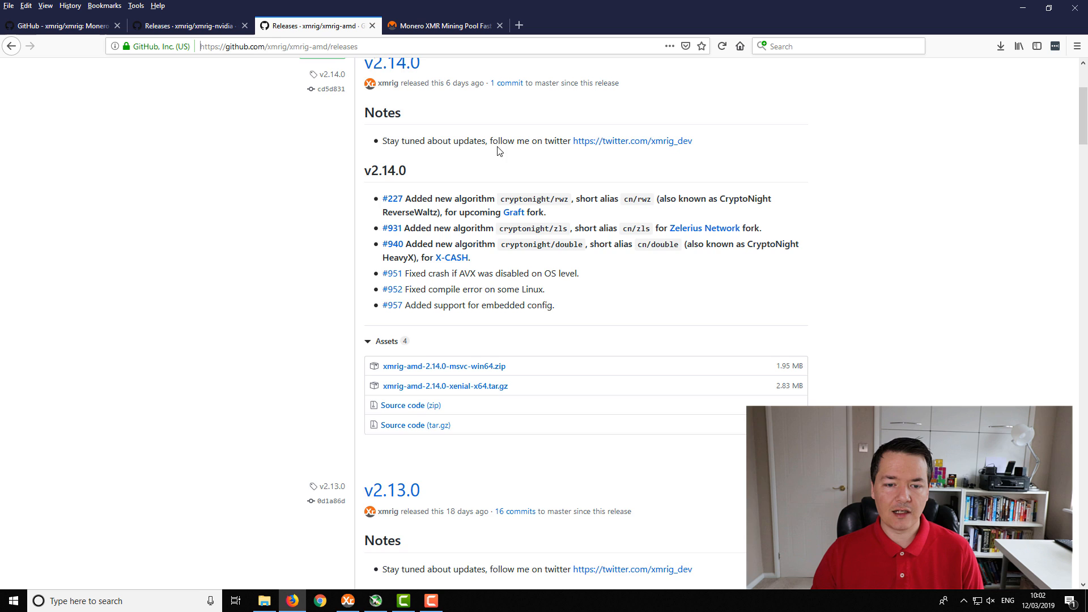
pyautogui.scroll(-3)
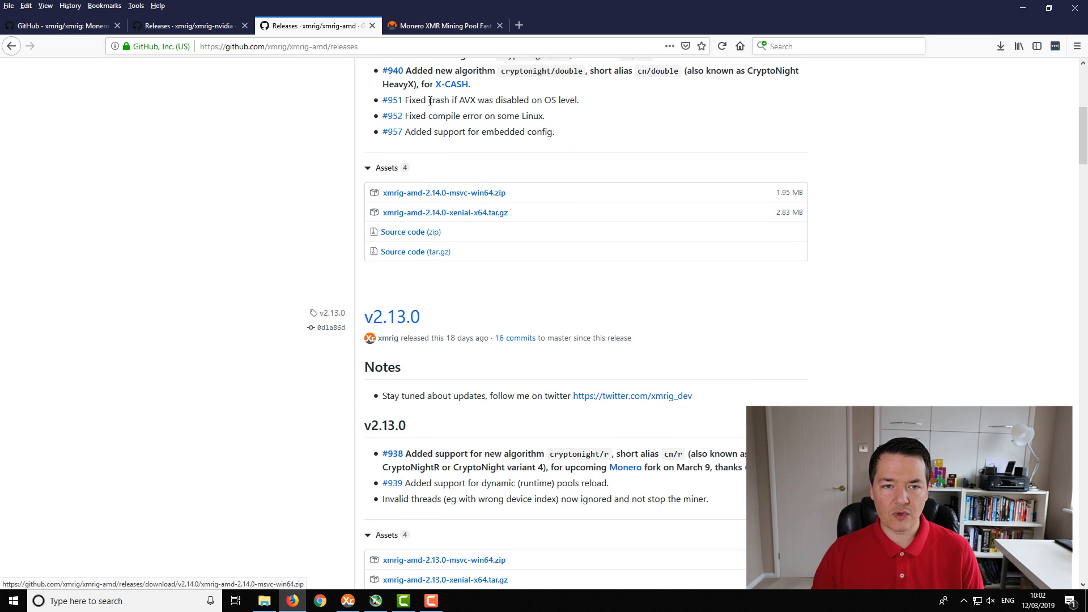
pyautogui.doubleClick(443, 192)
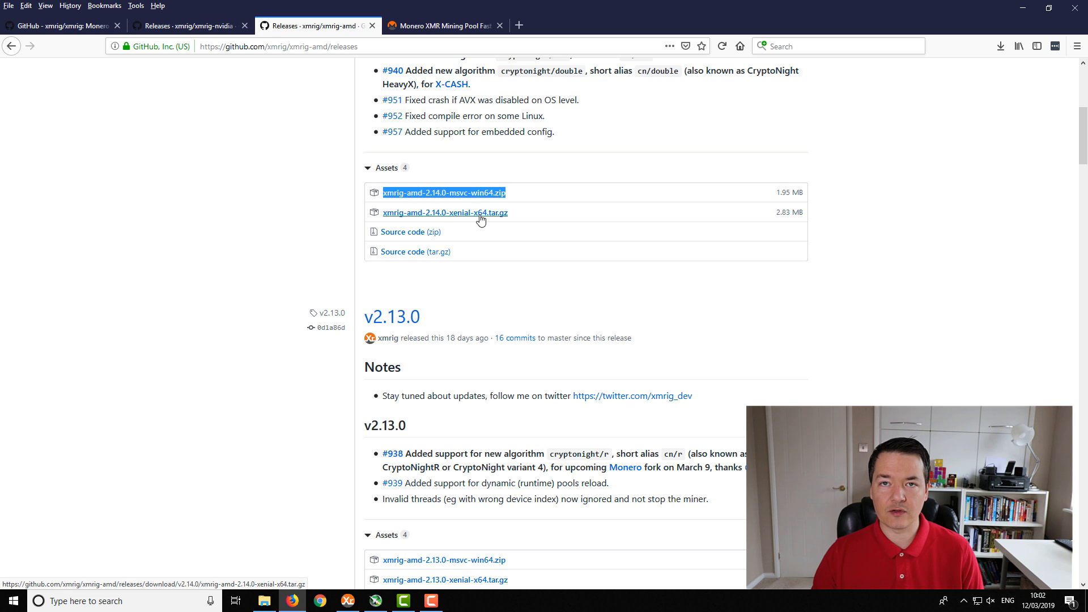
pyautogui.moveTo(516, 194)
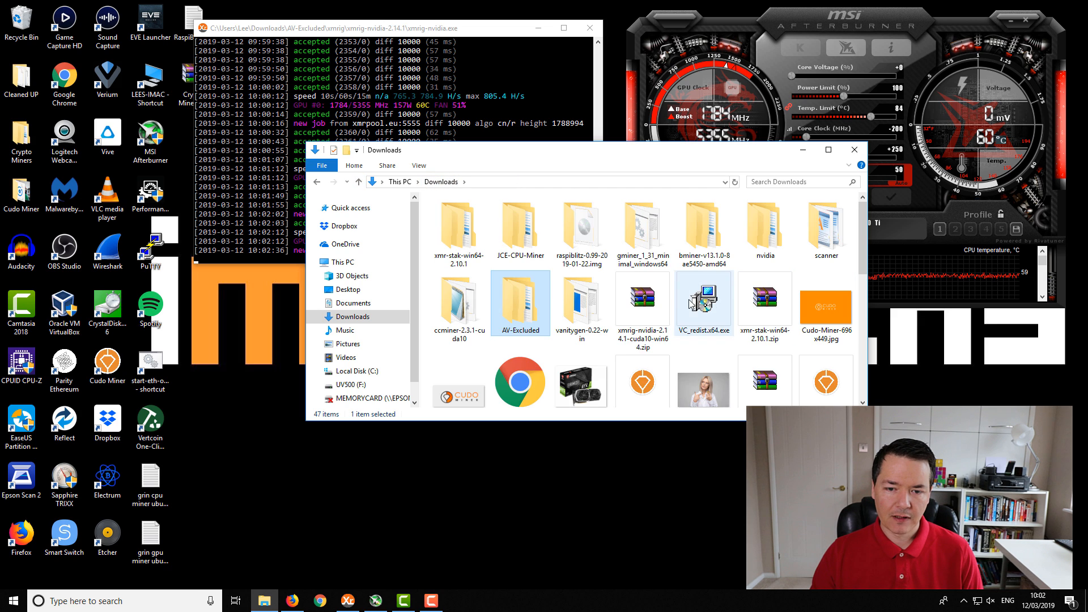
# Step: Select and right-click the xmrig-nvidia-2.14.1-cuda10-win64.zip archive in Downloads
pyautogui.click(642, 303)
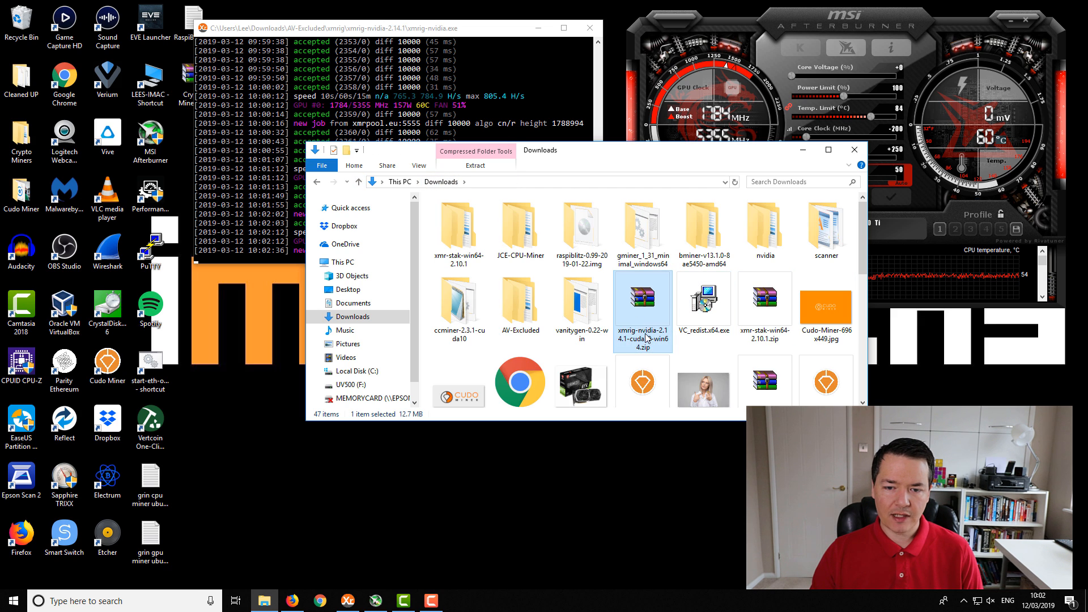
pyautogui.moveTo(638, 343)
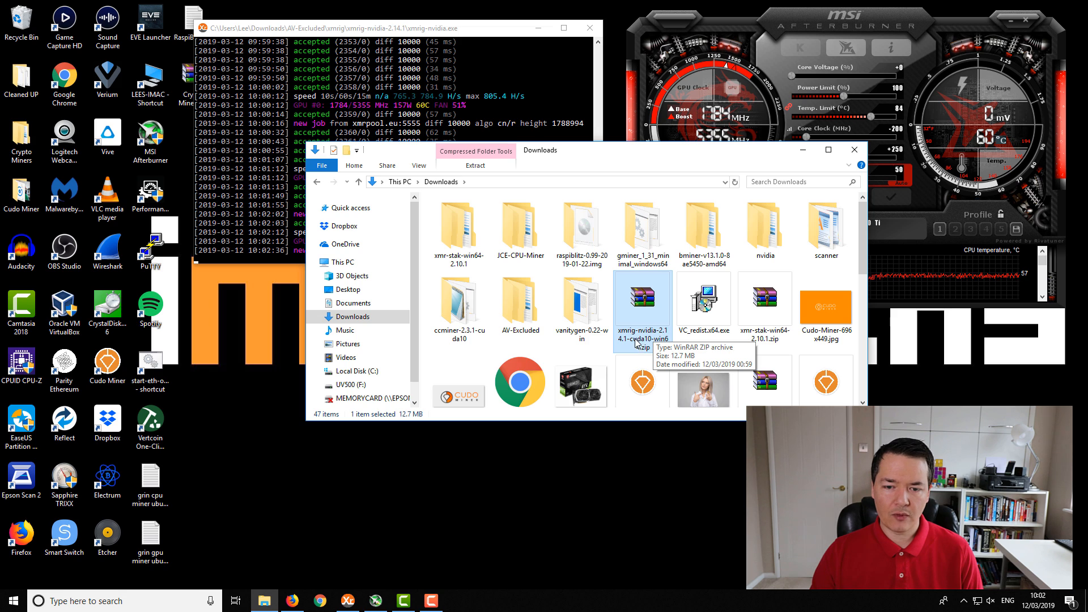
pyautogui.moveTo(651, 347)
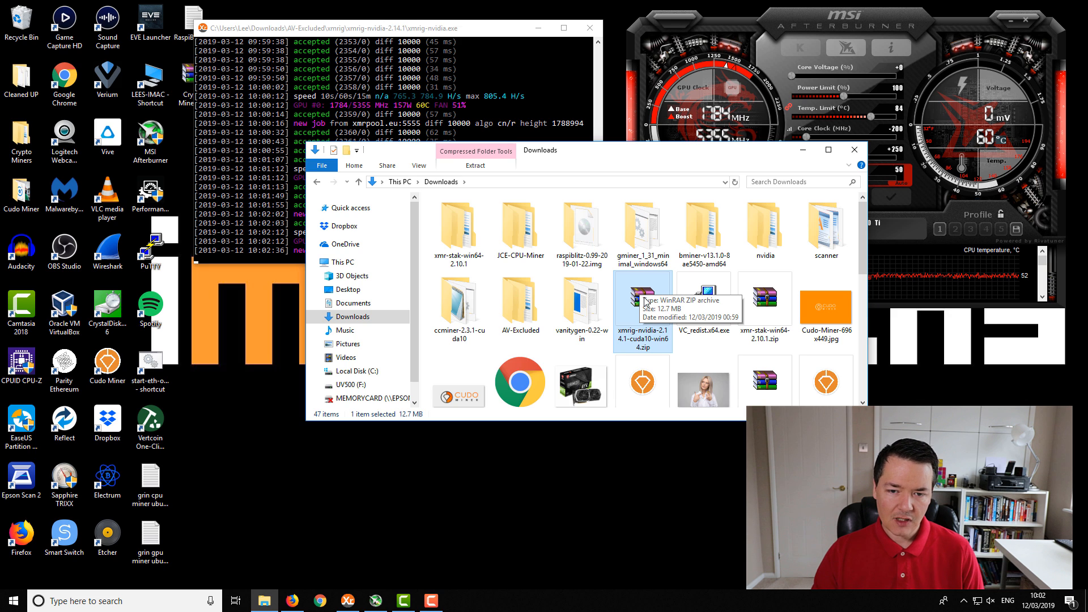
pyautogui.rightClick(643, 309)
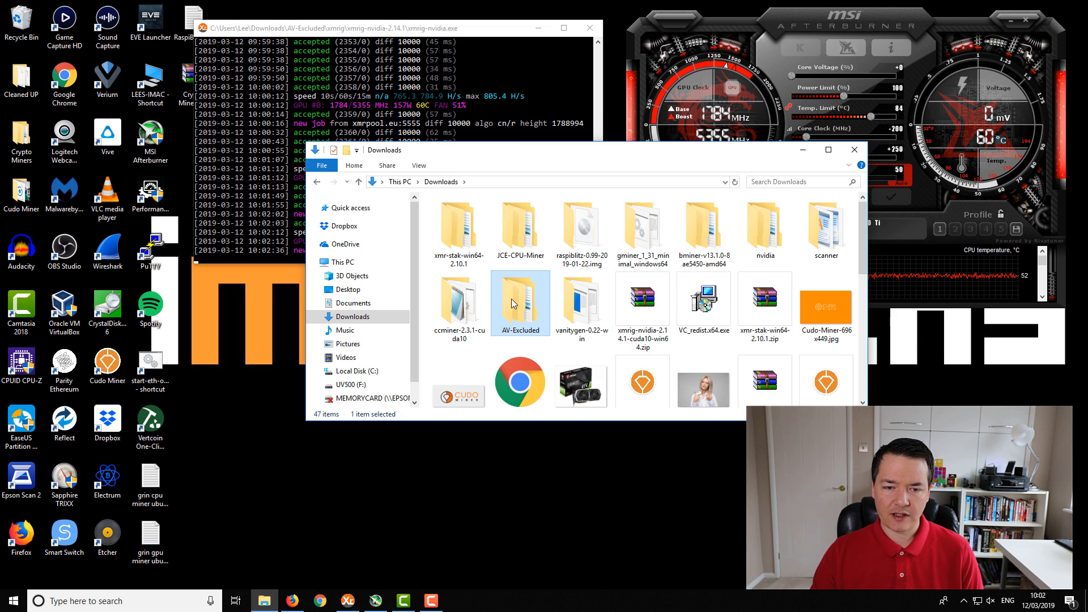
pyautogui.moveTo(519, 303)
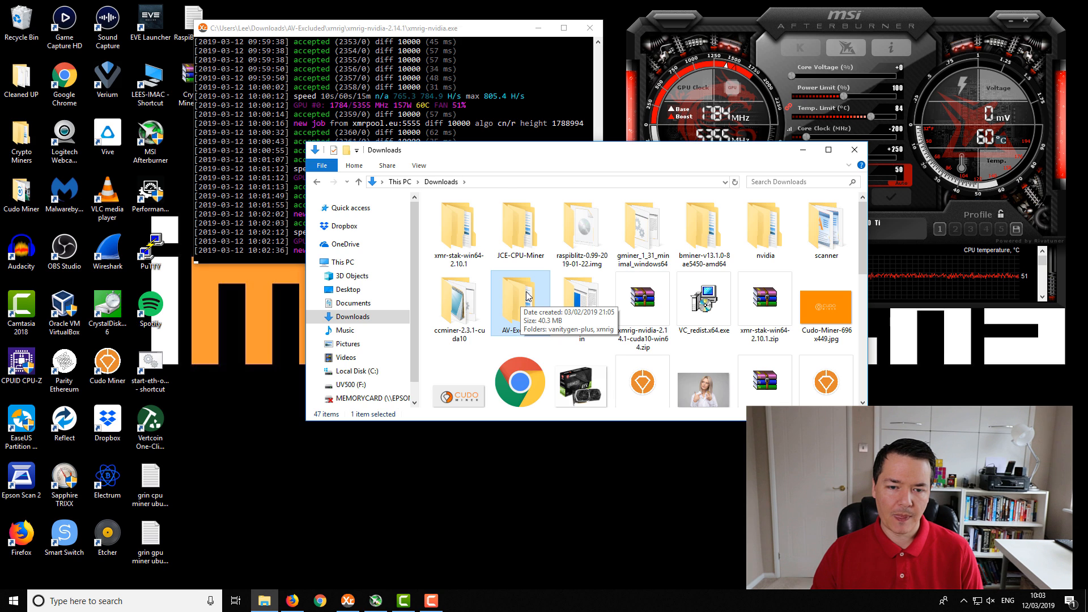
# Step: Navigate AV-Excluded > xmrig > xmrig-nvidia-2.14.1 and select config.json
pyautogui.doubleClick(519, 295)
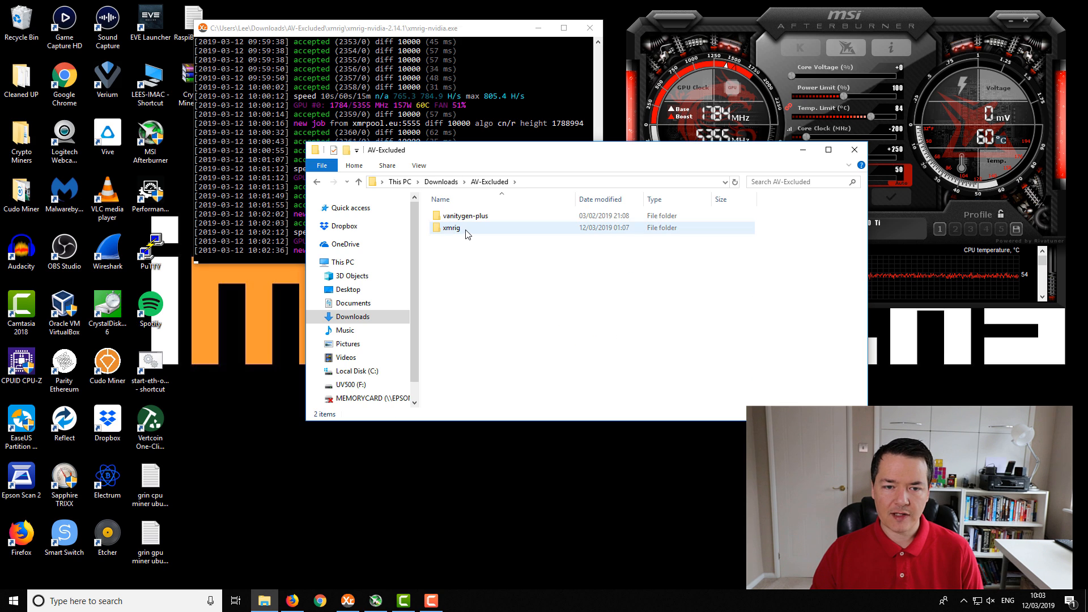
pyautogui.doubleClick(451, 226)
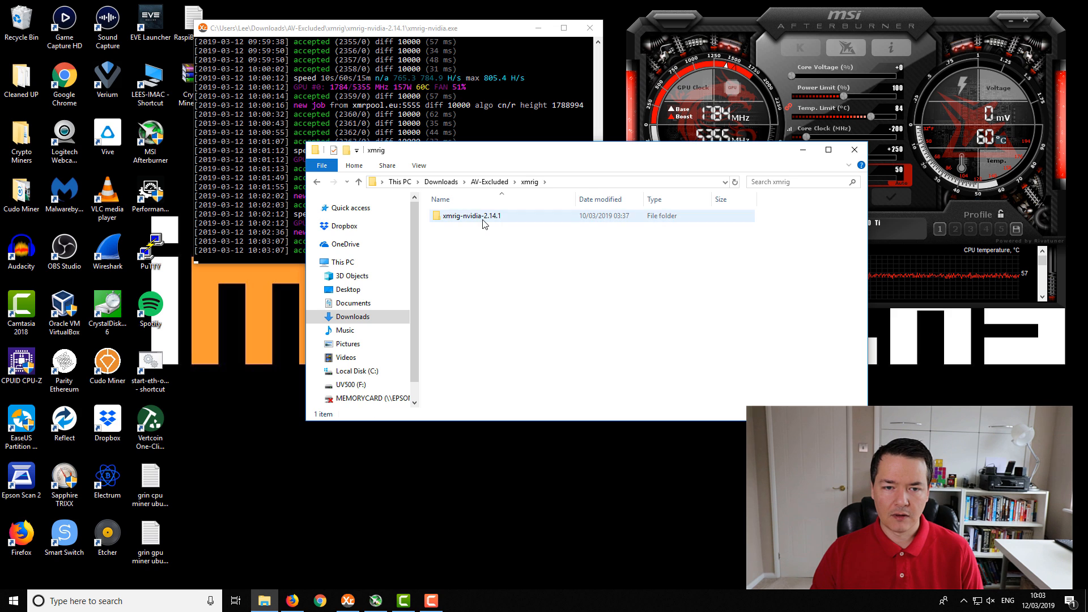
pyautogui.doubleClick(470, 216)
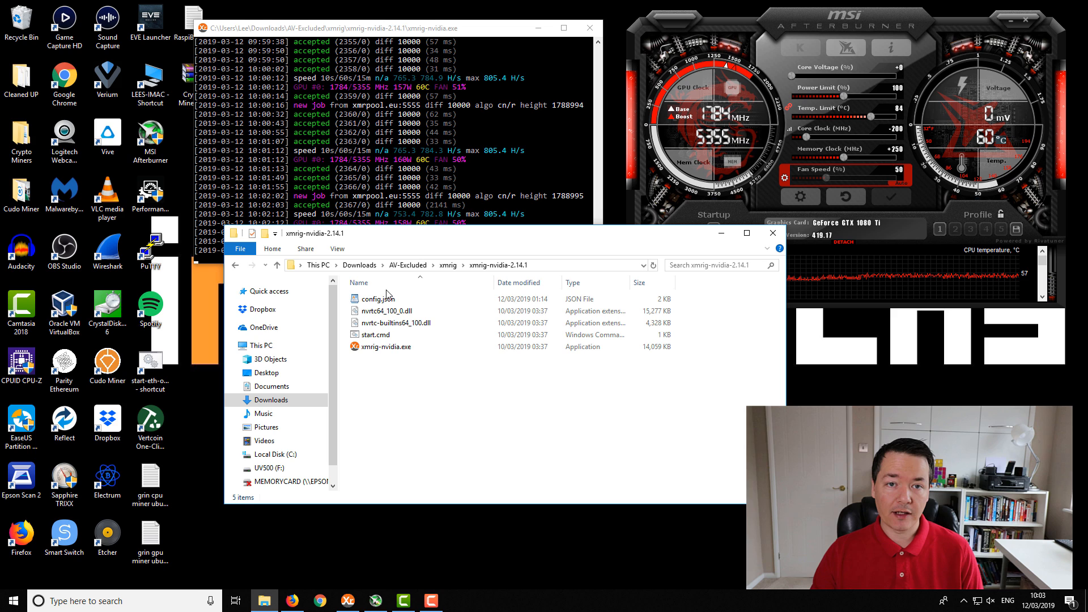
pyautogui.moveTo(472, 372)
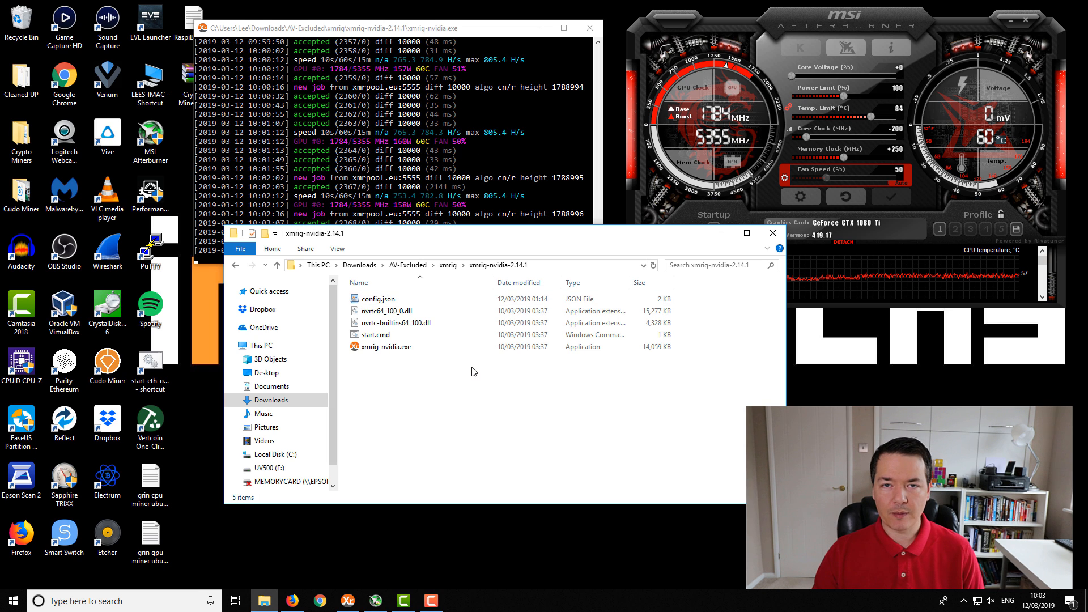
pyautogui.click(385, 346)
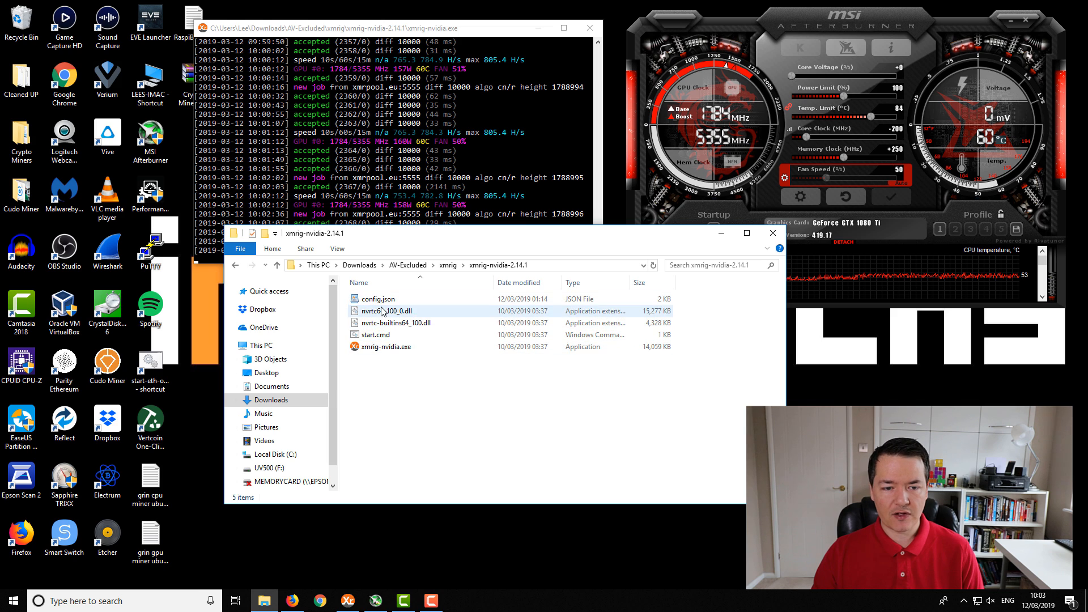
pyautogui.click(377, 299)
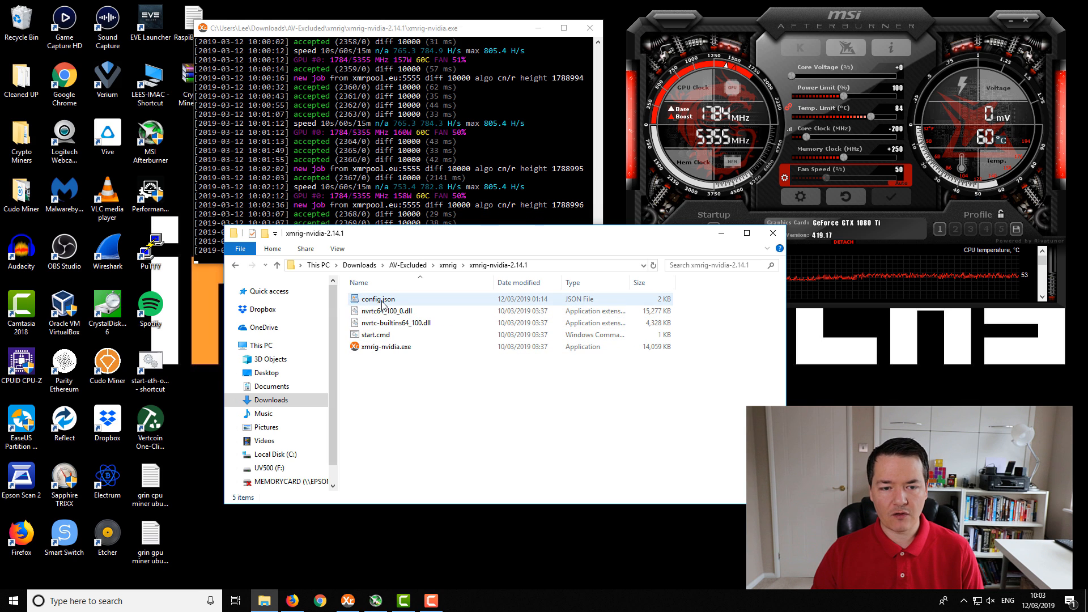
pyautogui.click(377, 300)
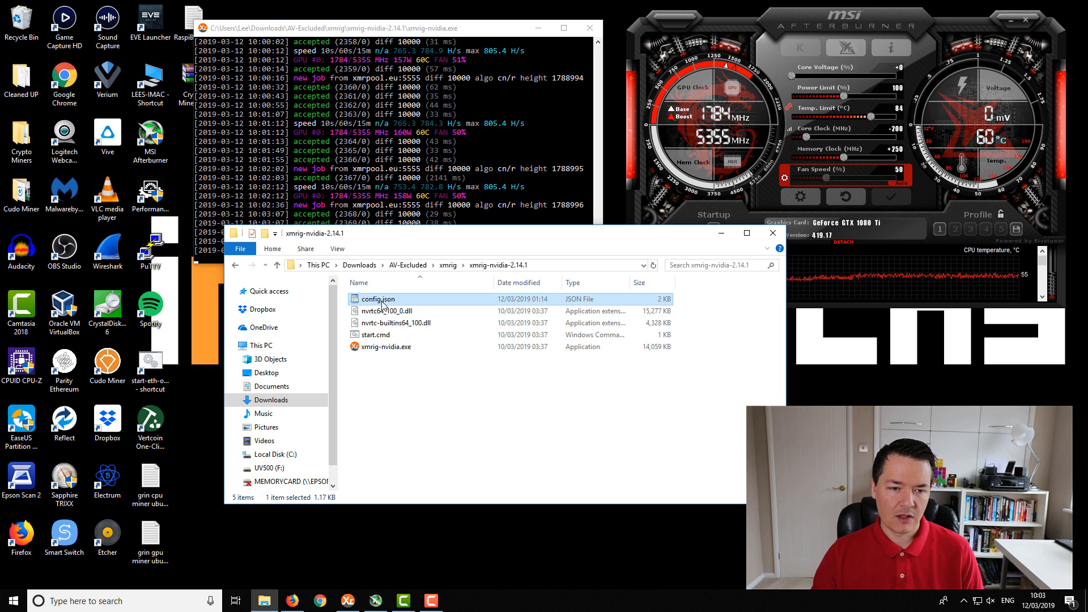
# Step: Bring up the right-click menu for config.json
pyautogui.rightClick(378, 299)
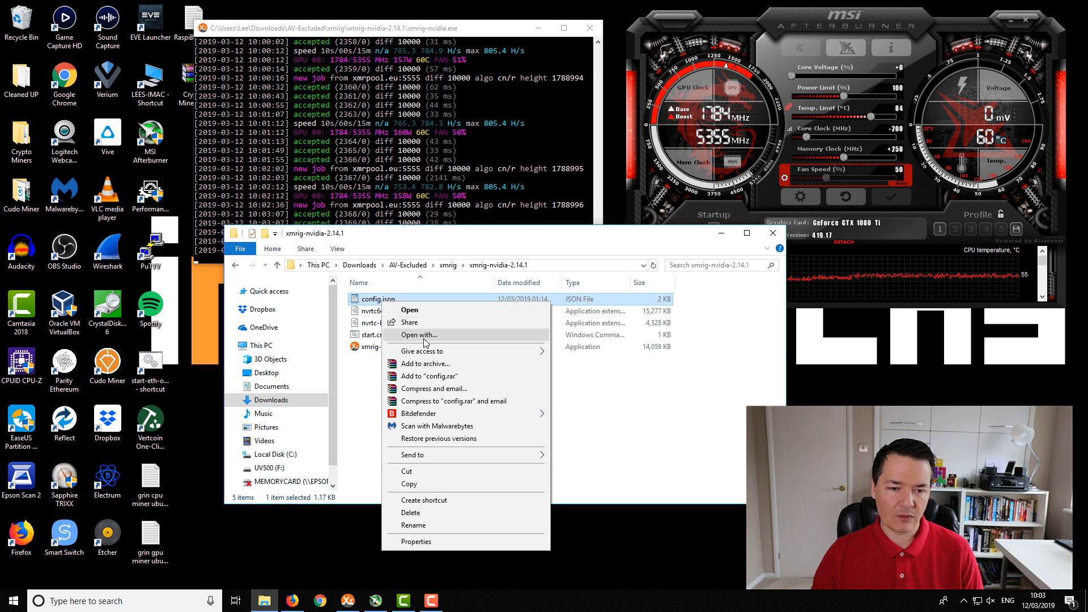
pyautogui.moveTo(413, 310)
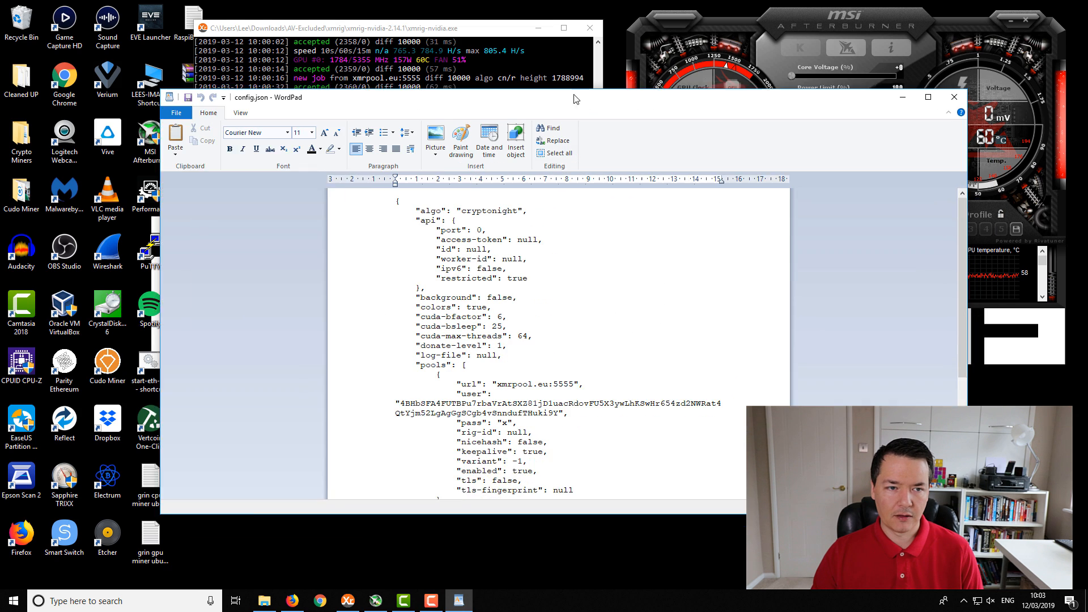
pyautogui.click(928, 96)
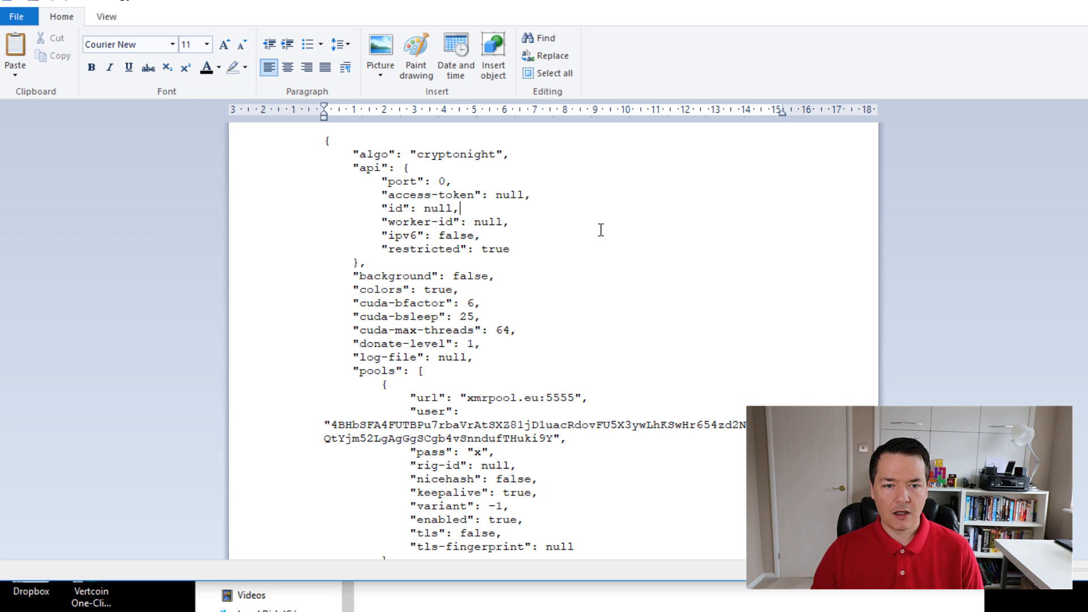
pyautogui.scroll(-3)
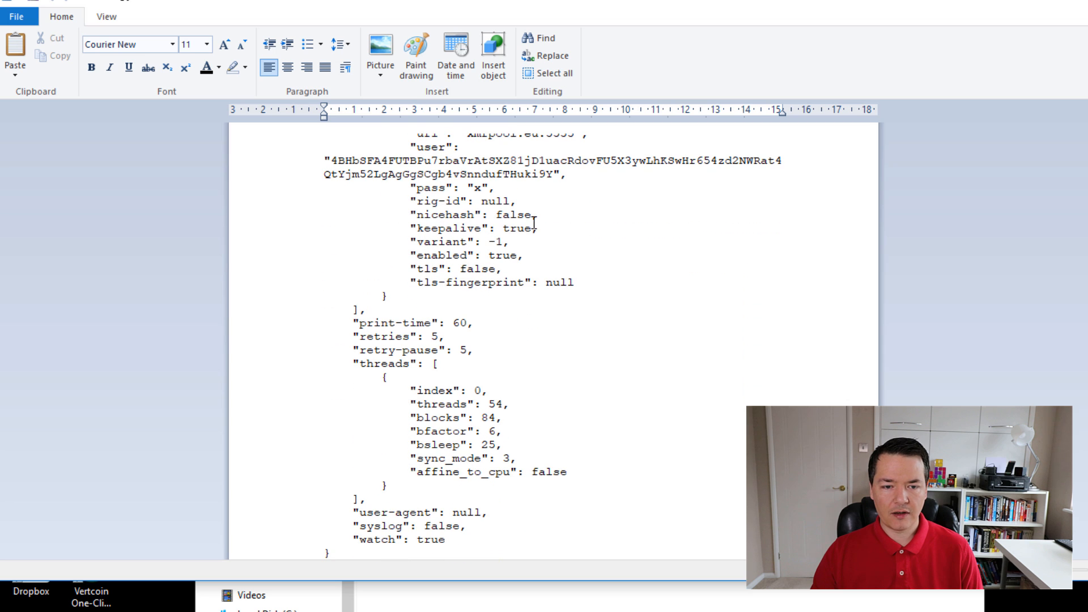
pyautogui.scroll(3)
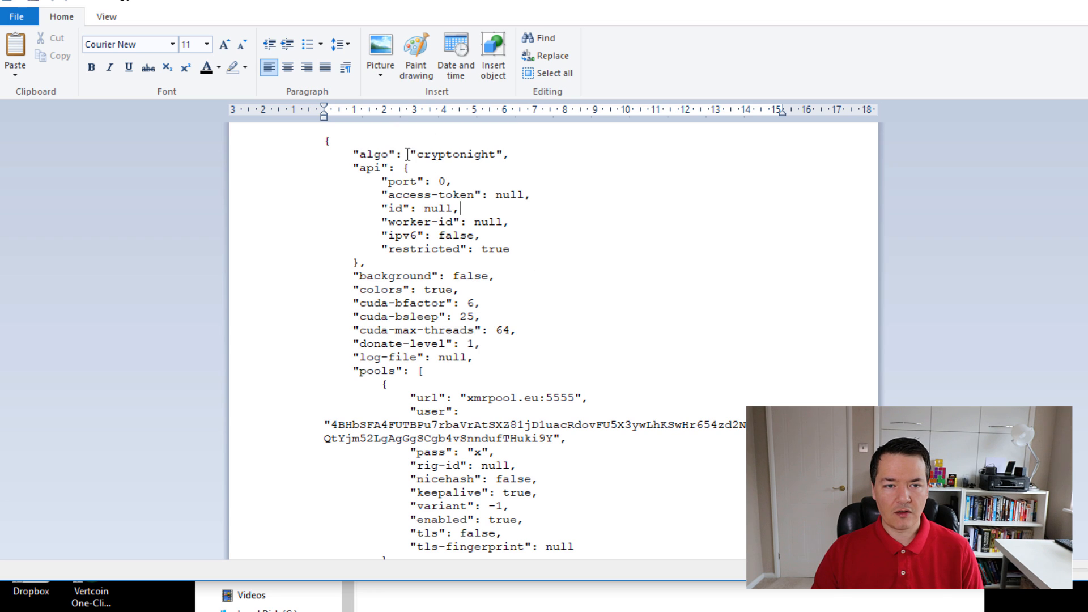
pyautogui.doubleClick(456, 154)
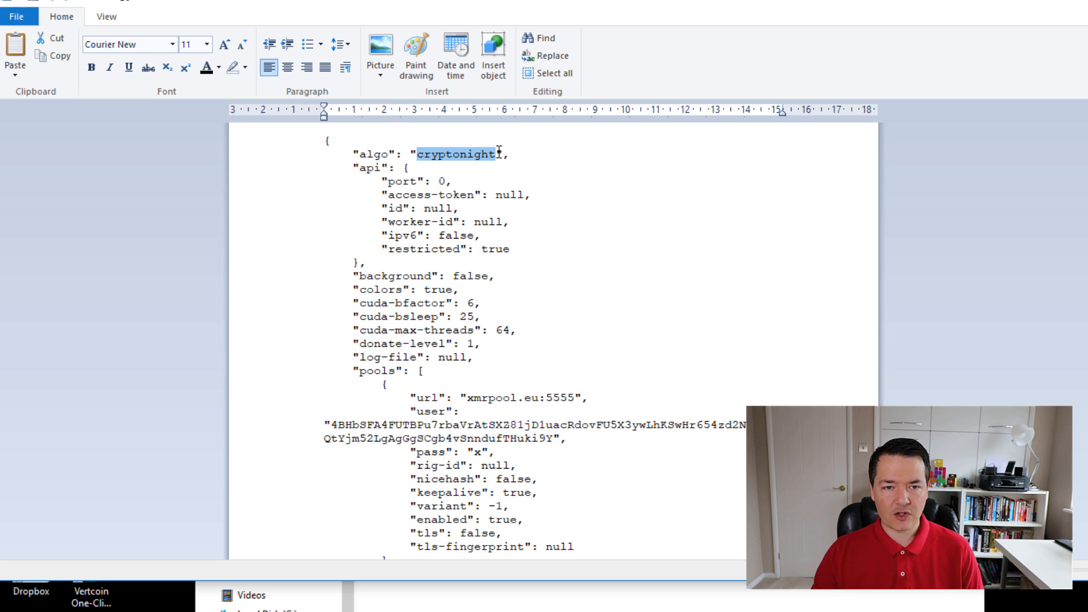
pyautogui.moveTo(448, 163)
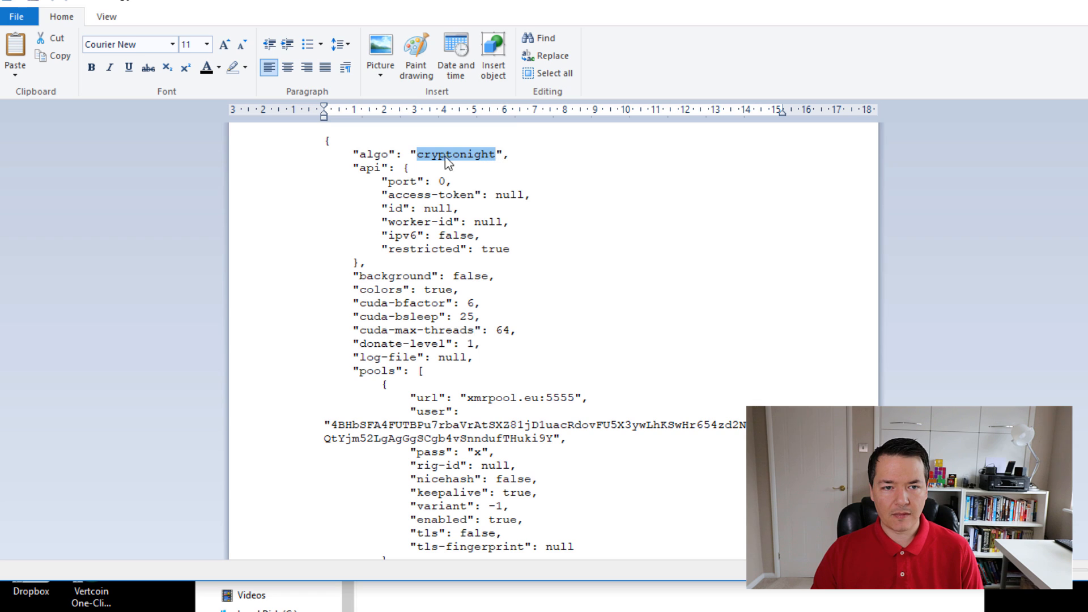
pyautogui.moveTo(508, 152)
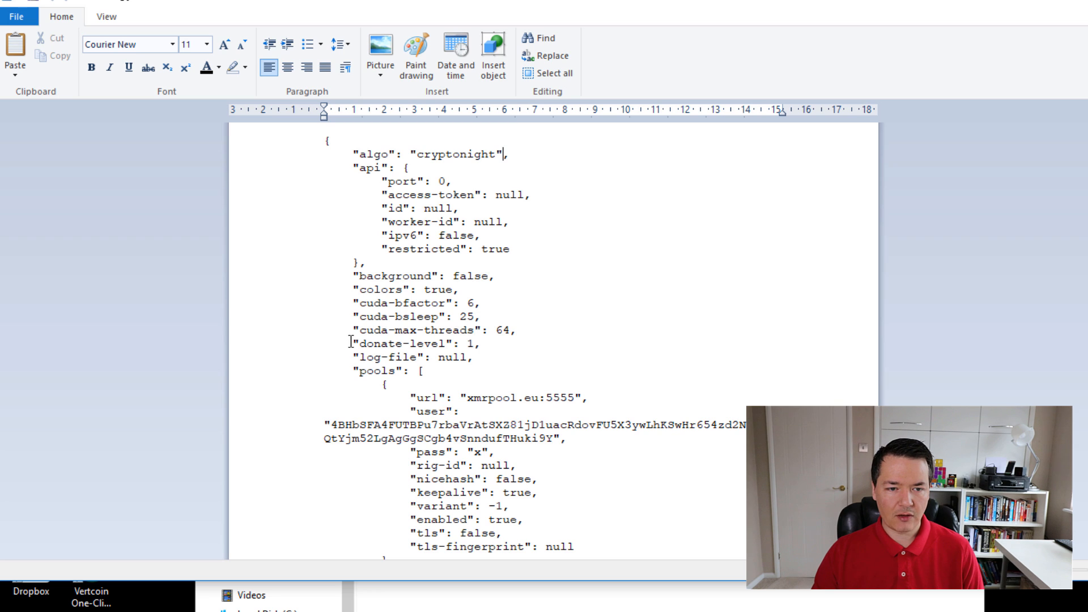
pyautogui.doubleClick(403, 343)
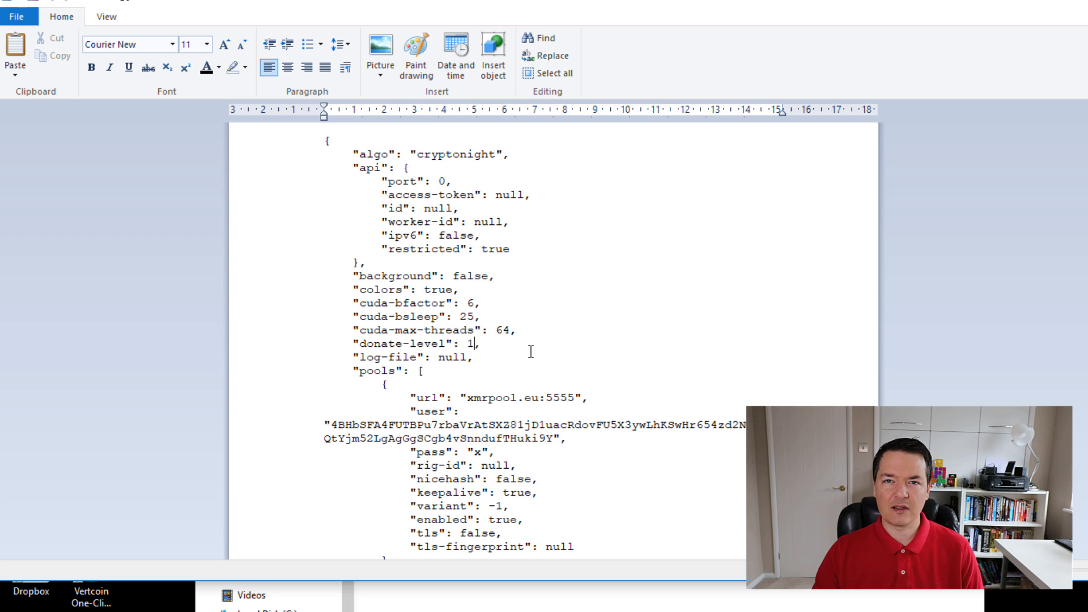
pyautogui.moveTo(380, 345)
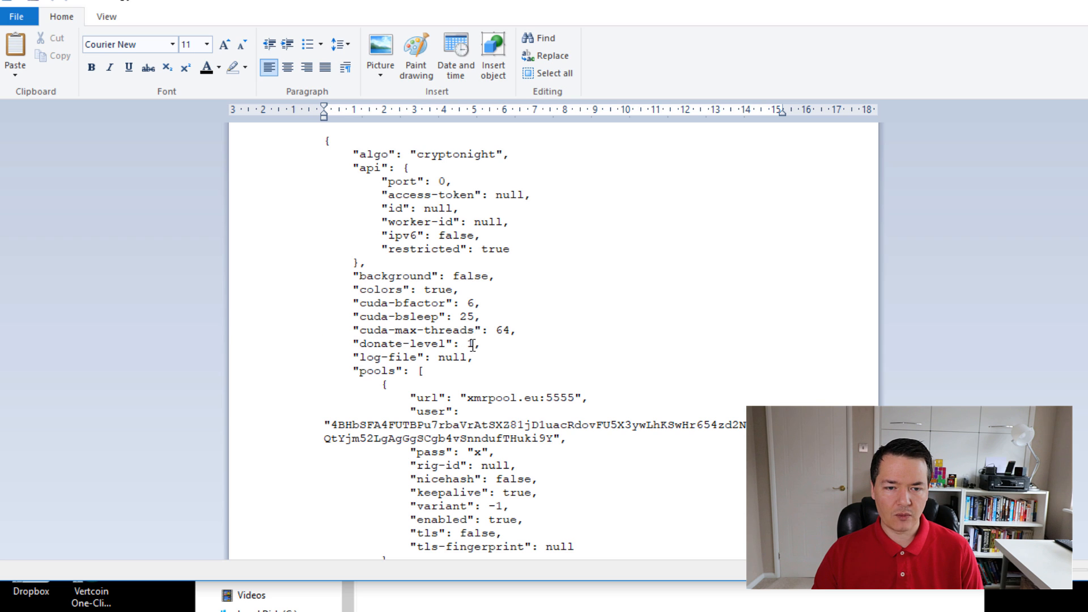
pyautogui.scroll(-3)
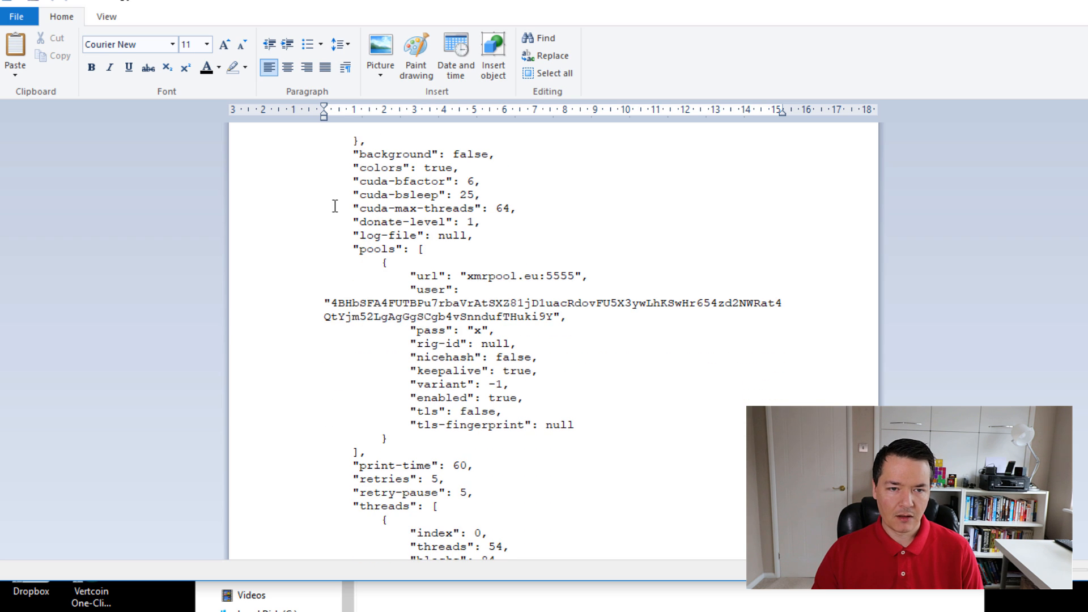
pyautogui.moveTo(500, 263)
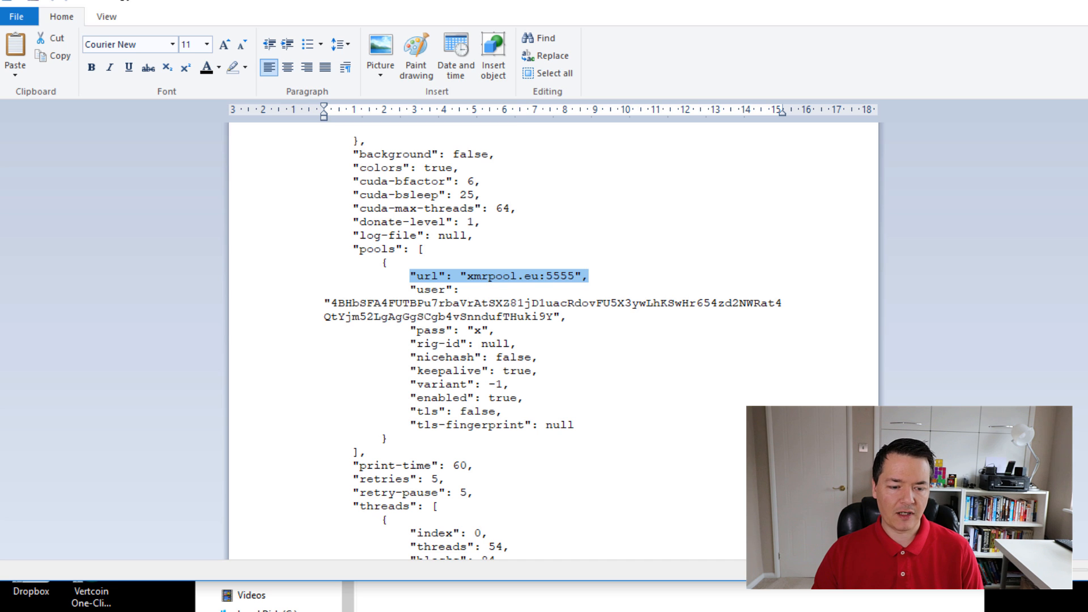
# Step: Switch to xmrpool.eu and jump to the Getting Started guide's connection details
pyautogui.click(507, 12)
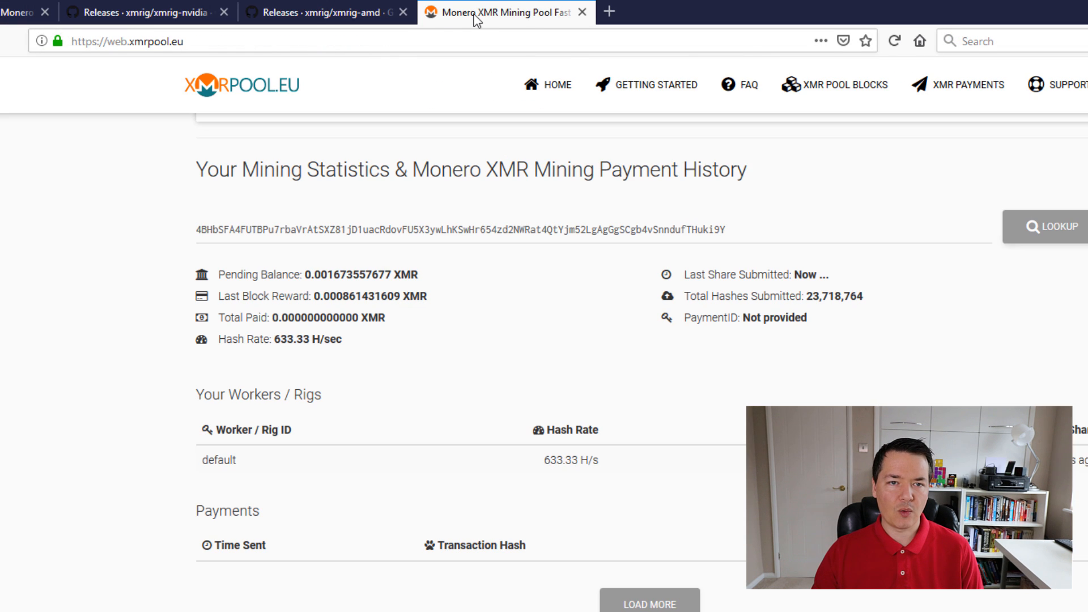
pyautogui.click(139, 40)
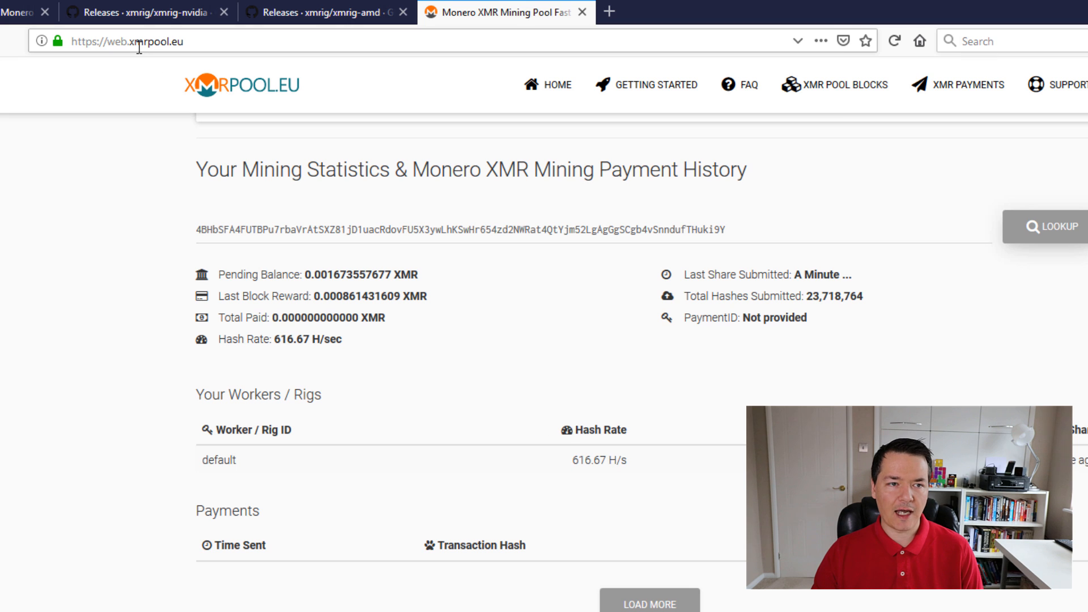
pyautogui.moveTo(636, 90)
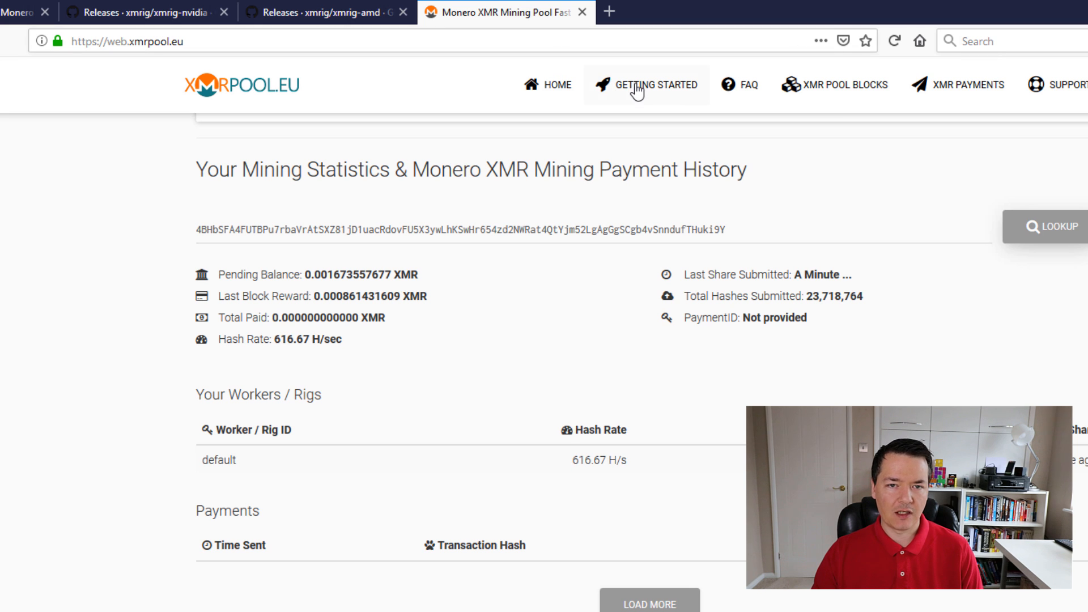
pyautogui.click(656, 84)
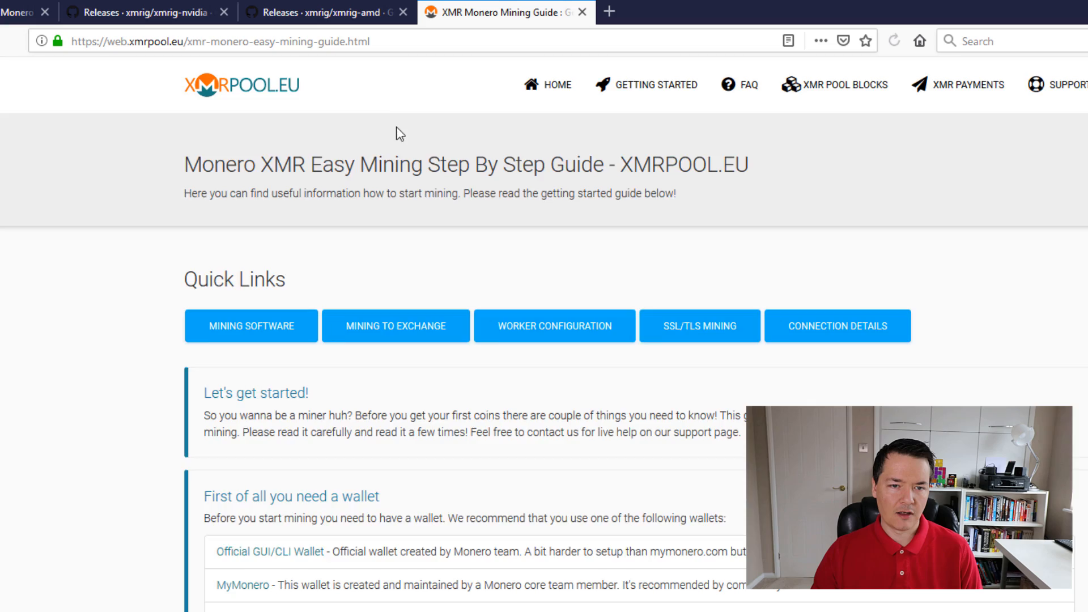
pyautogui.moveTo(837, 326)
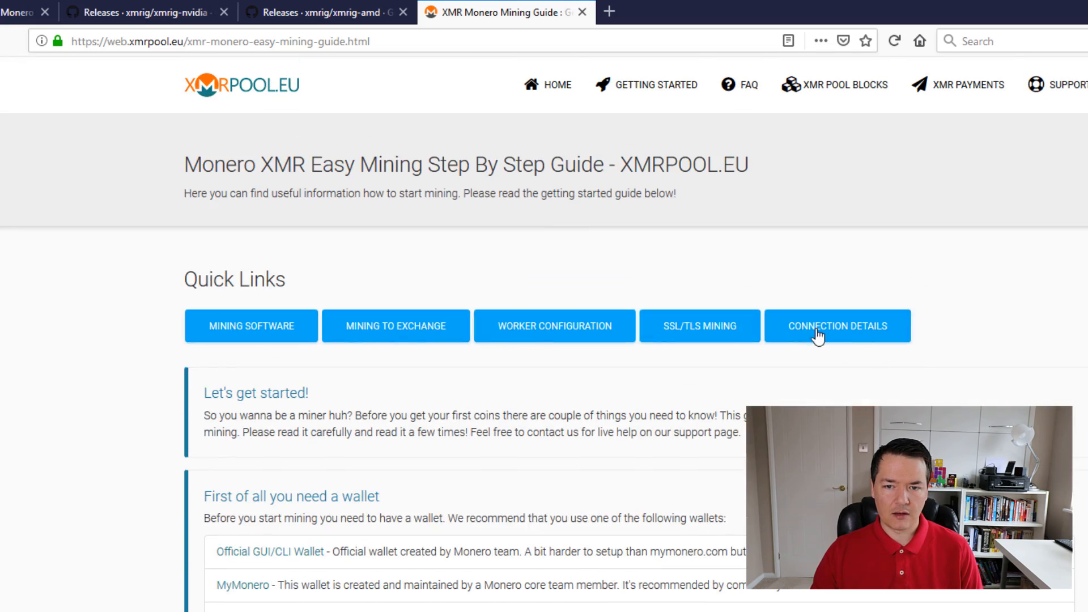
pyautogui.click(837, 326)
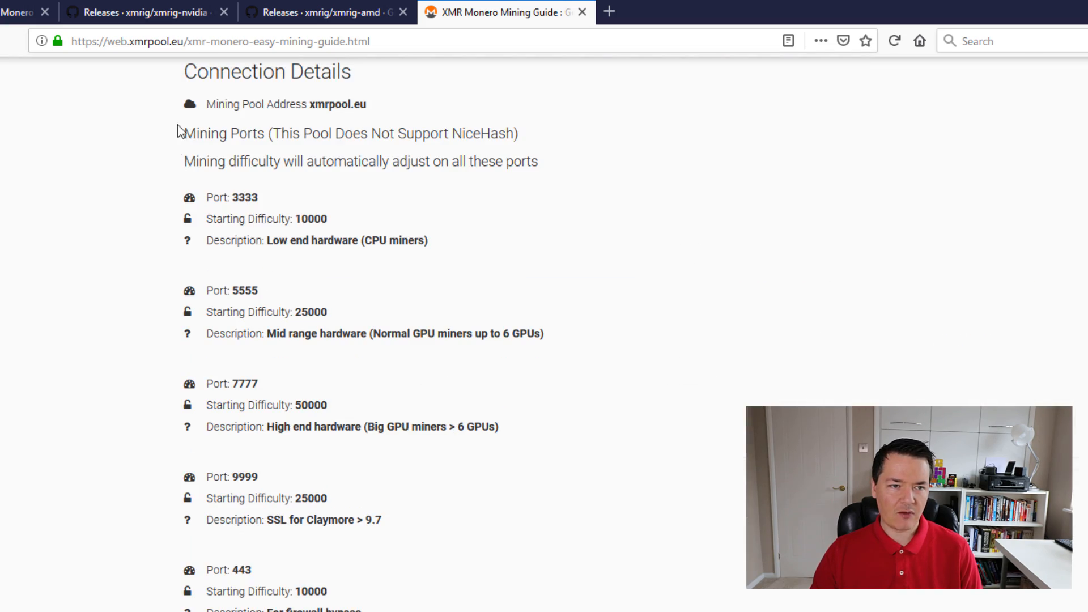
pyautogui.moveTo(312, 156)
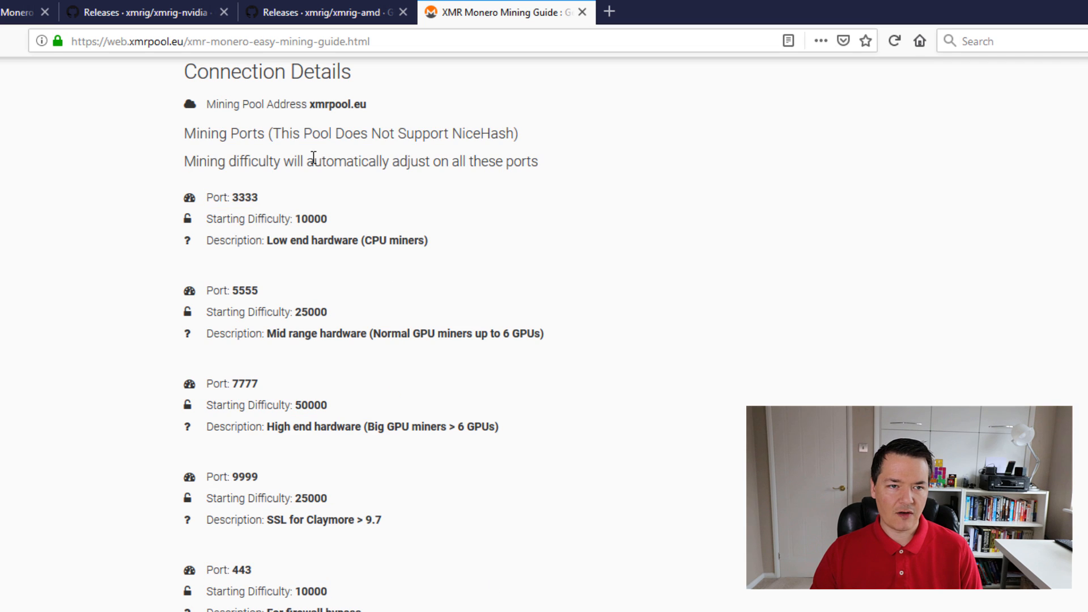
# Step: Select the pool address xmrpool.eu, then return to the pool's home page
pyautogui.doubleClick(337, 104)
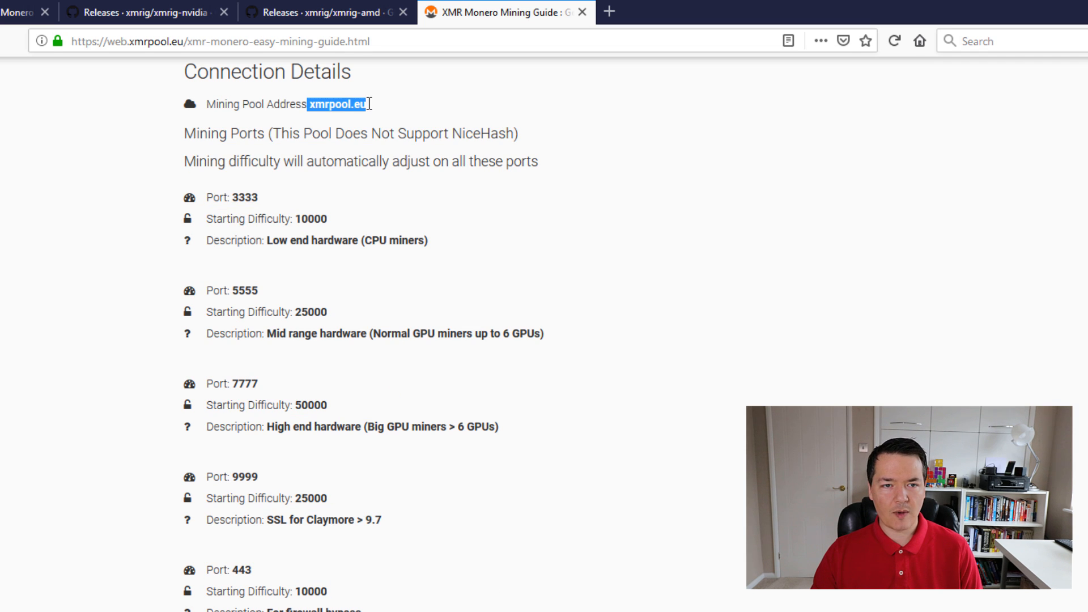
pyautogui.moveTo(263, 199)
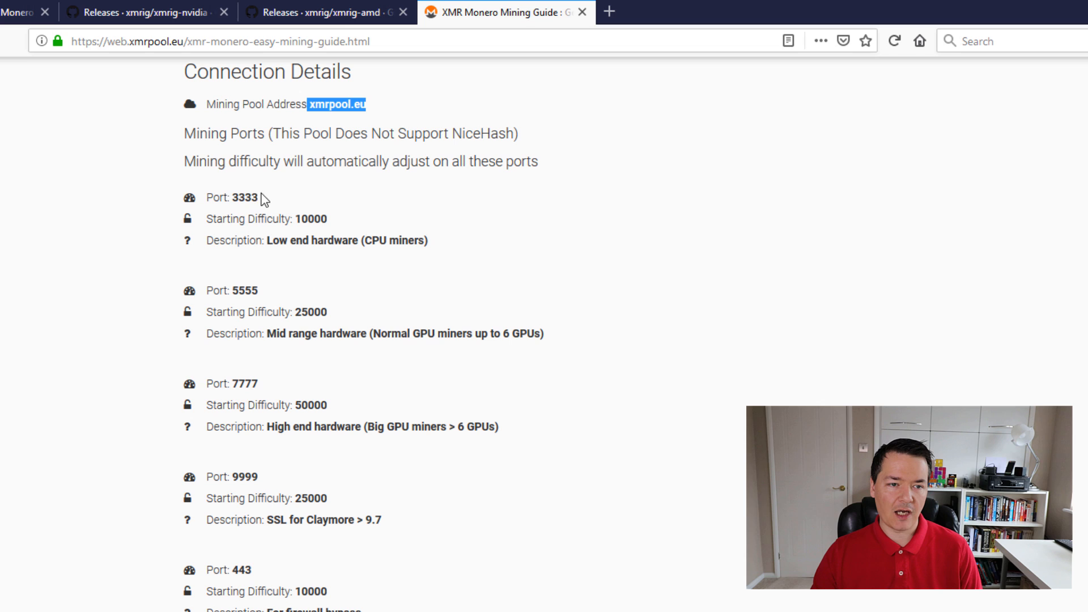
pyautogui.moveTo(238, 383)
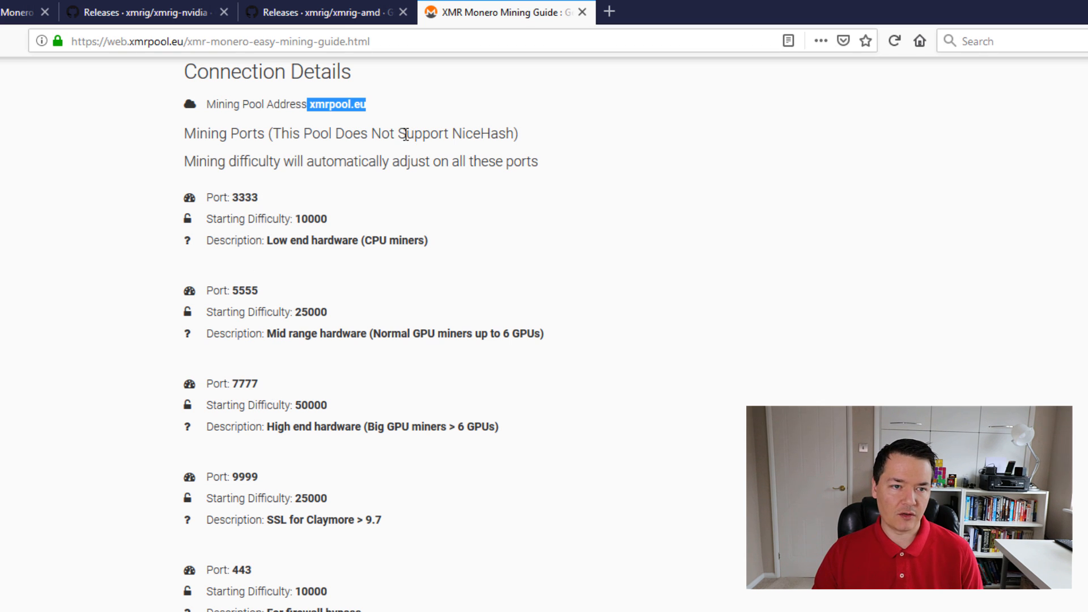
pyautogui.click(337, 105)
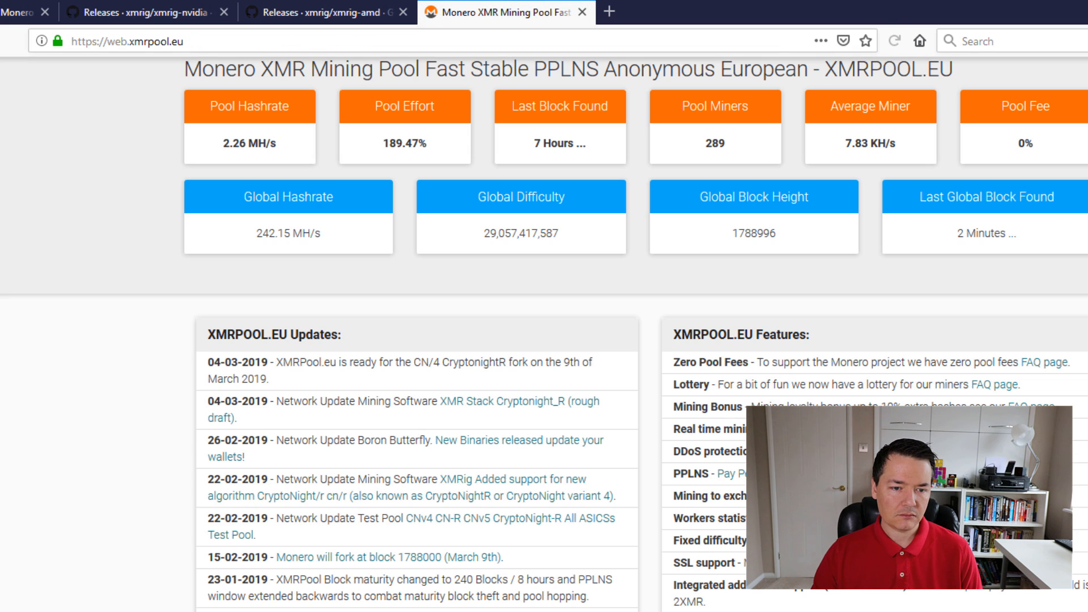
pyautogui.scroll(-3)
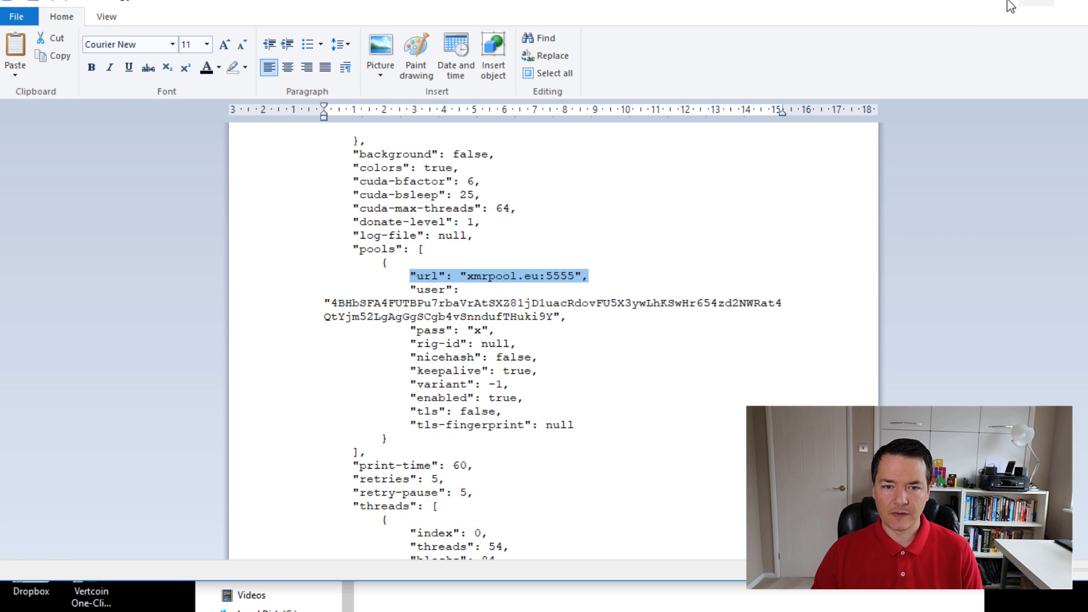
# Step: Set url xmrpool.eu:5555 and wallet user, then review rig-id, TLS and thread settings
pyautogui.click(469, 276)
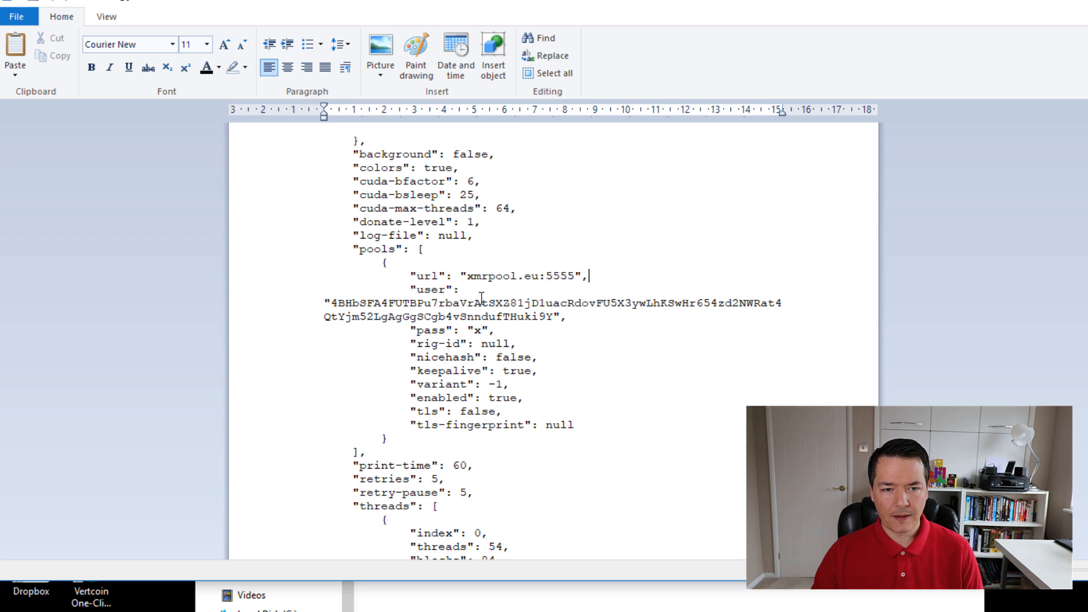
pyautogui.click(327, 303)
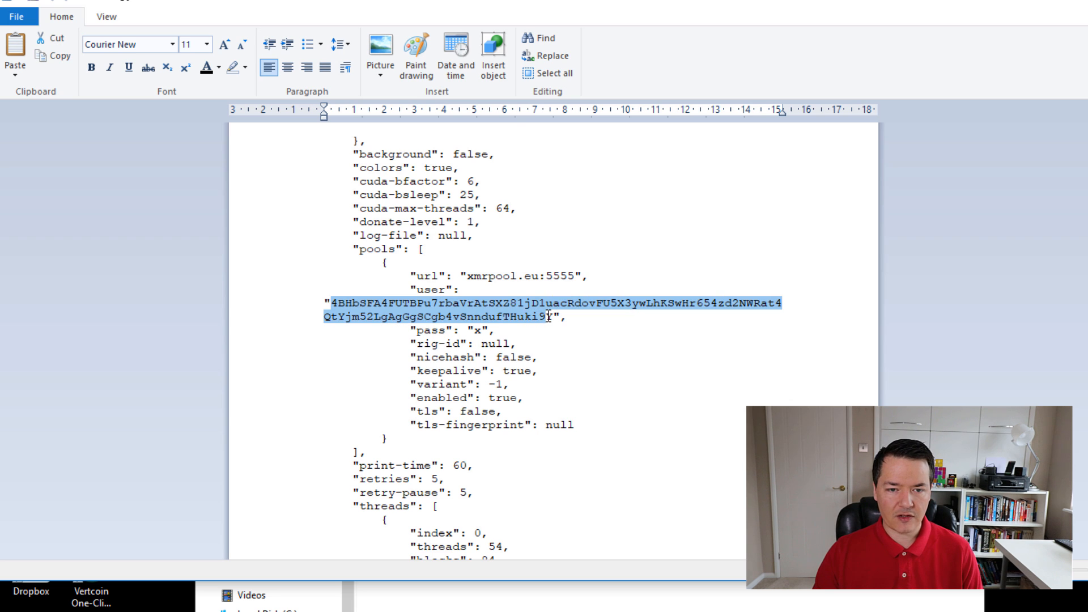
pyautogui.click(430, 336)
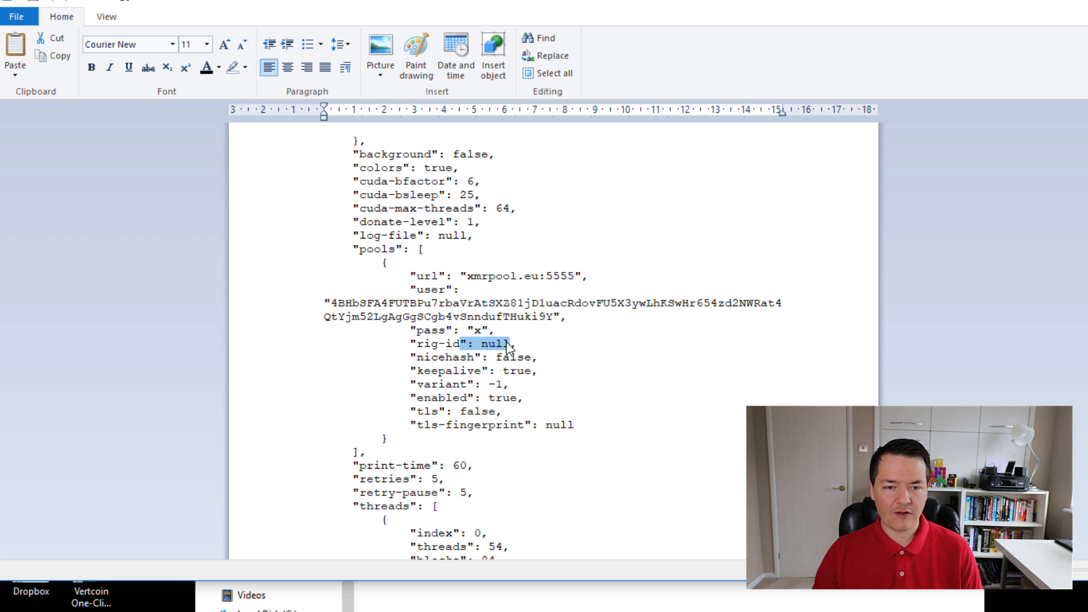
pyautogui.click(604, 350)
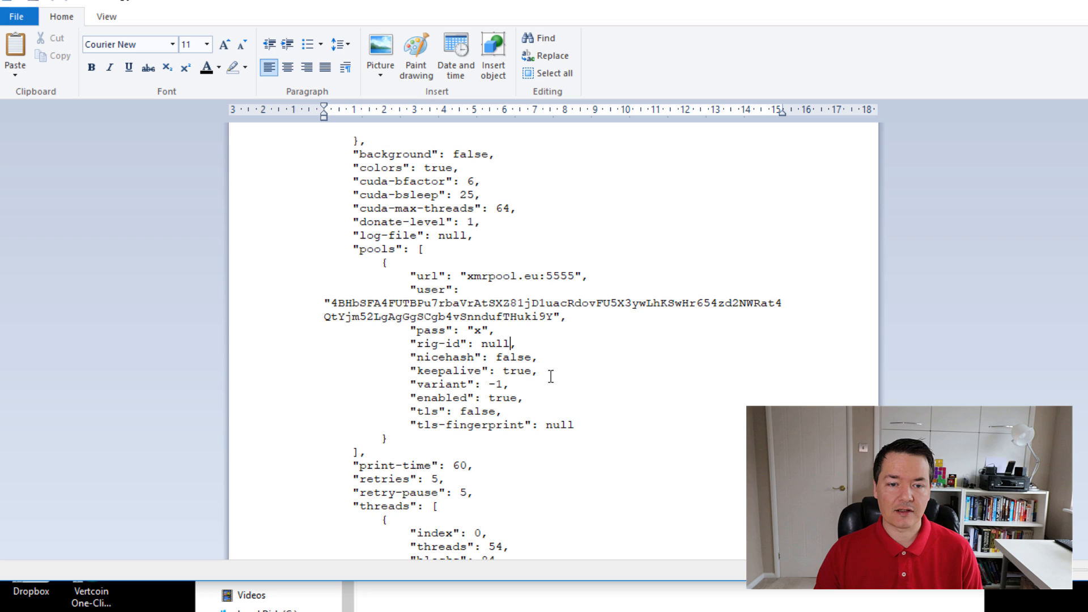
pyautogui.moveTo(448, 353)
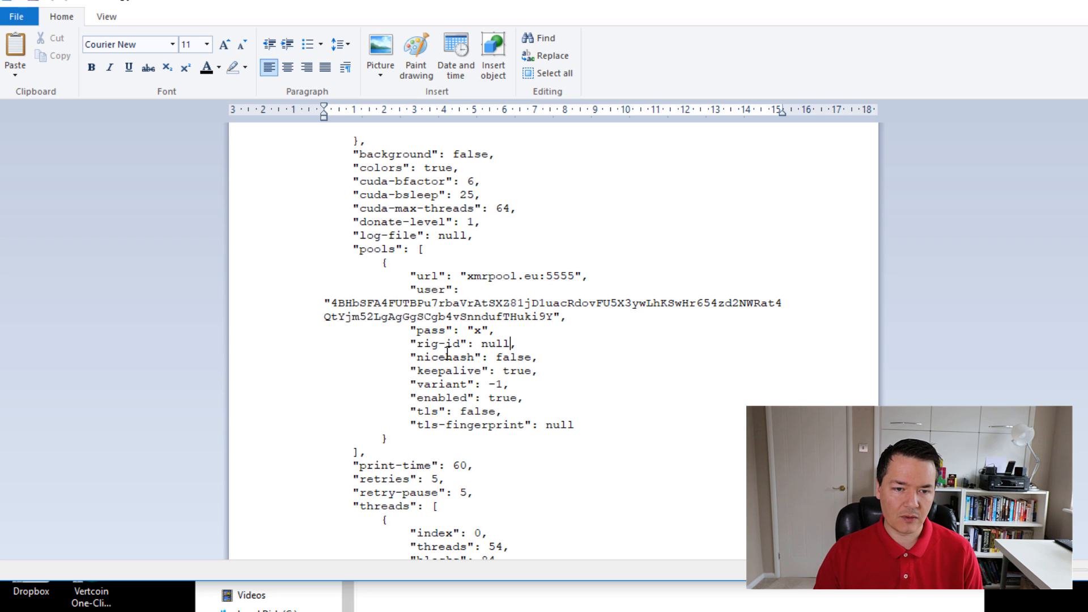
pyautogui.moveTo(452, 370)
pyautogui.write(',')
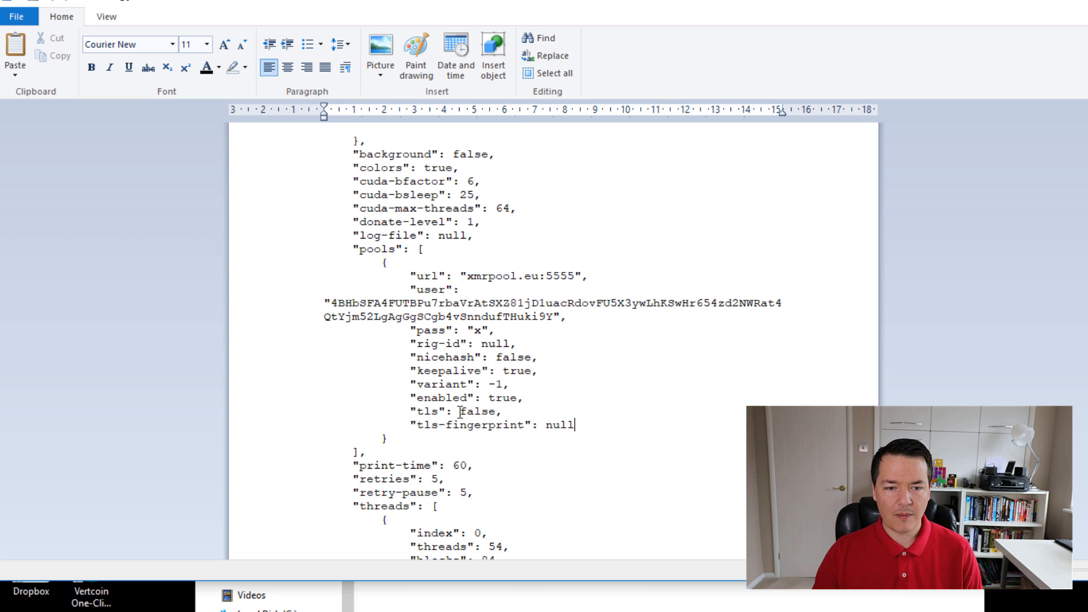
pyautogui.doubleClick(477, 411)
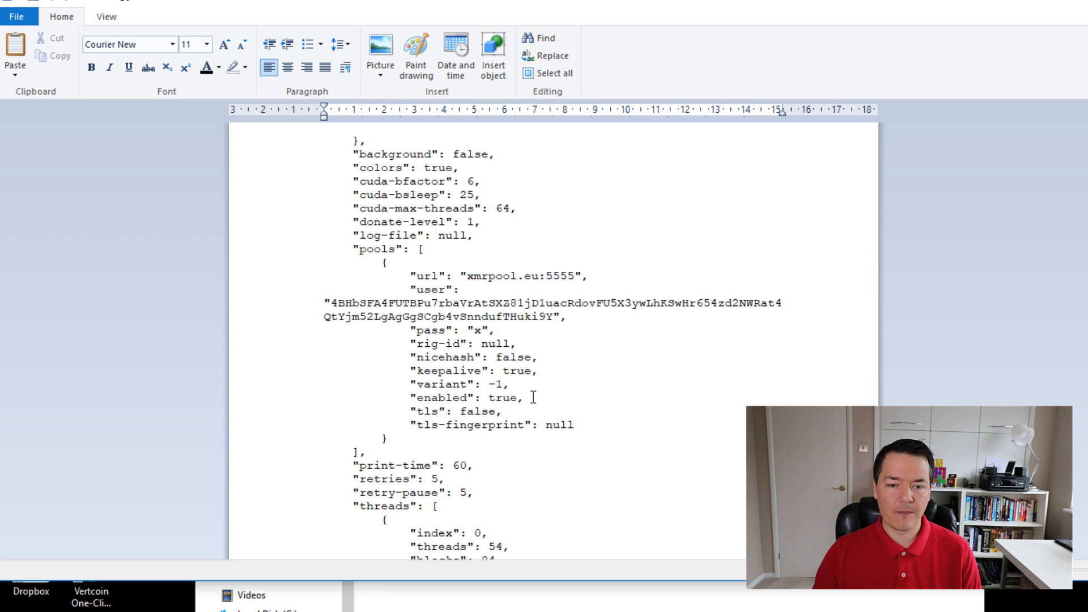
pyautogui.click(503, 411)
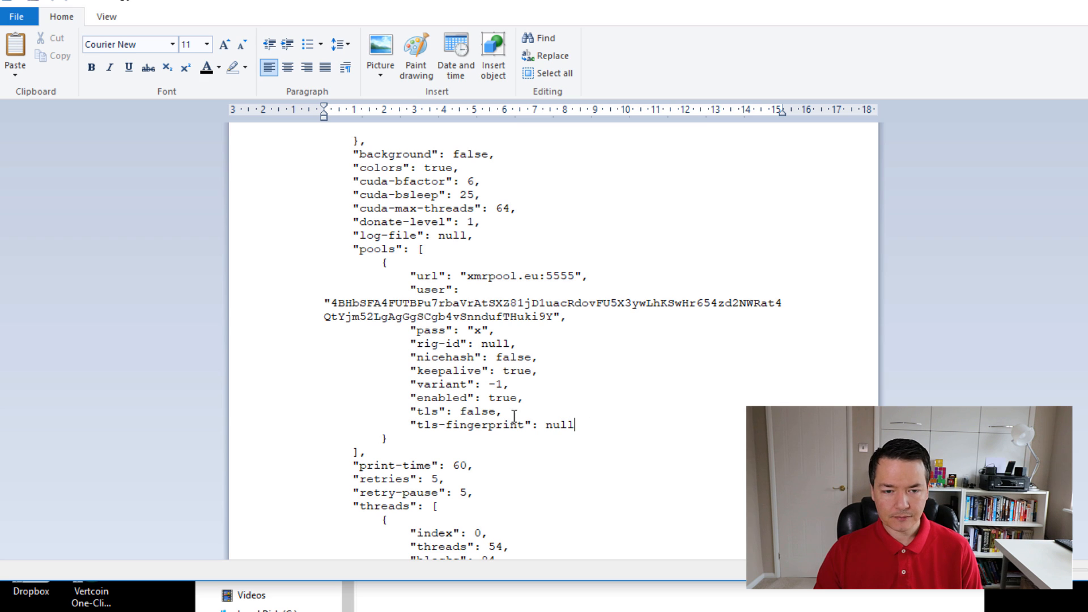
pyautogui.scroll(-3)
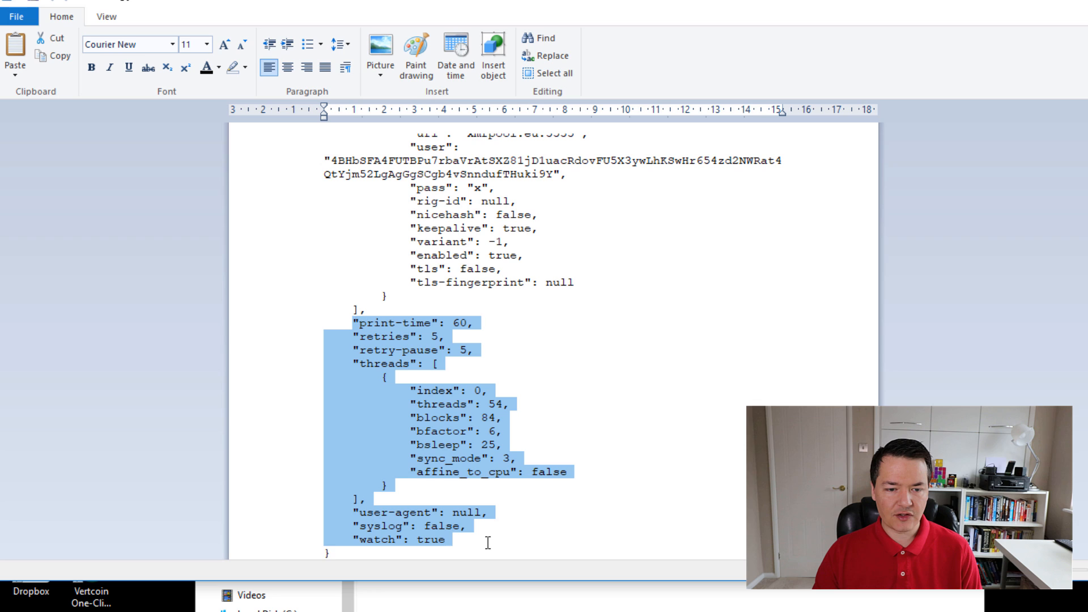
pyautogui.moveTo(458, 469)
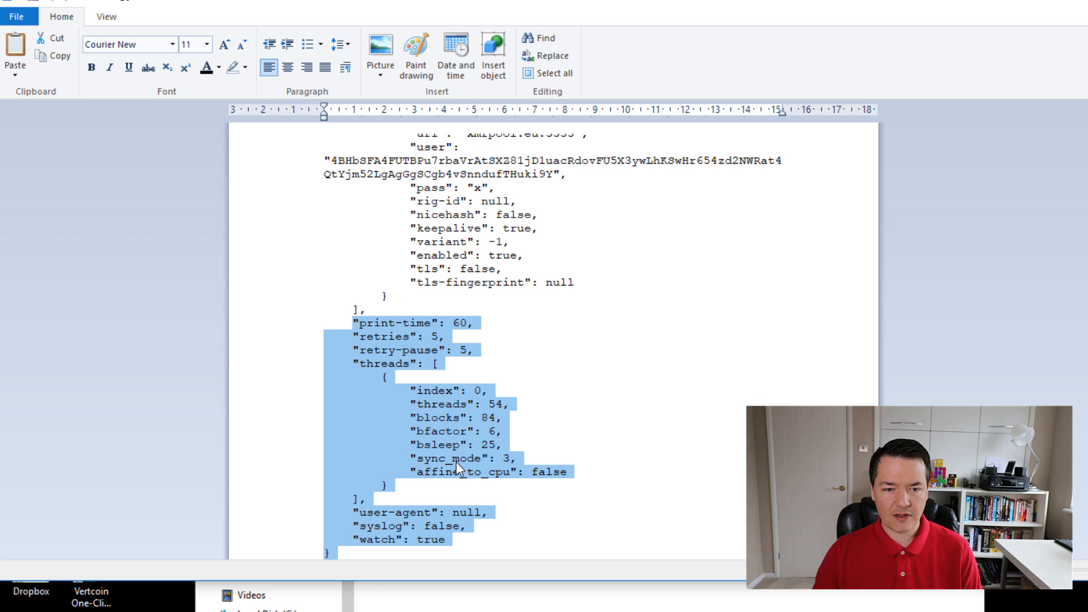
pyautogui.click(618, 422)
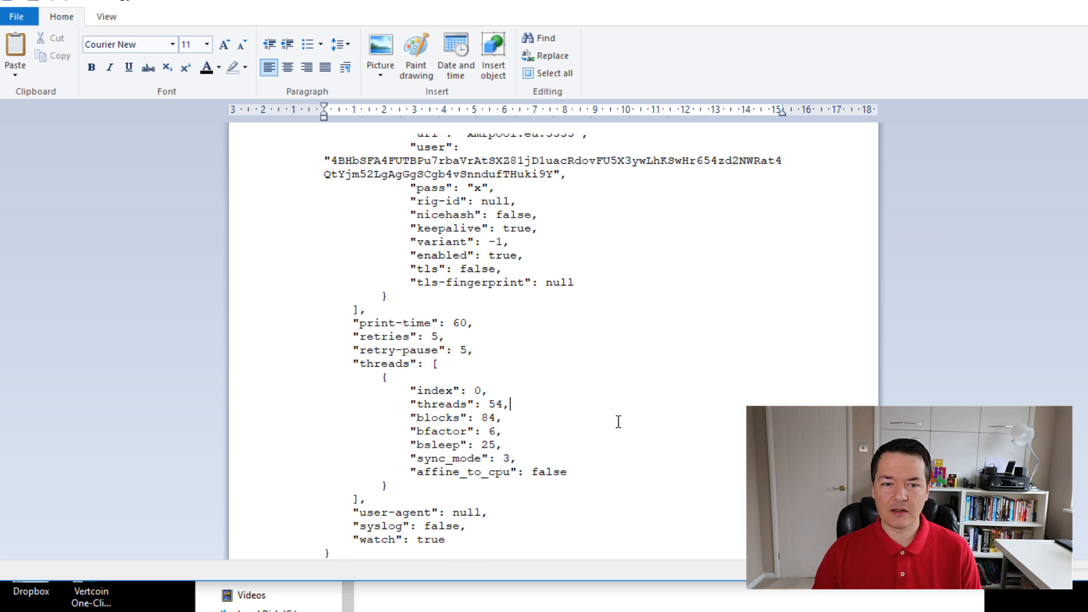
pyautogui.moveTo(332, 332)
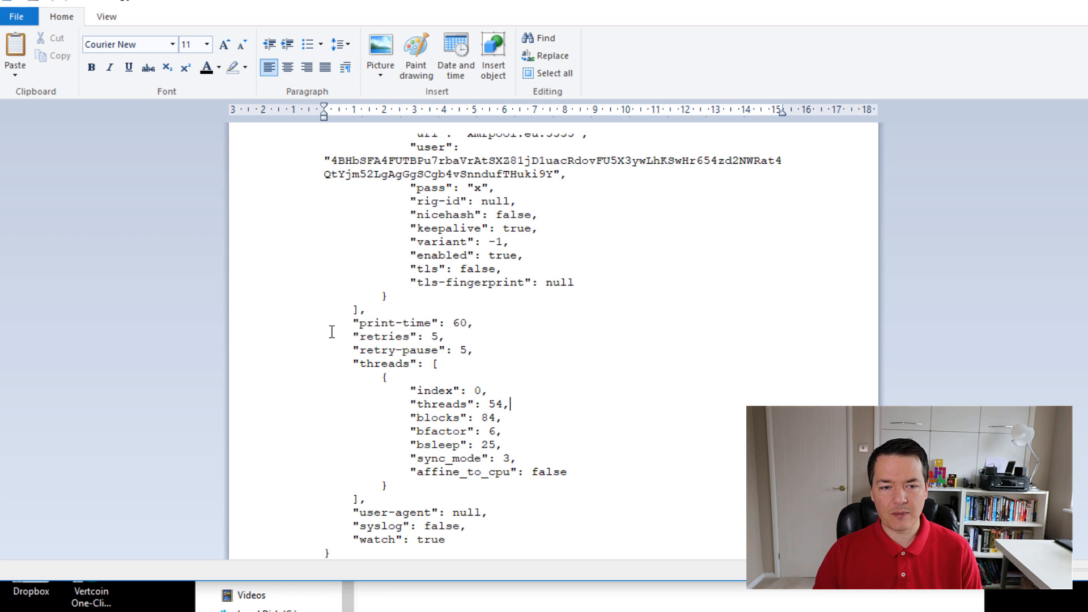
pyautogui.moveTo(533, 503)
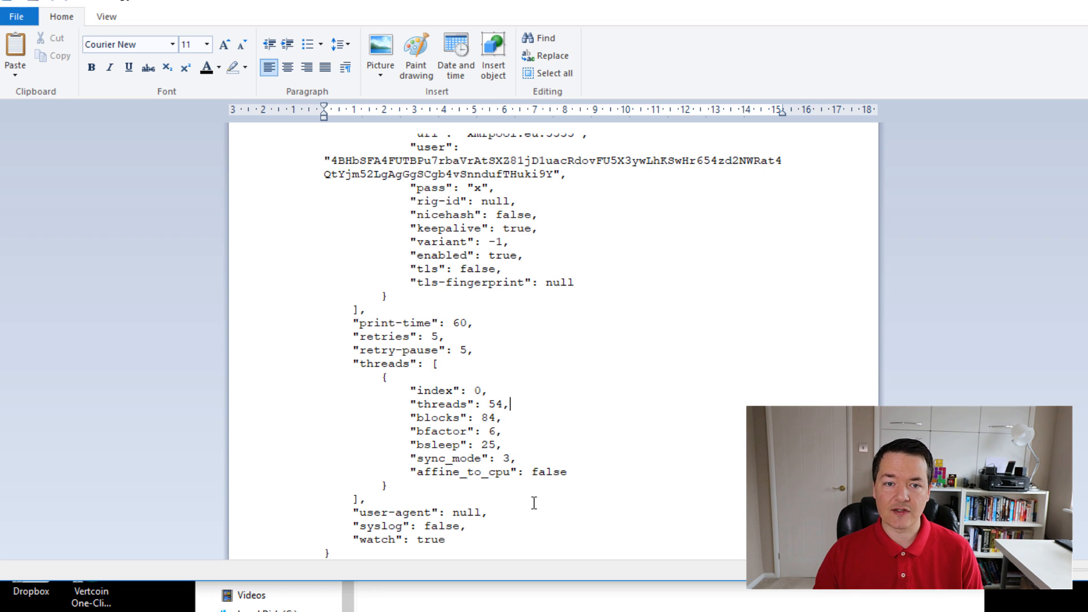
pyautogui.moveTo(535, 421)
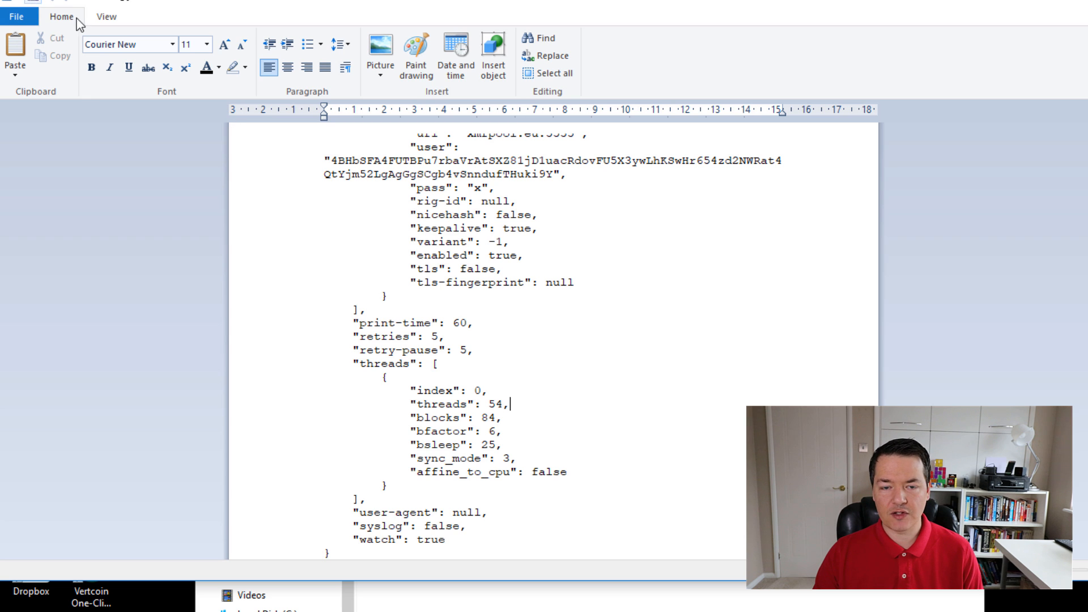
# Step: Scroll through the saved config.json, then focus the xmrig-nvidia-2.14.1 folder window
pyautogui.scroll(3)
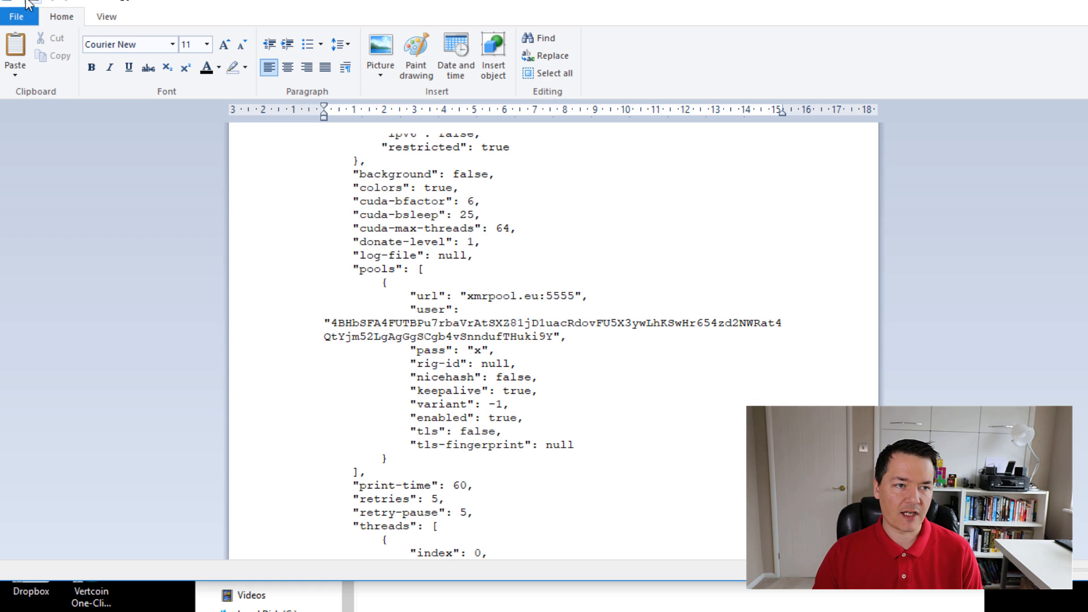
pyautogui.scroll(-3)
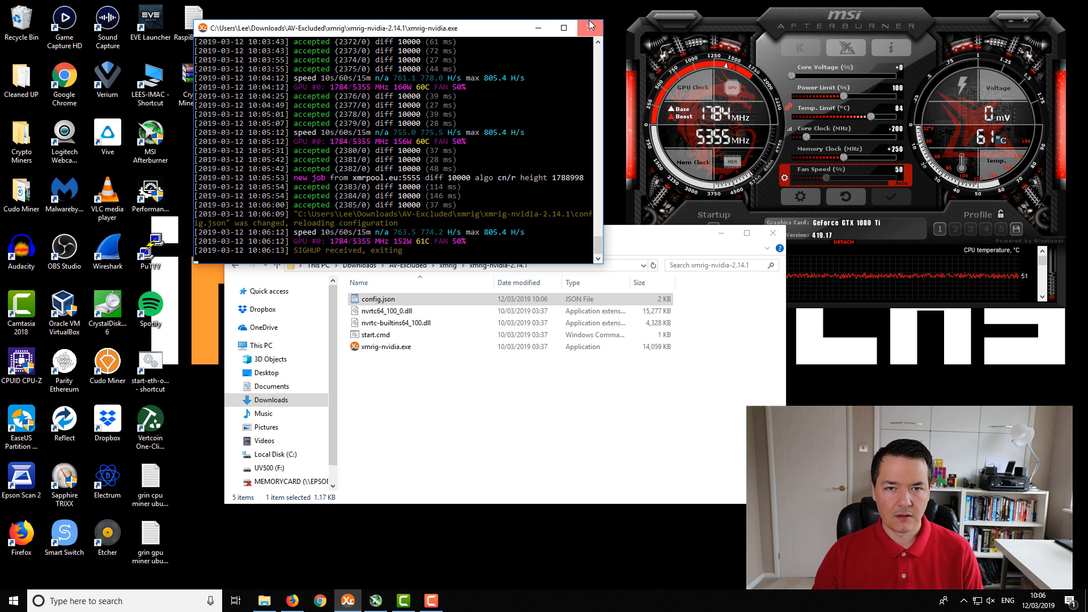
pyautogui.moveTo(377, 115)
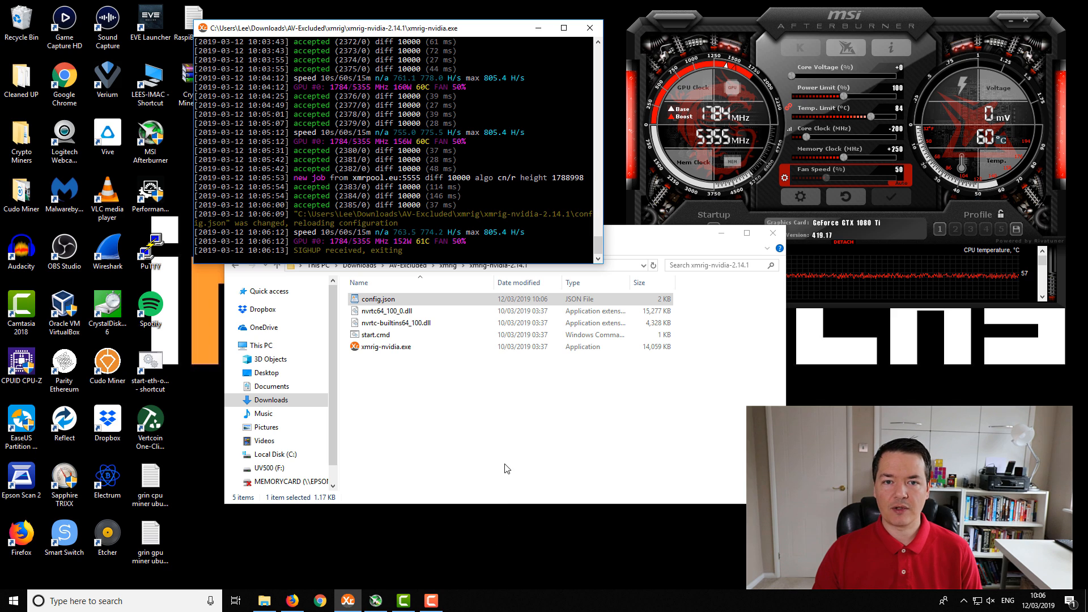
pyautogui.click(589, 27)
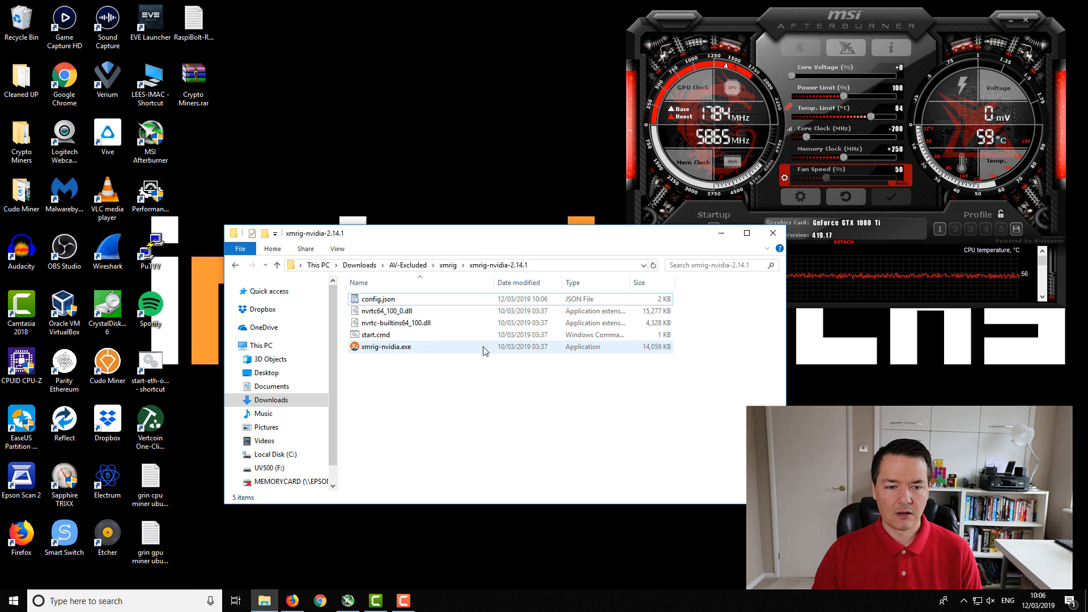
# Step: Select and double-click xmrig-nvidia.exe to start mining on xmrpool.eu:5555
pyautogui.click(385, 346)
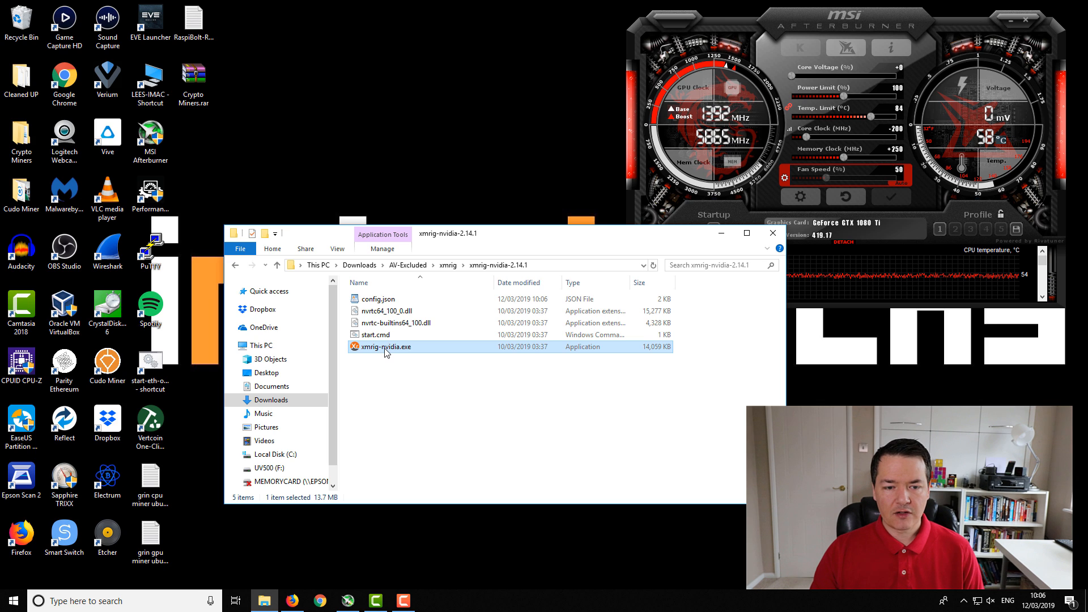
pyautogui.moveTo(384, 346)
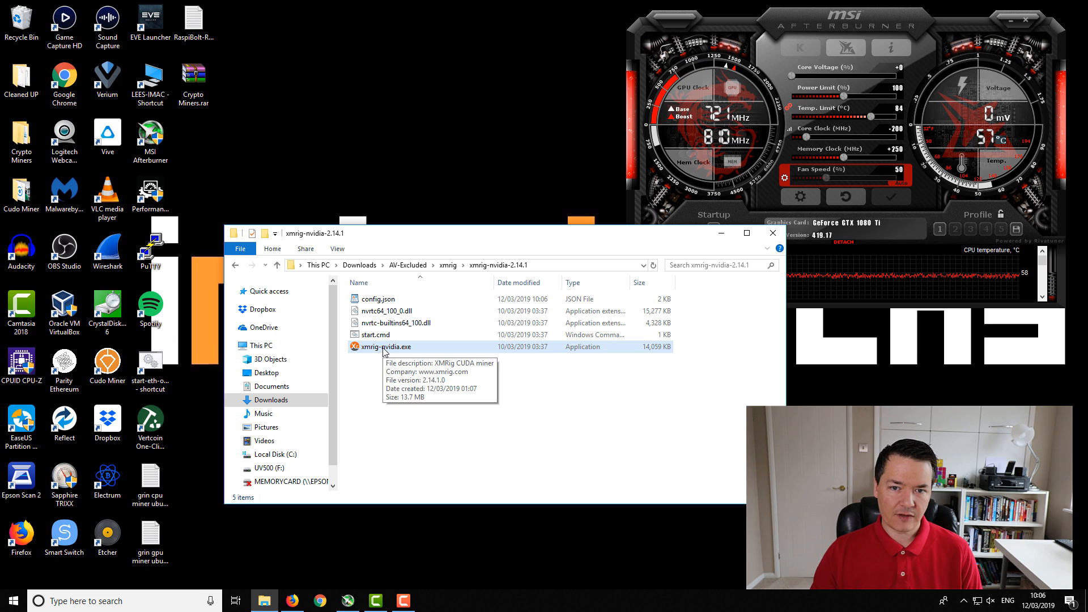
pyautogui.doubleClick(384, 346)
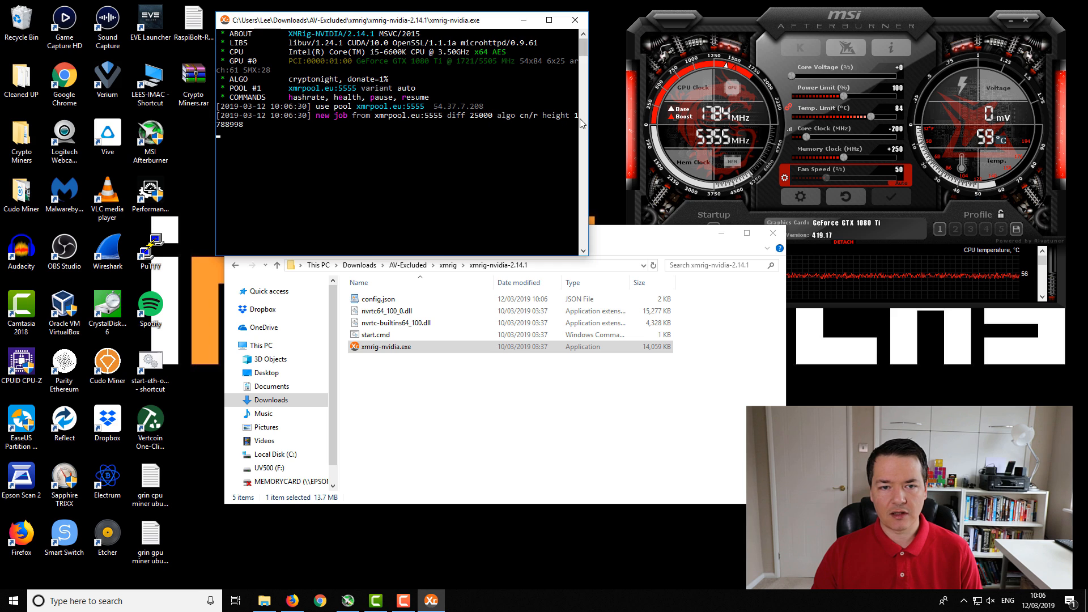
pyautogui.moveTo(406, 283)
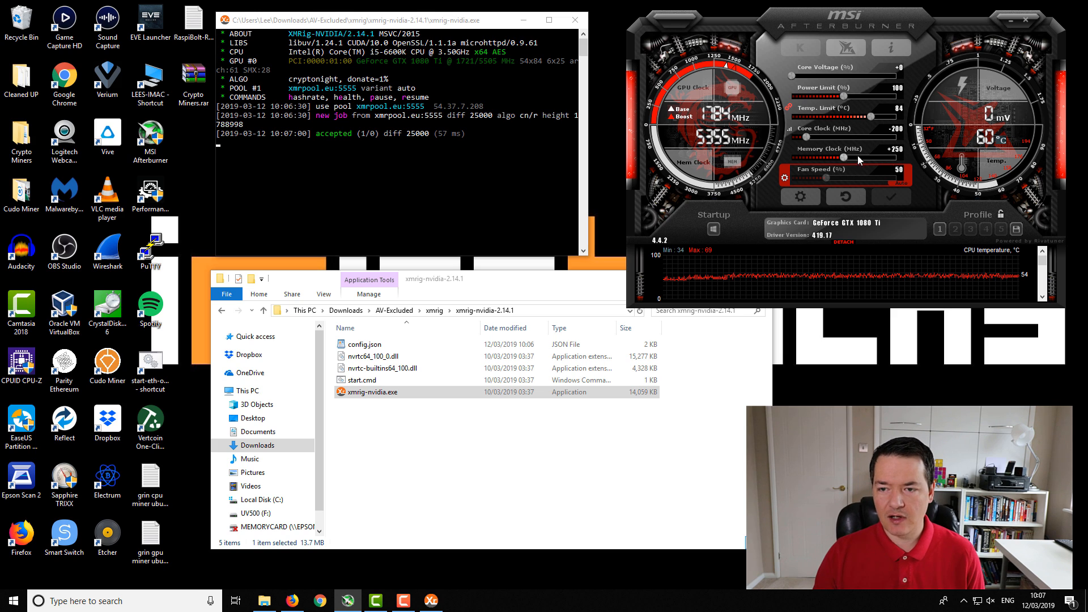
pyautogui.moveTo(867, 104)
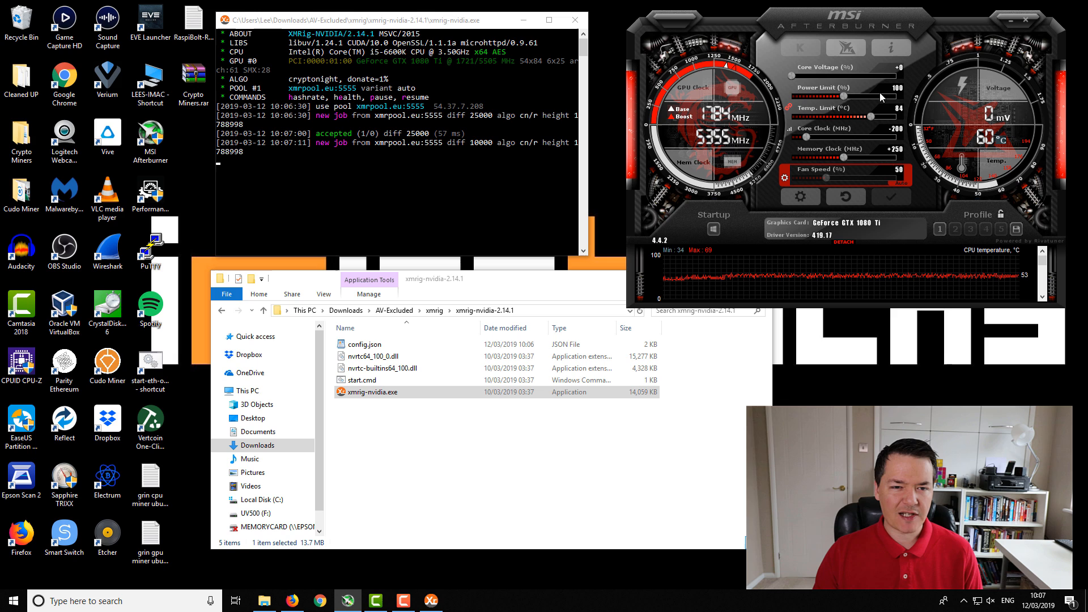
pyautogui.moveTo(898, 97)
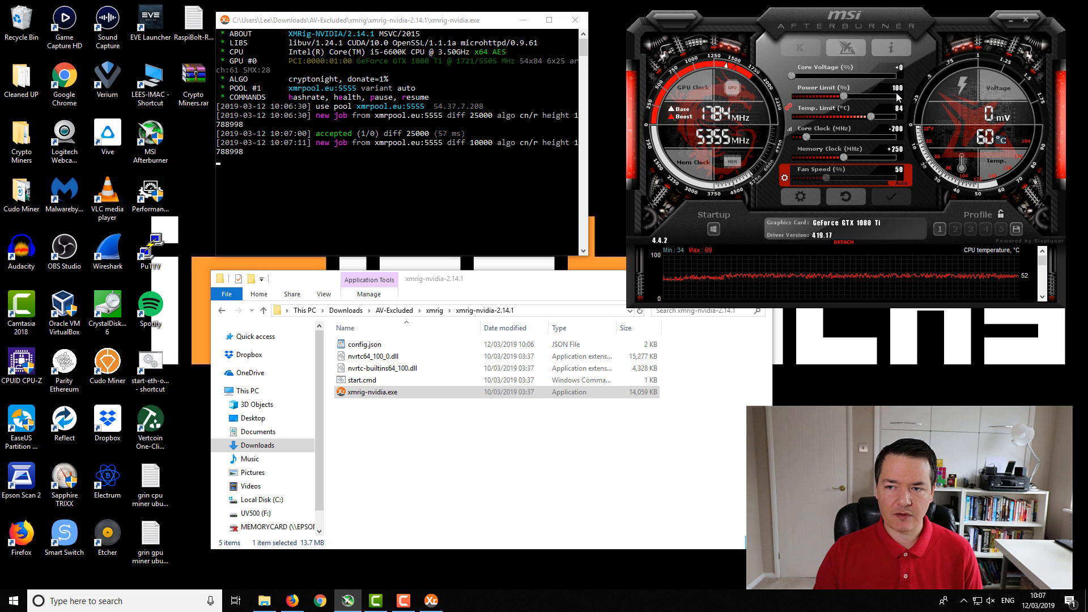
pyautogui.moveTo(886, 160)
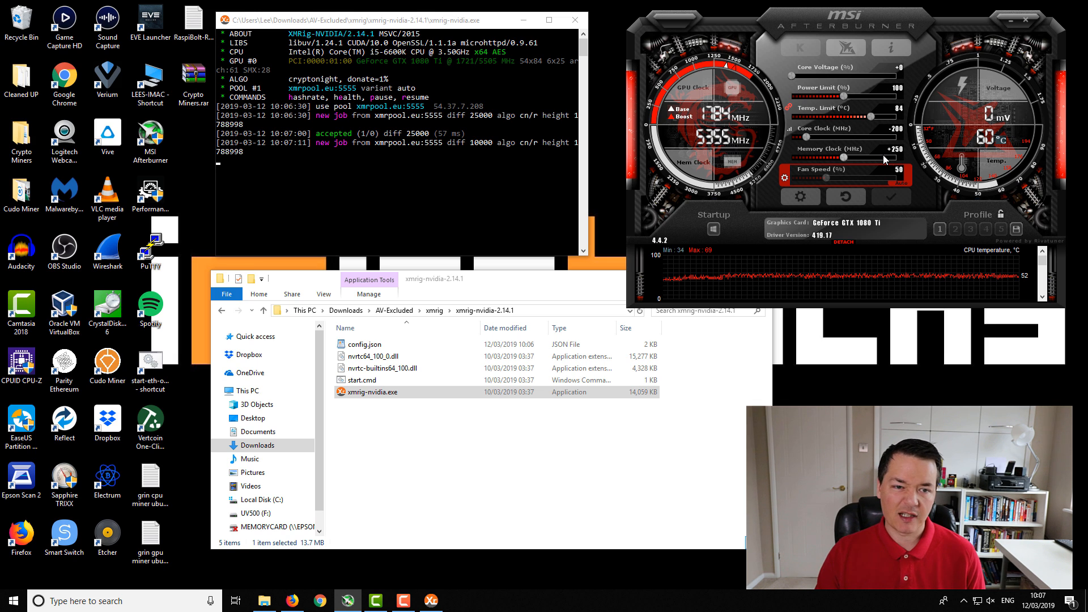
pyautogui.moveTo(891, 132)
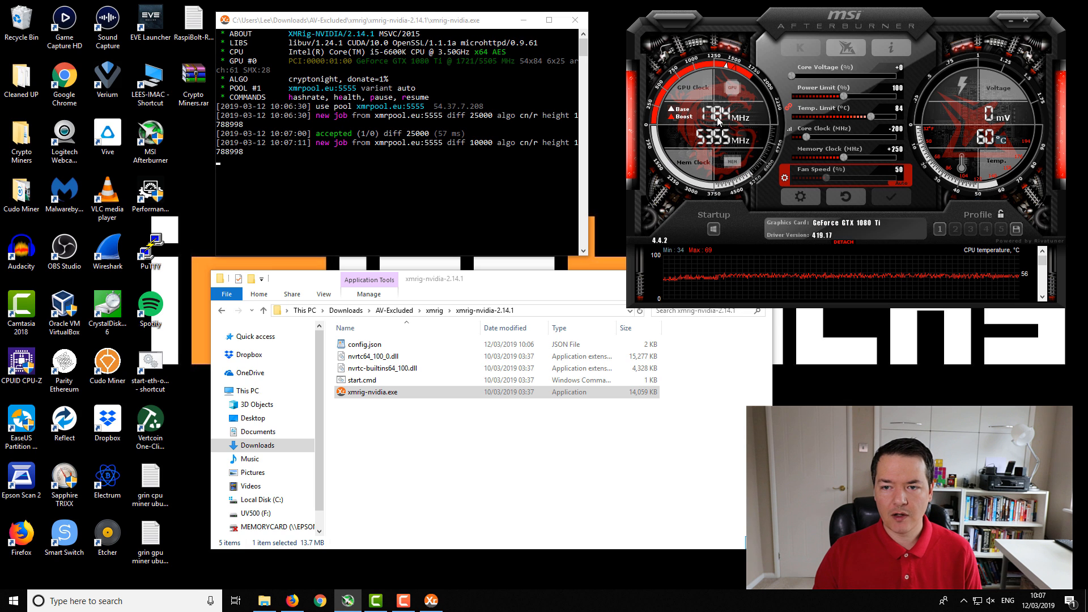
pyautogui.moveTo(803, 135)
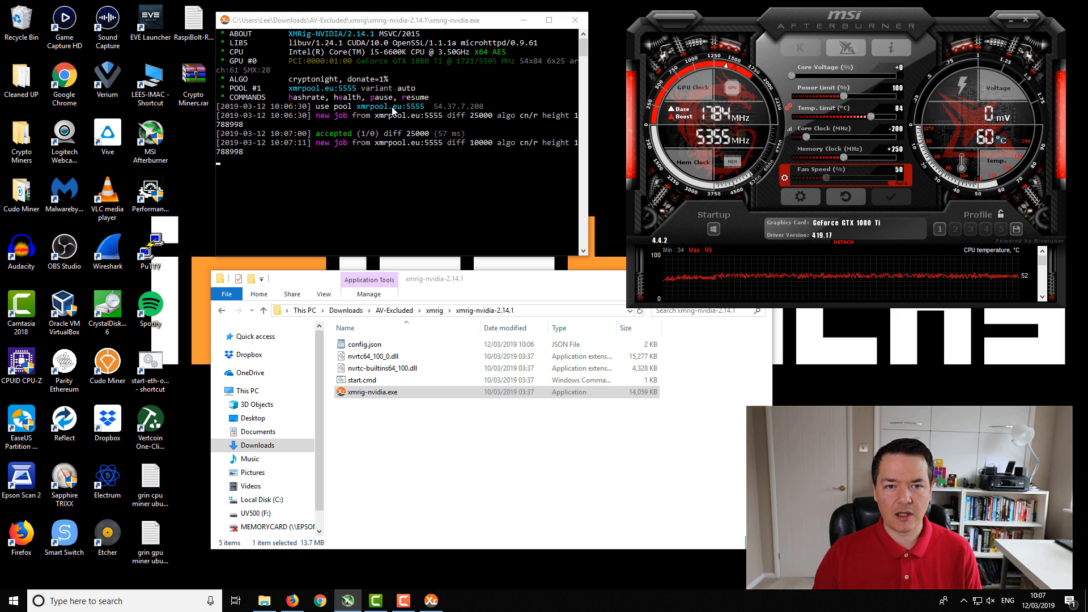
pyautogui.moveTo(822, 148)
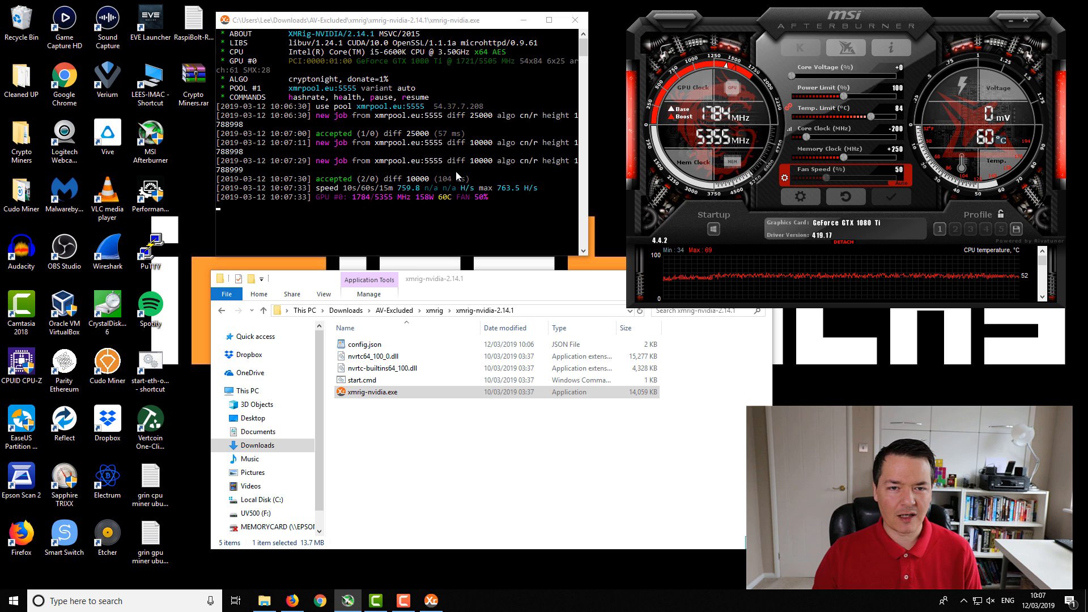
pyautogui.moveTo(393, 195)
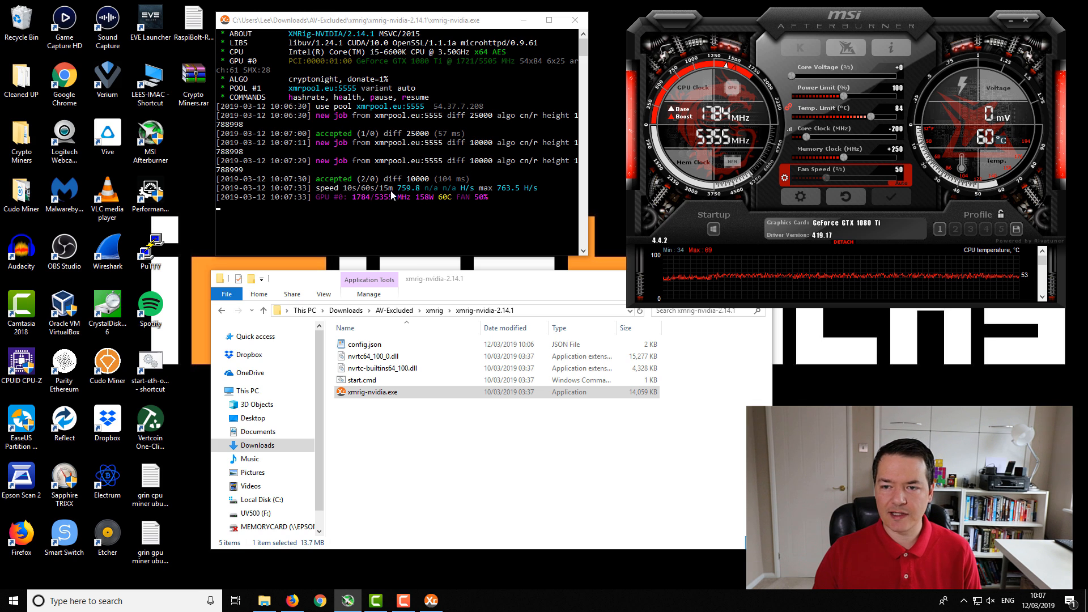
pyautogui.moveTo(897, 148)
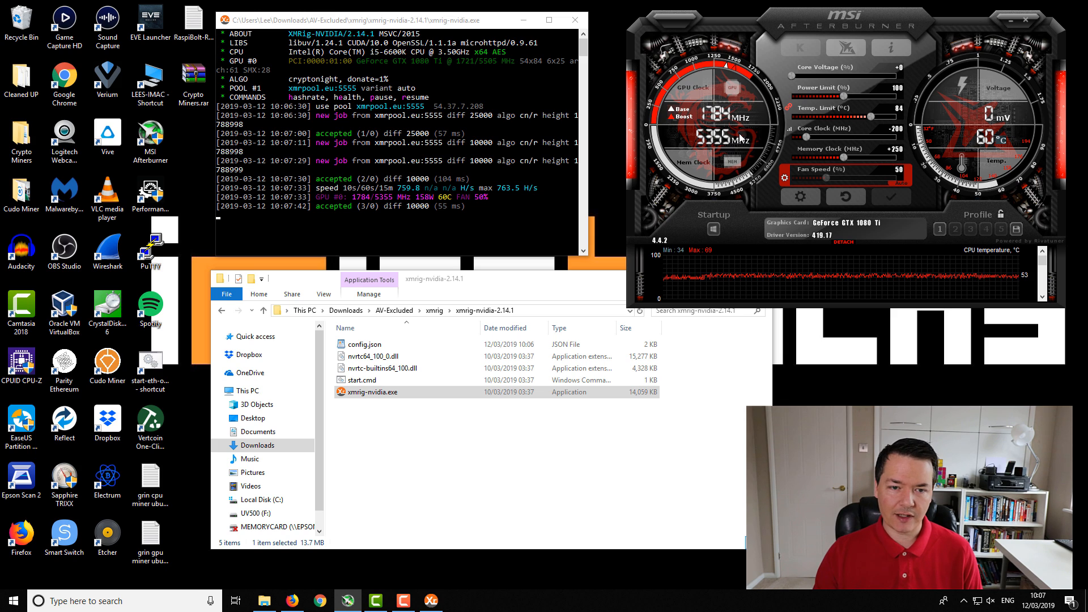
pyautogui.moveTo(454, 19)
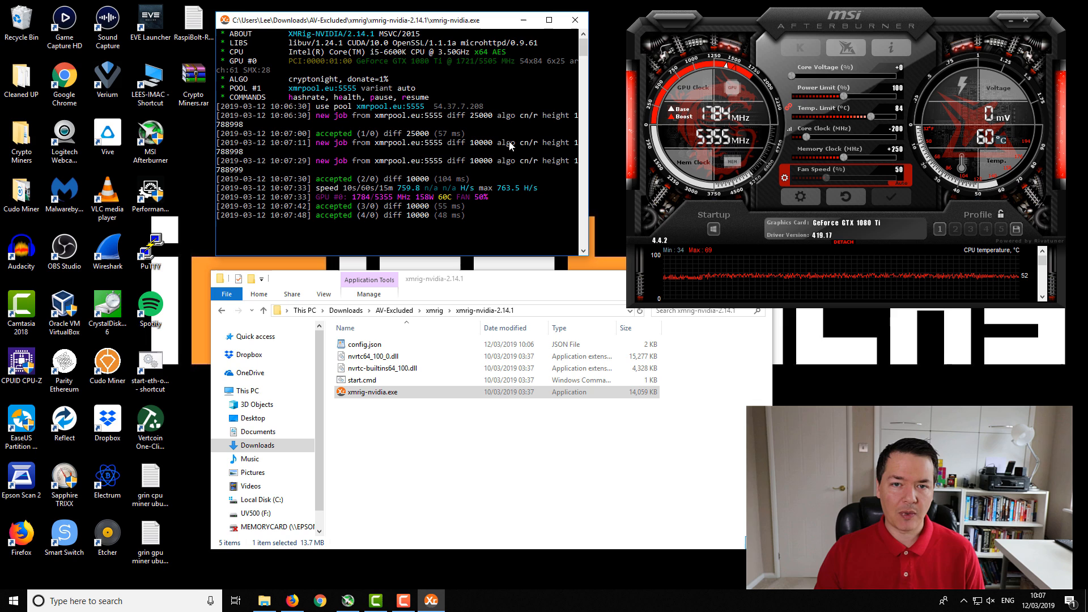
pyautogui.moveTo(524, 225)
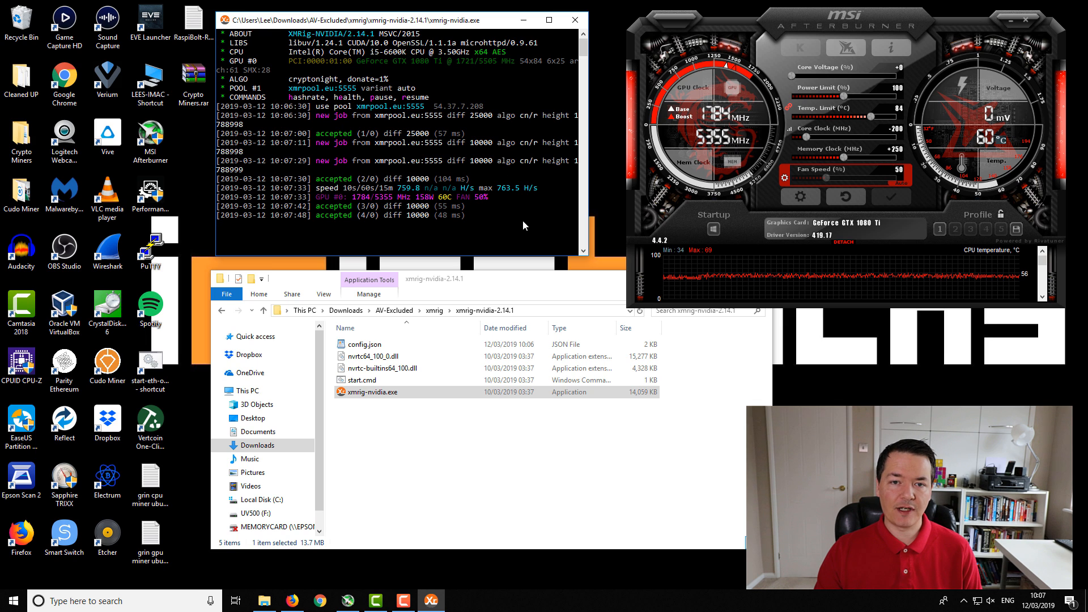
pyautogui.moveTo(559, 299)
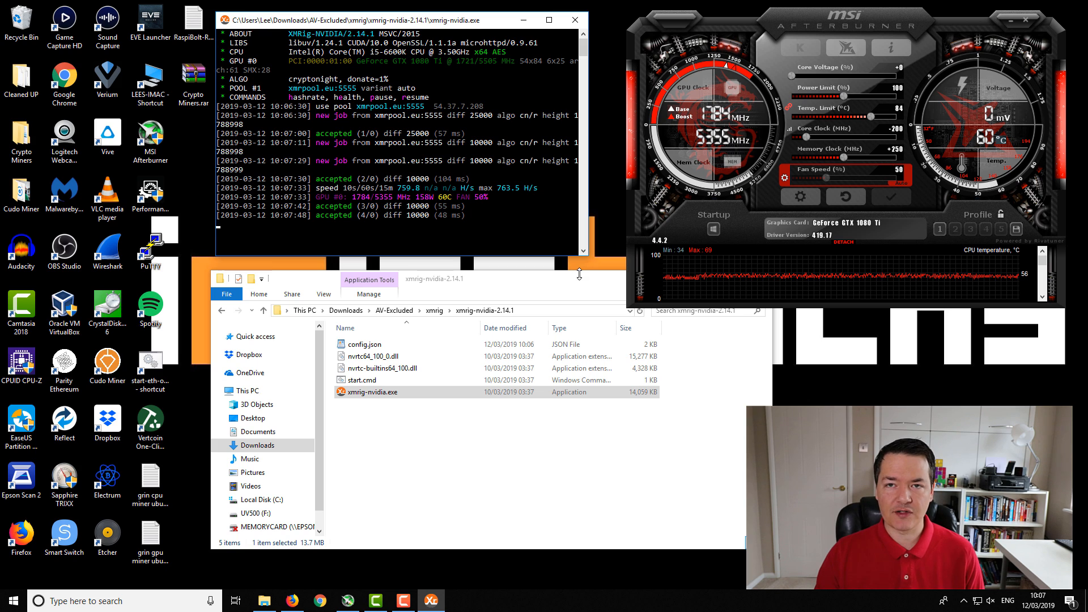
pyautogui.moveTo(559, 232)
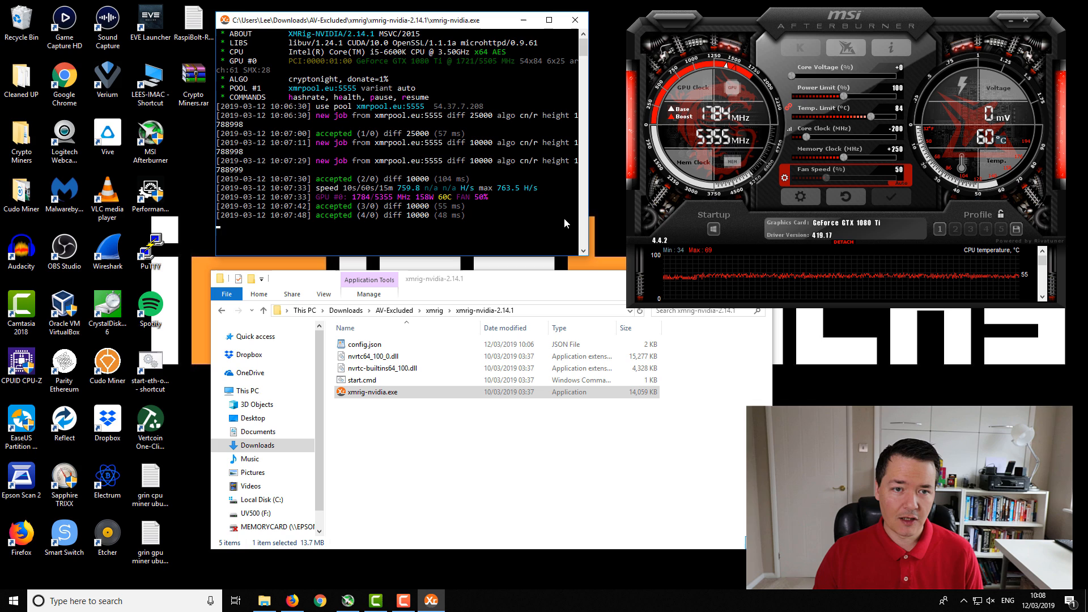
pyautogui.moveTo(578, 219)
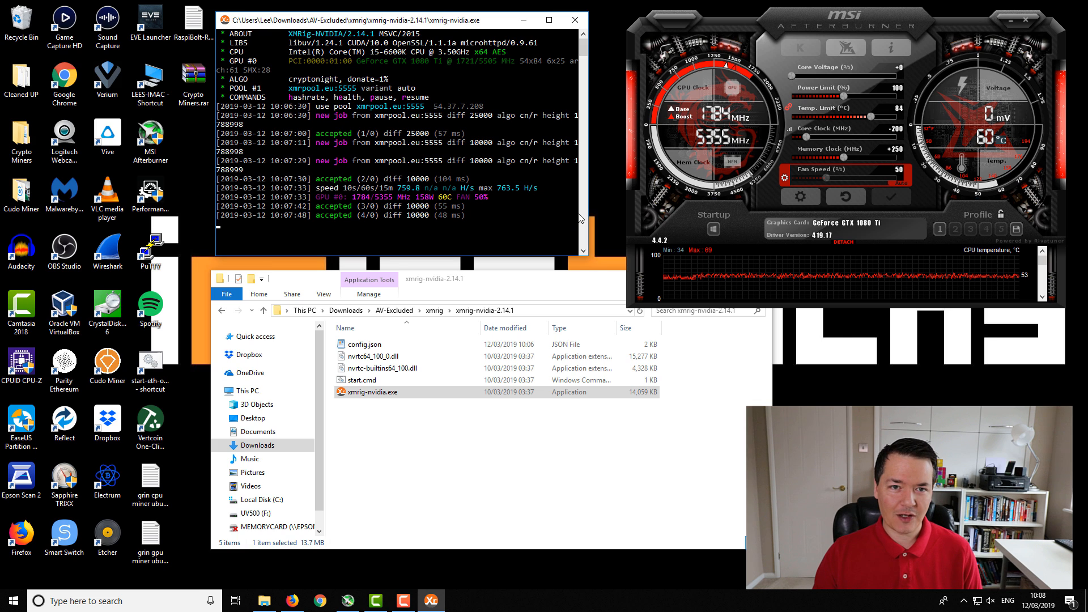
pyautogui.moveTo(575, 183)
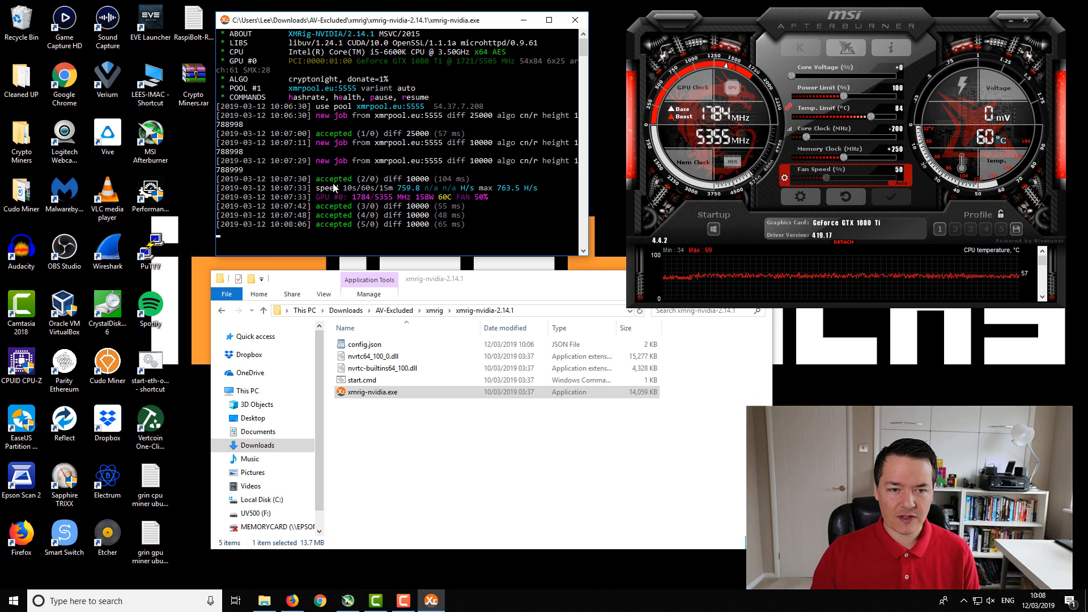
pyautogui.moveTo(418, 183)
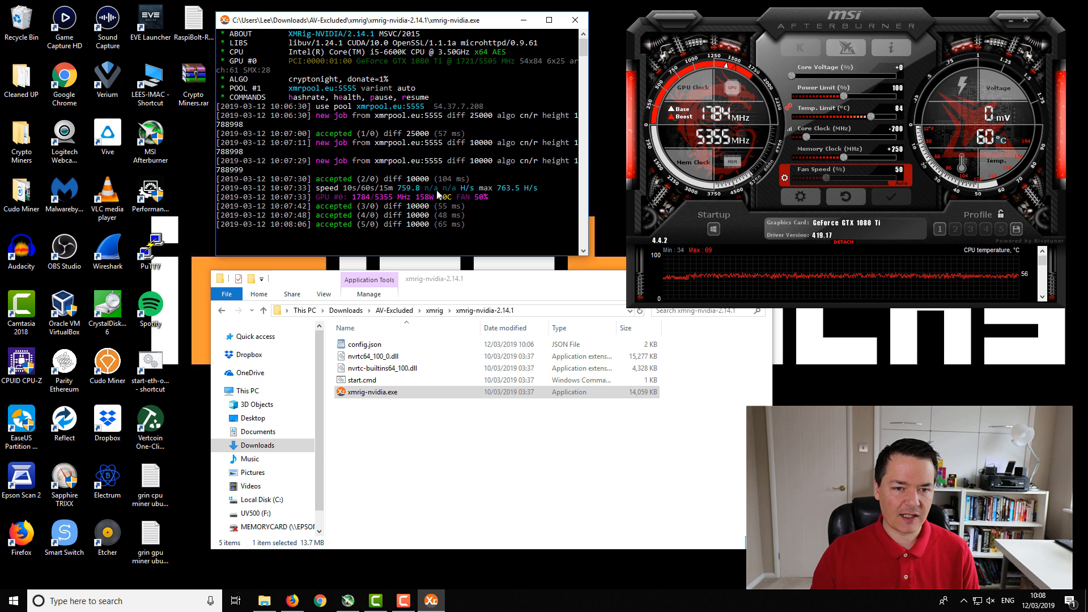
pyautogui.moveTo(405, 213)
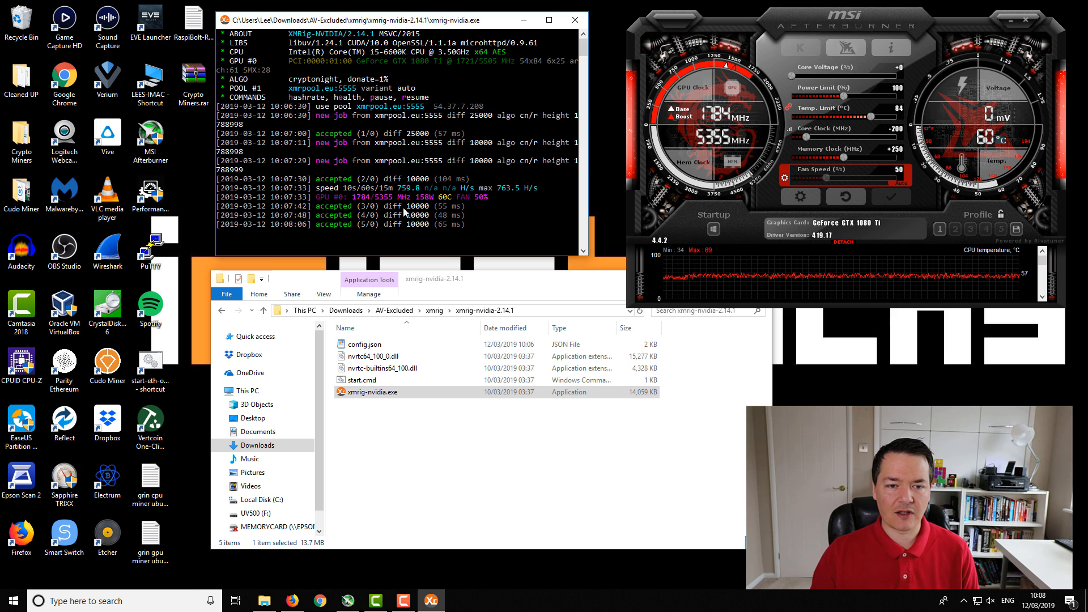
pyautogui.moveTo(433, 206)
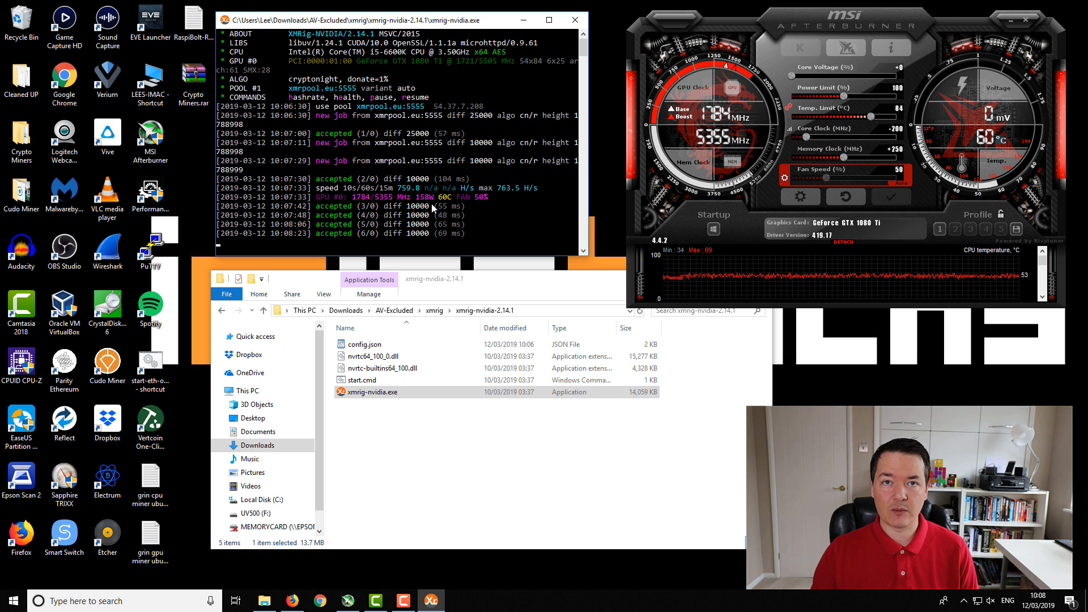
pyautogui.moveTo(476, 69)
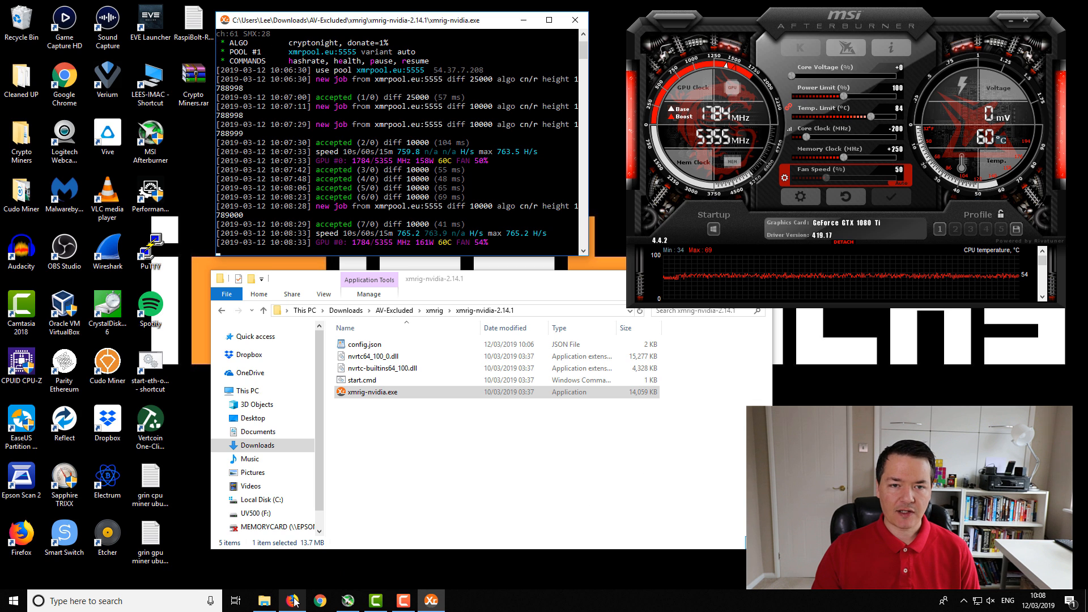
# Step: In Firefox, view xmrpool.eu mining statistics: default worker at 691.67 H/s and pending balance
pyautogui.click(318, 601)
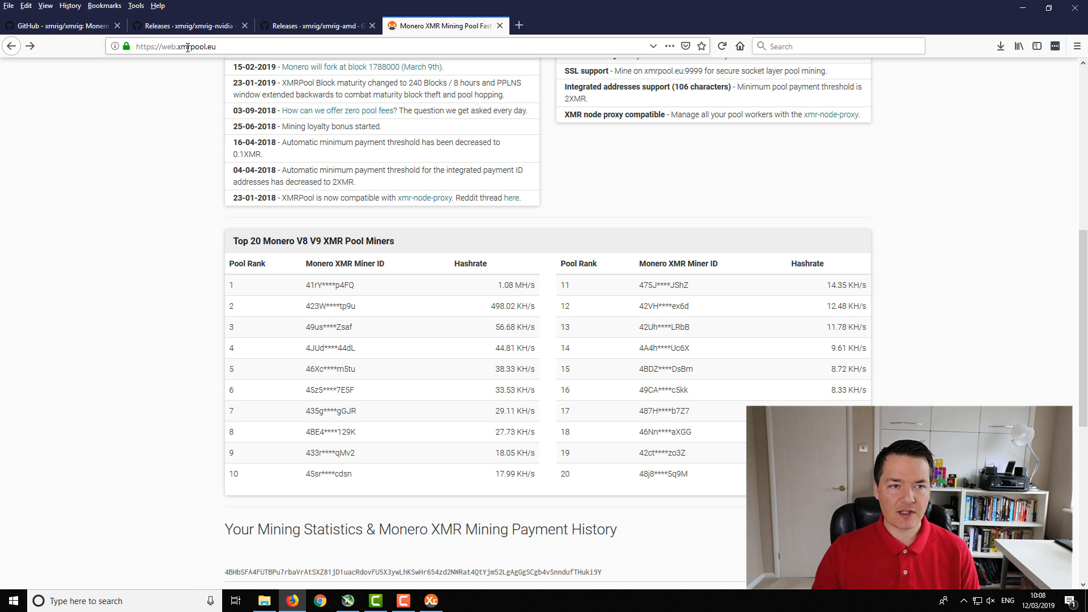
pyautogui.moveTo(210, 132)
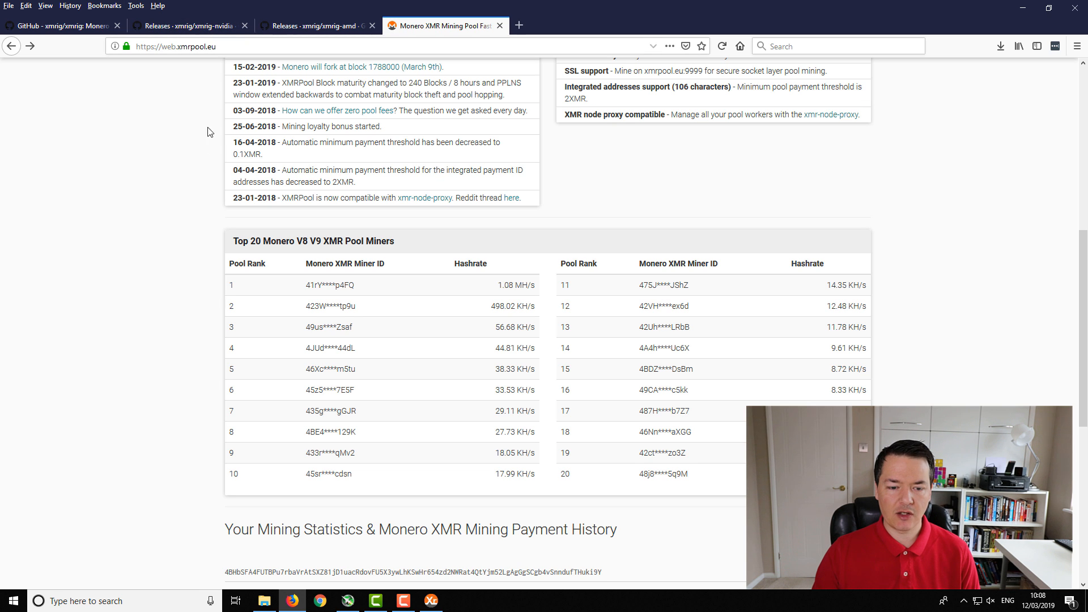
pyautogui.scroll(-3)
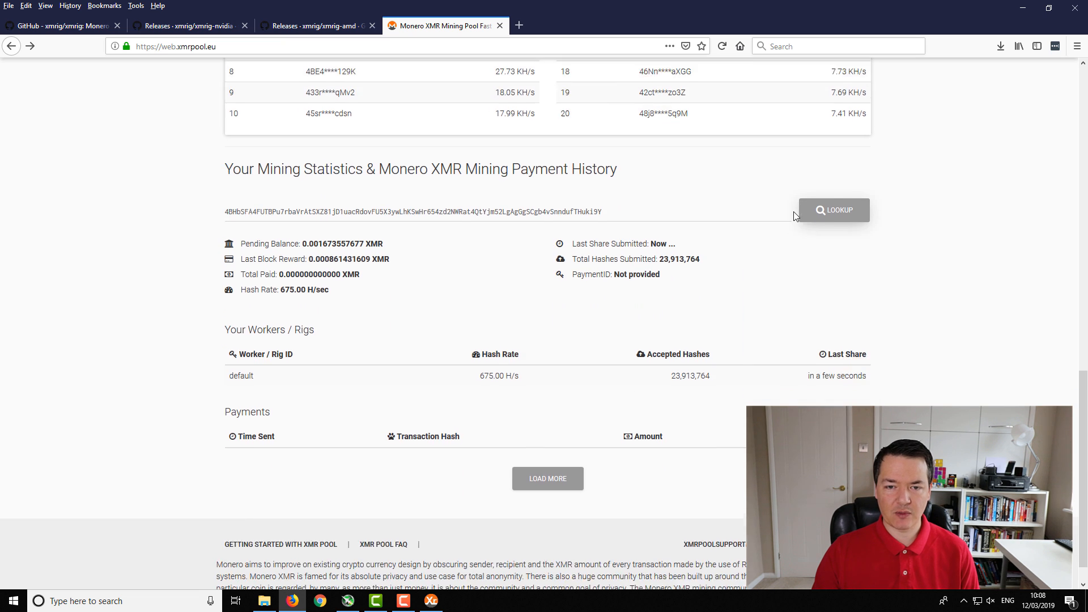
pyautogui.scroll(3)
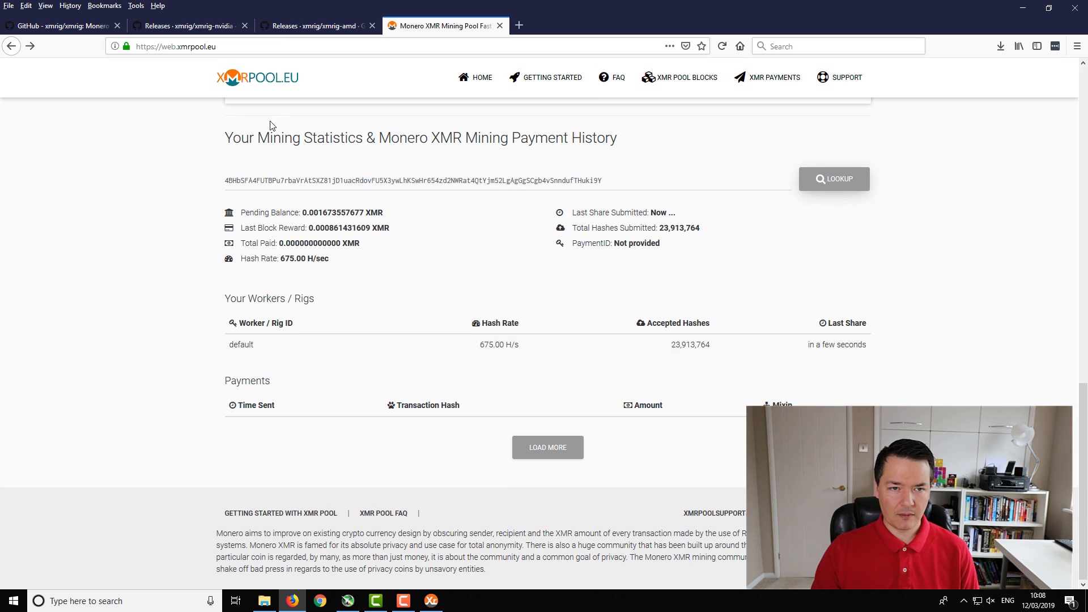
pyautogui.scroll(3)
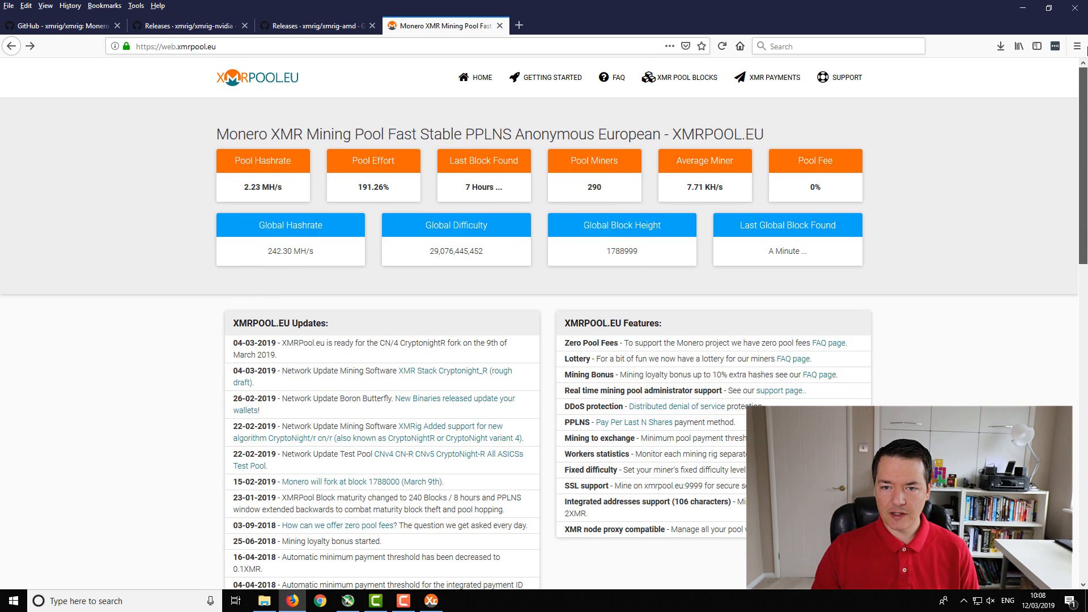
pyautogui.scroll(-3)
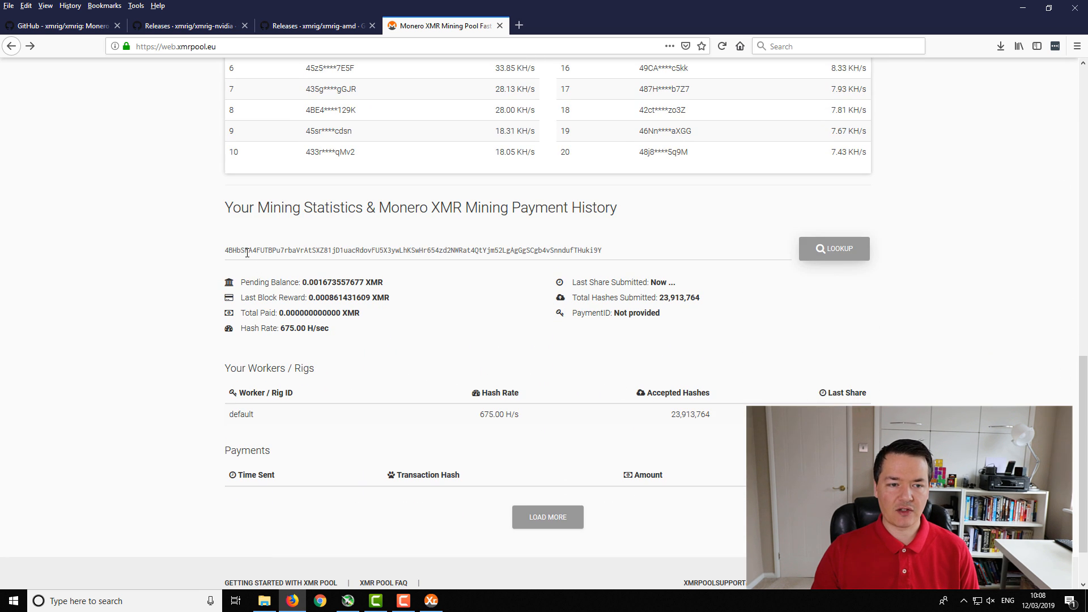
pyautogui.tripleClick(413, 250)
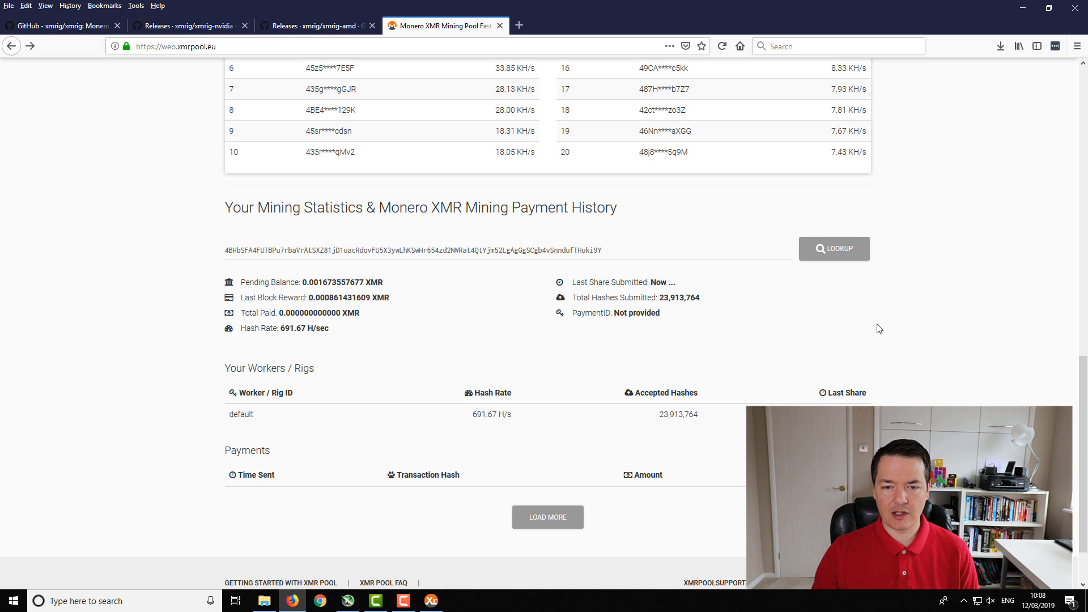
pyautogui.scroll(-3)
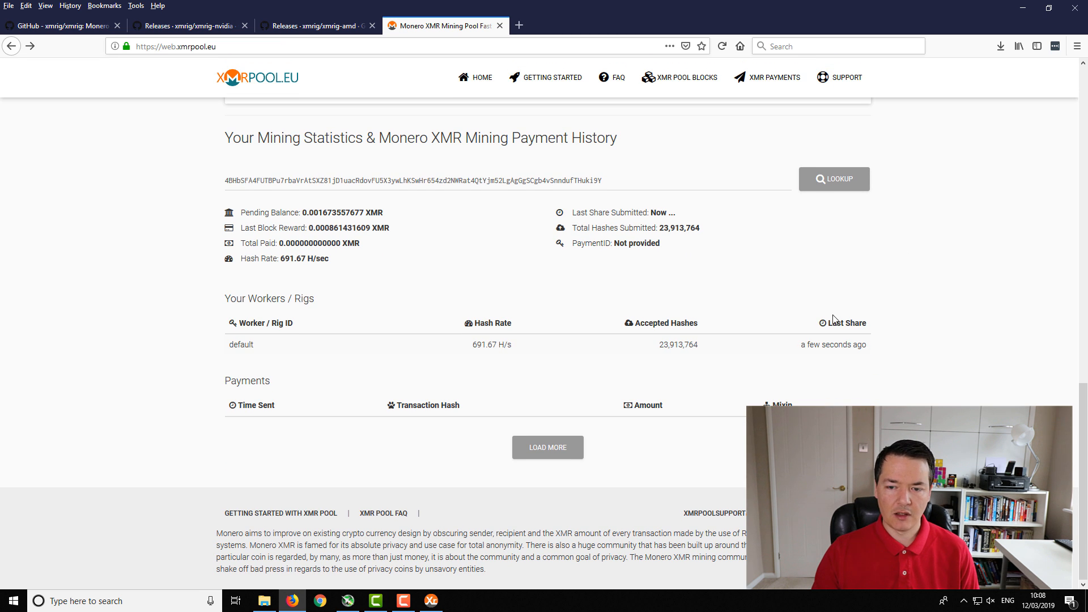
pyautogui.moveTo(233, 213)
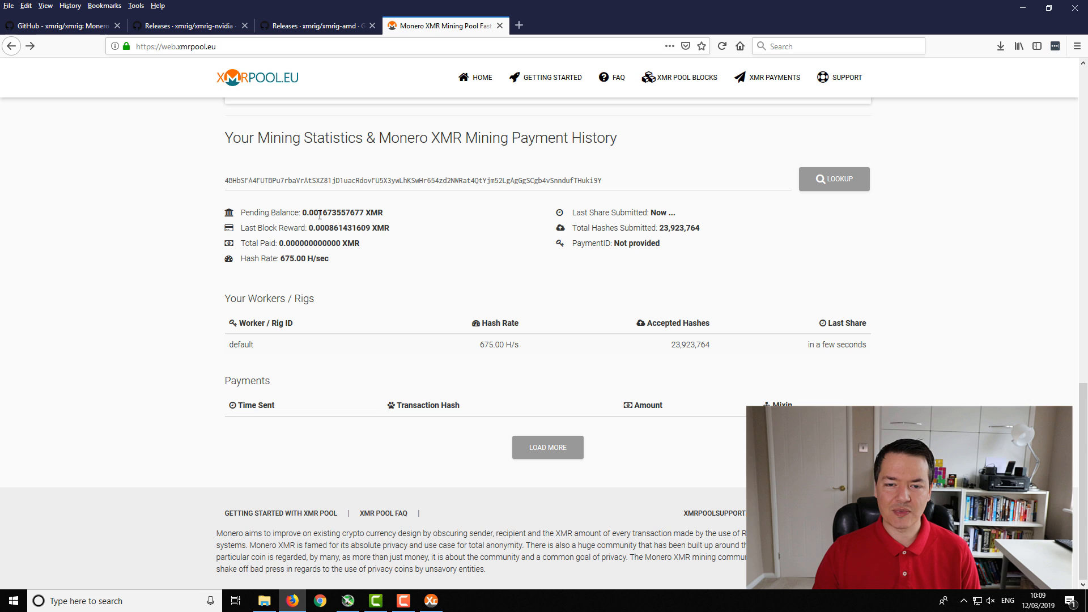
pyautogui.moveTo(417, 284)
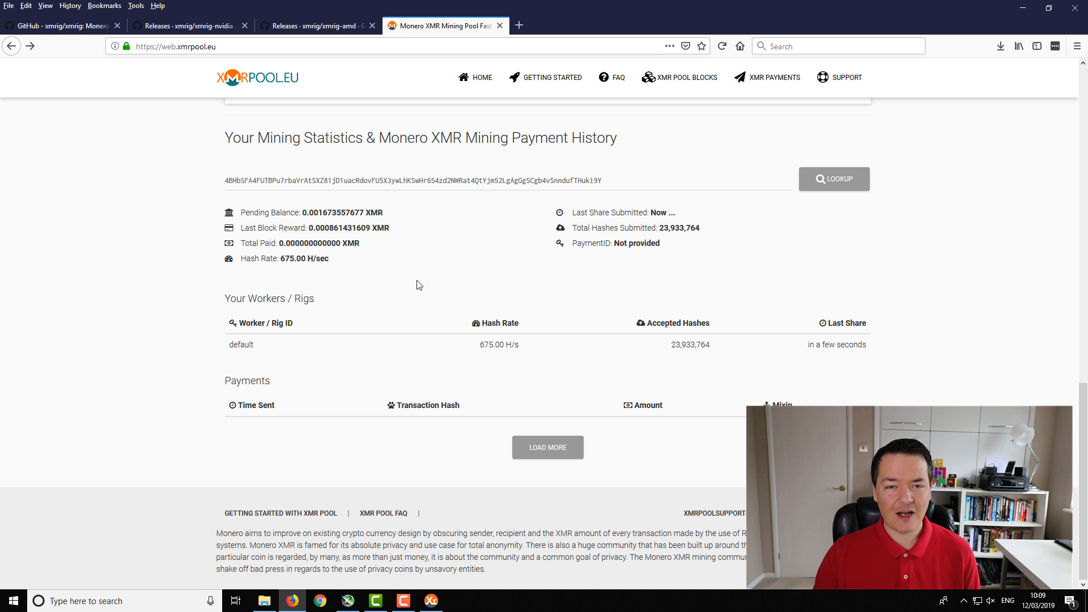
pyautogui.moveTo(430, 269)
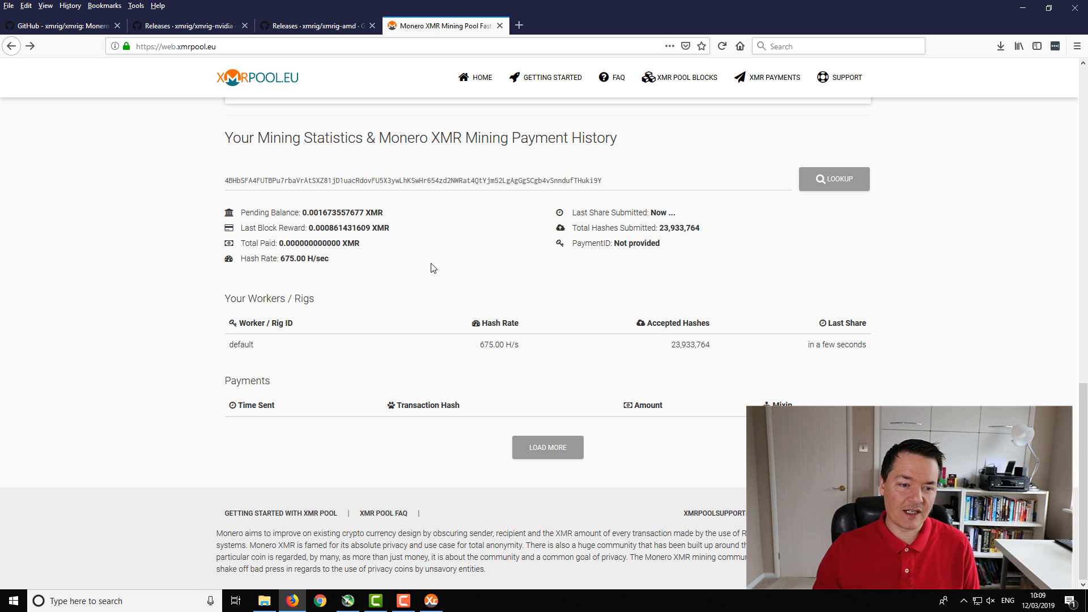
pyautogui.moveTo(368, 262)
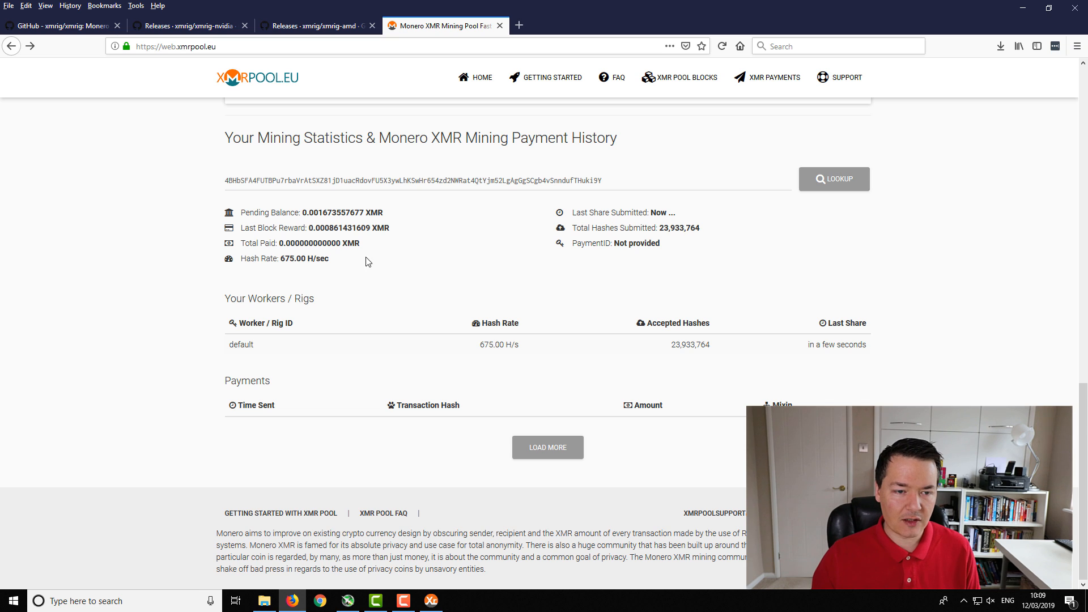
pyautogui.moveTo(118, 343)
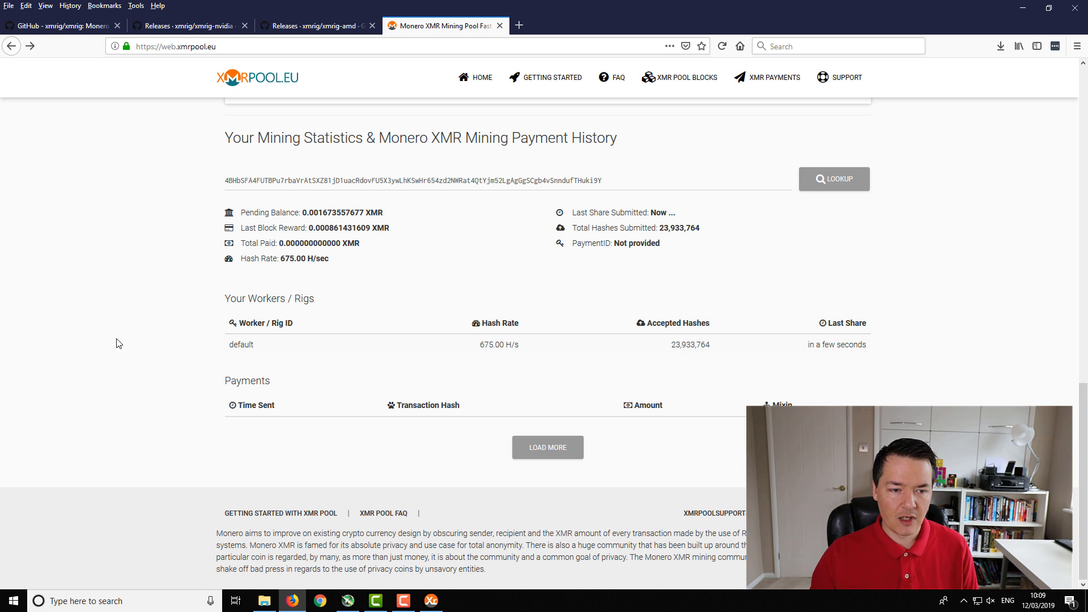
pyautogui.moveTo(230, 349)
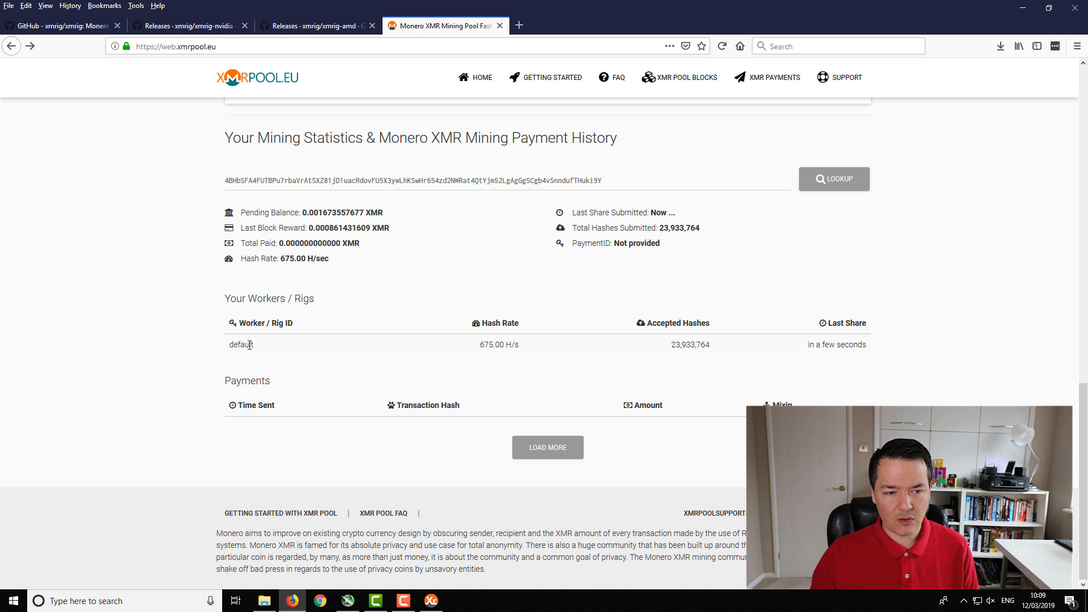
pyautogui.moveTo(224, 347)
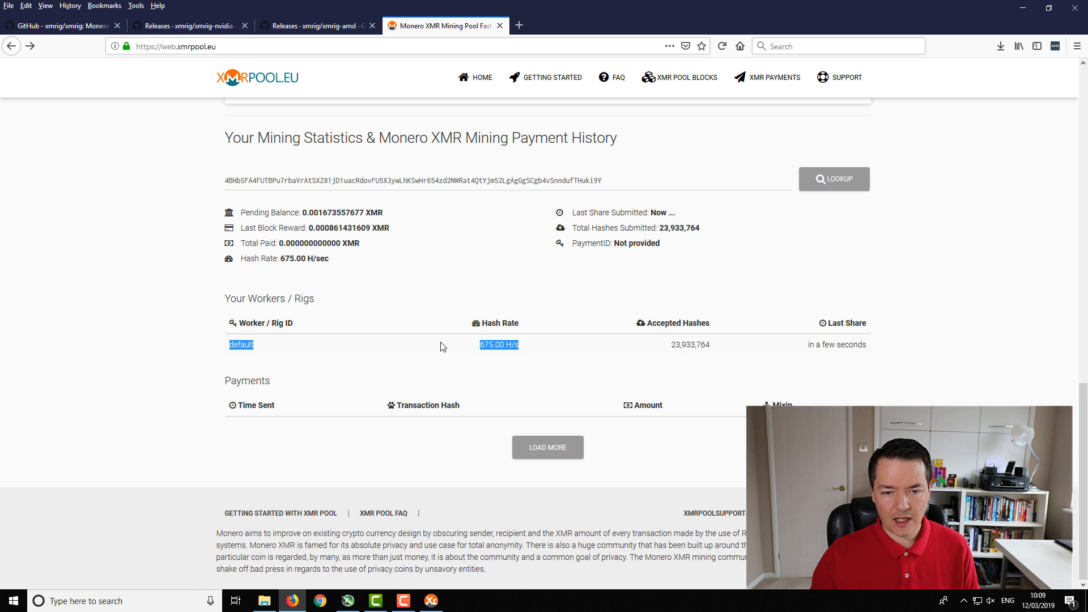
pyautogui.moveTo(503, 344)
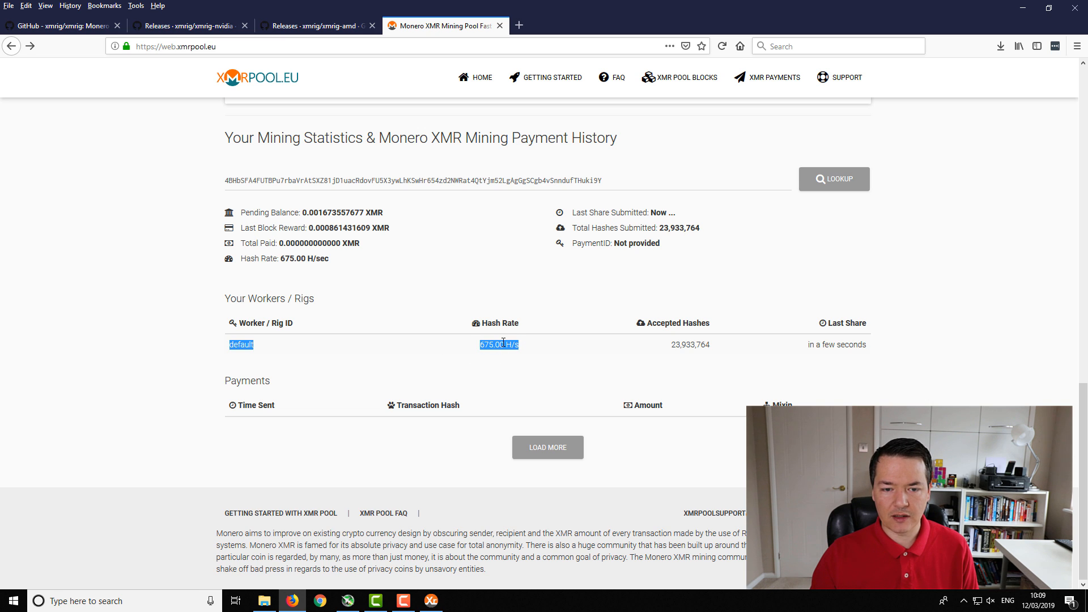
pyautogui.moveTo(641, 393)
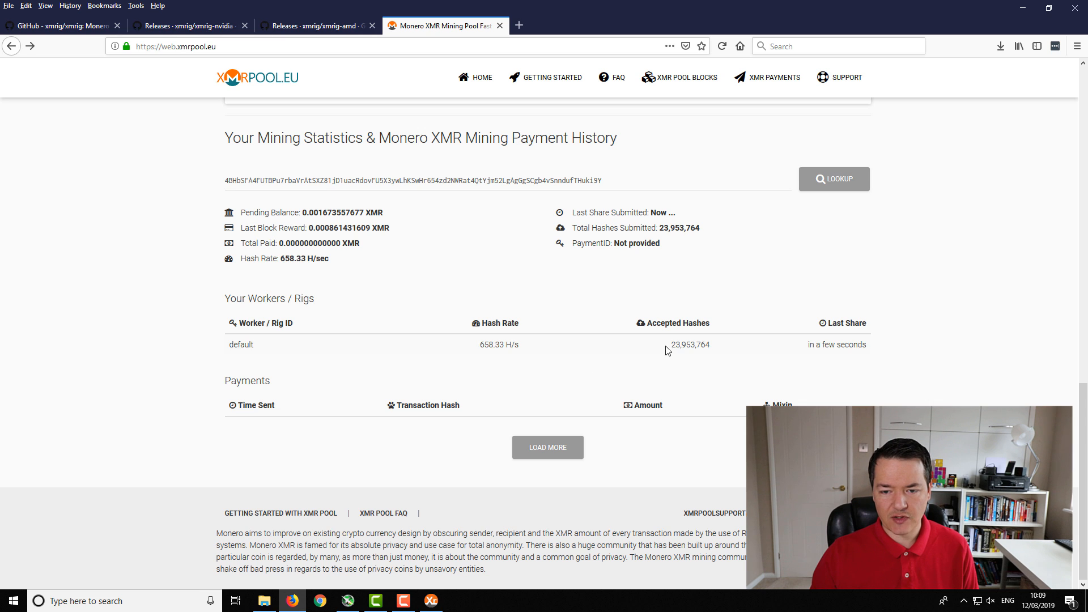
pyautogui.moveTo(415, 389)
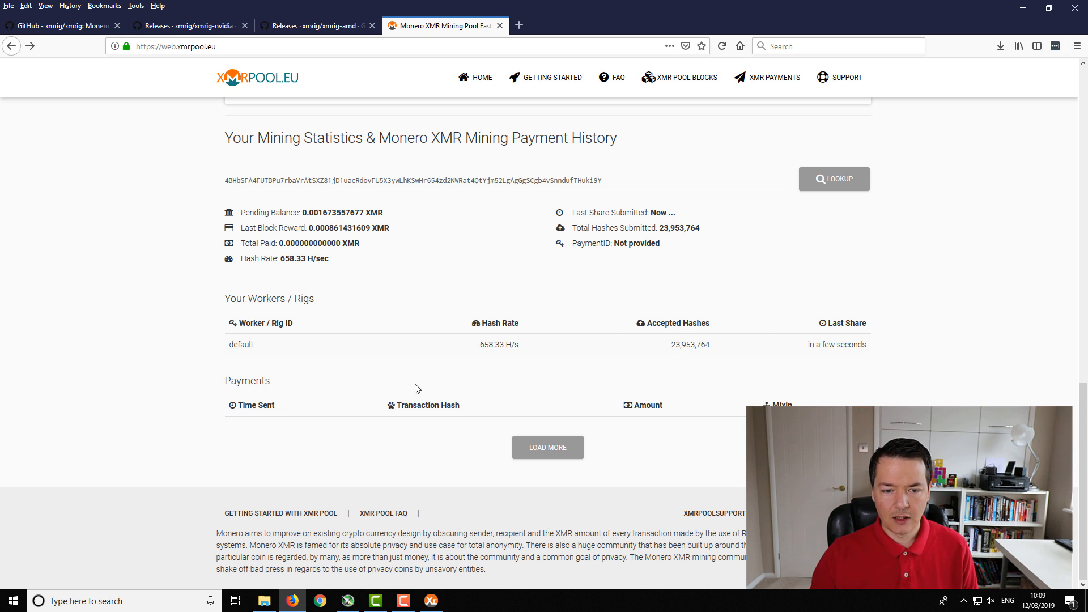
pyautogui.moveTo(425, 379)
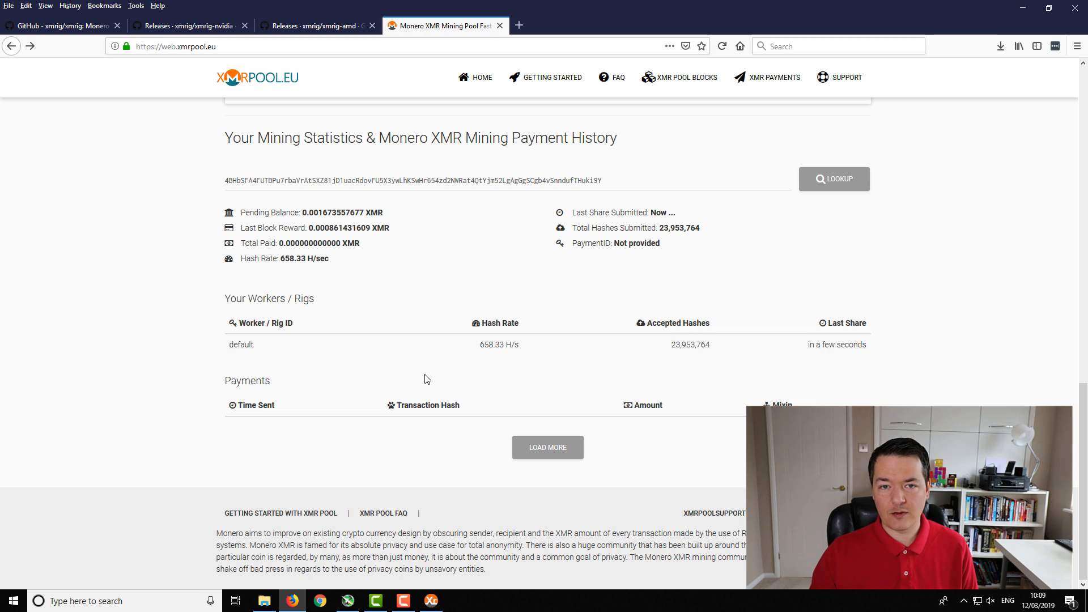